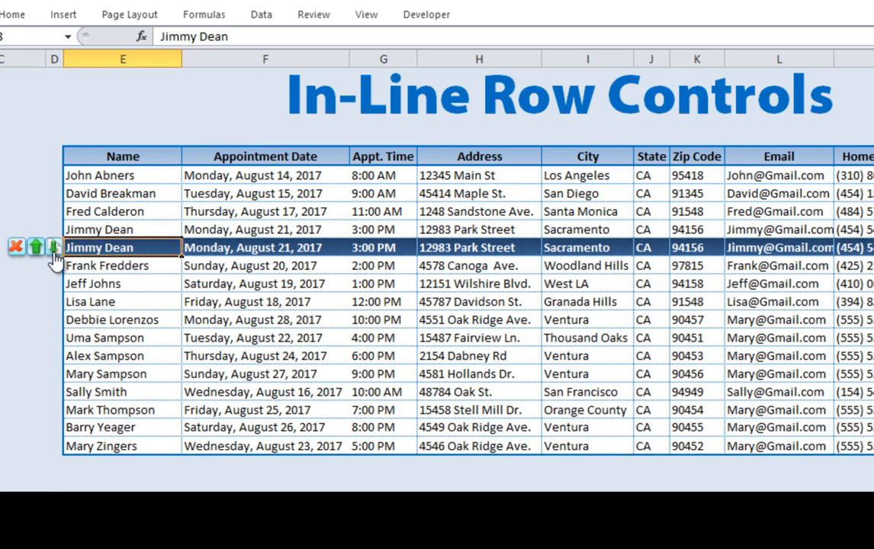
# - Delete the duplicate Jimmy Dean row and copy Lisa Lane's row down with the in-line buttons
pyautogui.click(53, 246)
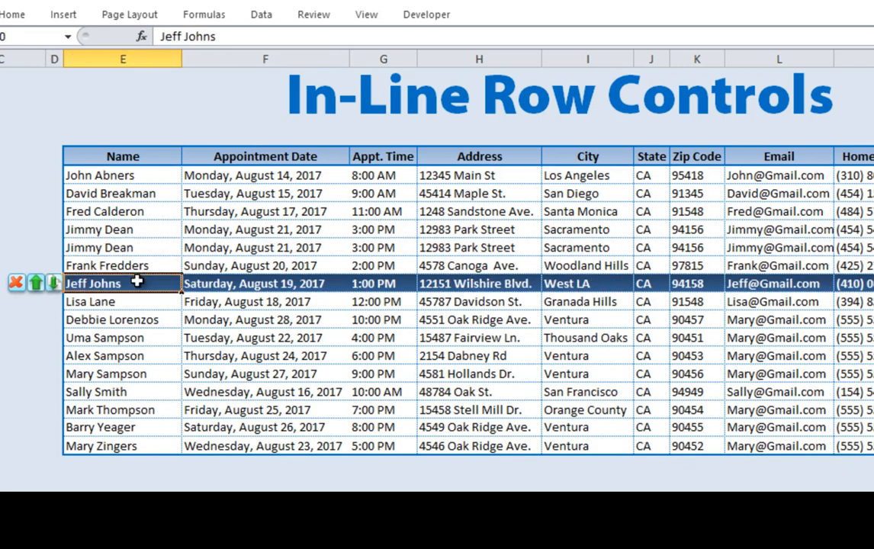
pyautogui.click(35, 282)
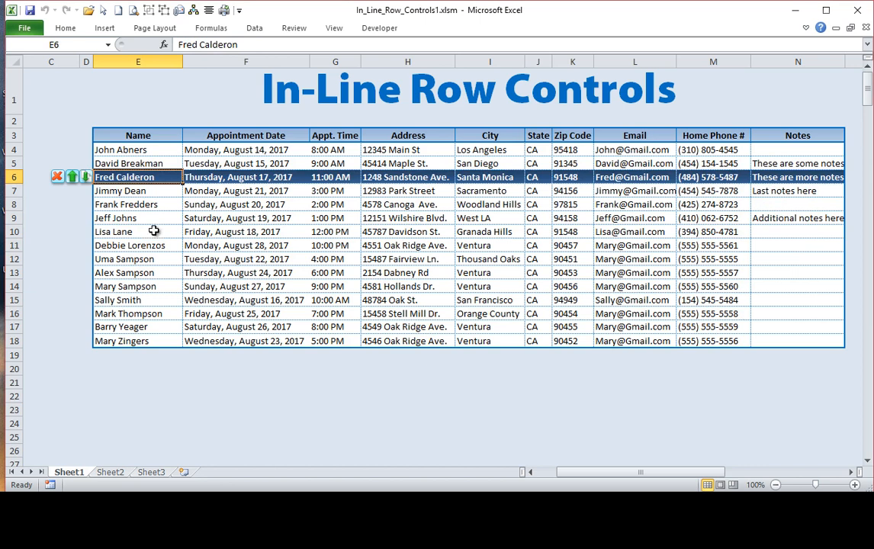
pyautogui.click(138, 231)
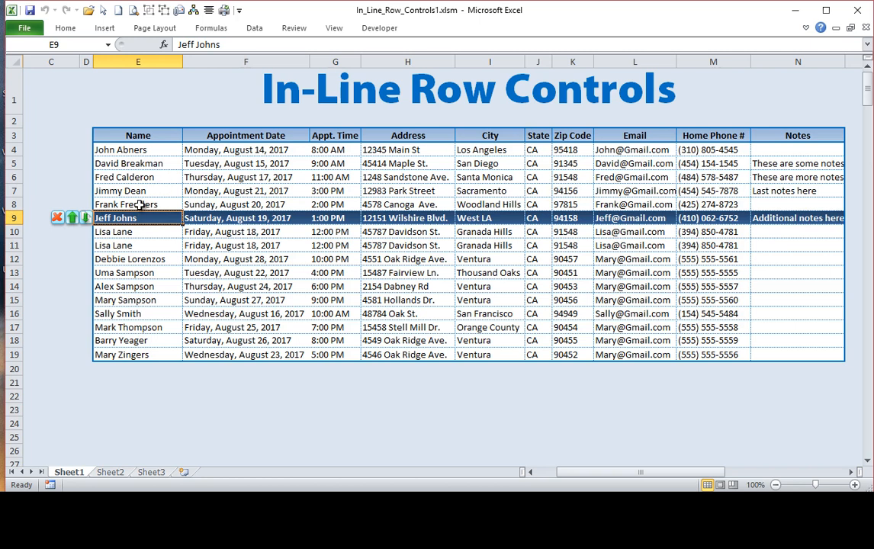
pyautogui.click(137, 231)
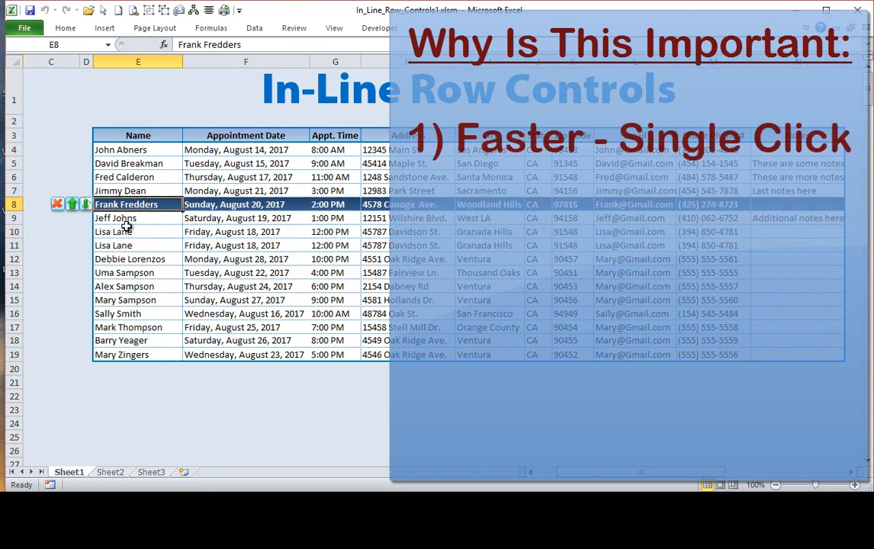
pyautogui.click(87, 204)
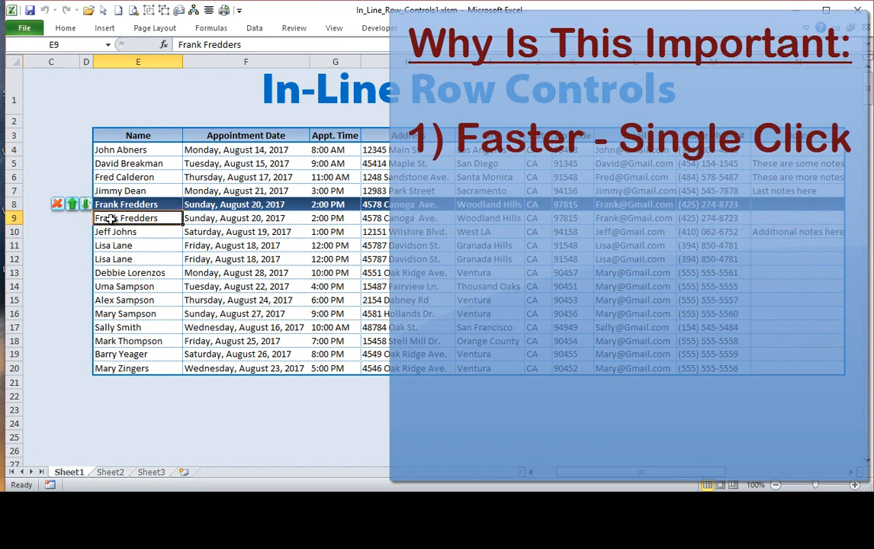
pyautogui.click(58, 217)
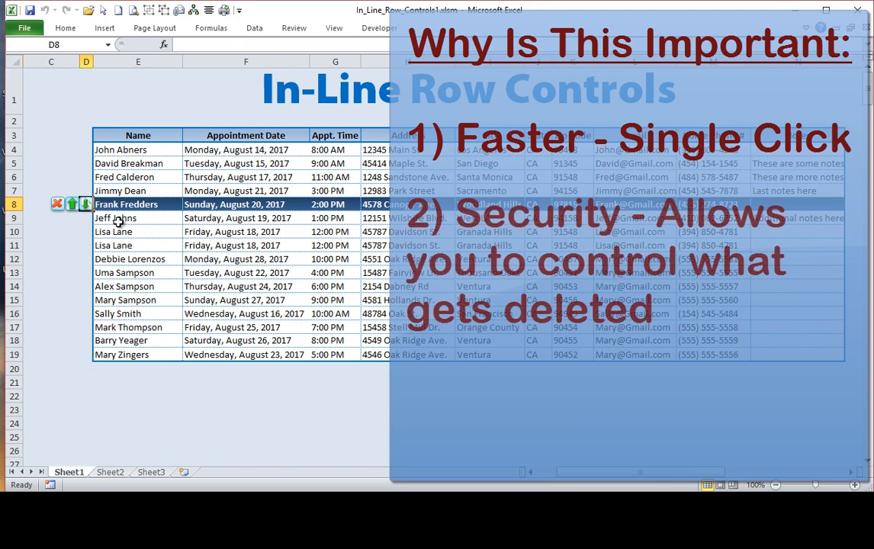
pyautogui.click(138, 217)
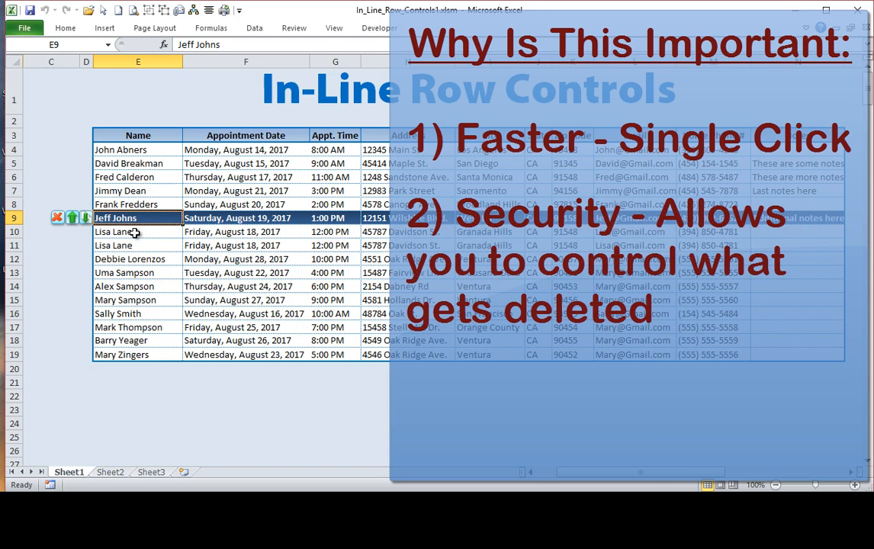
pyautogui.moveTo(134, 238)
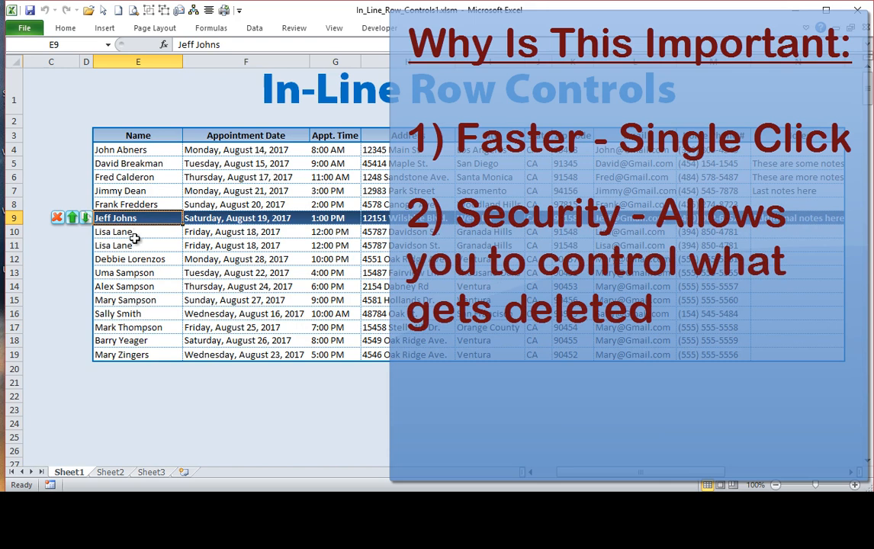
pyautogui.click(138, 245)
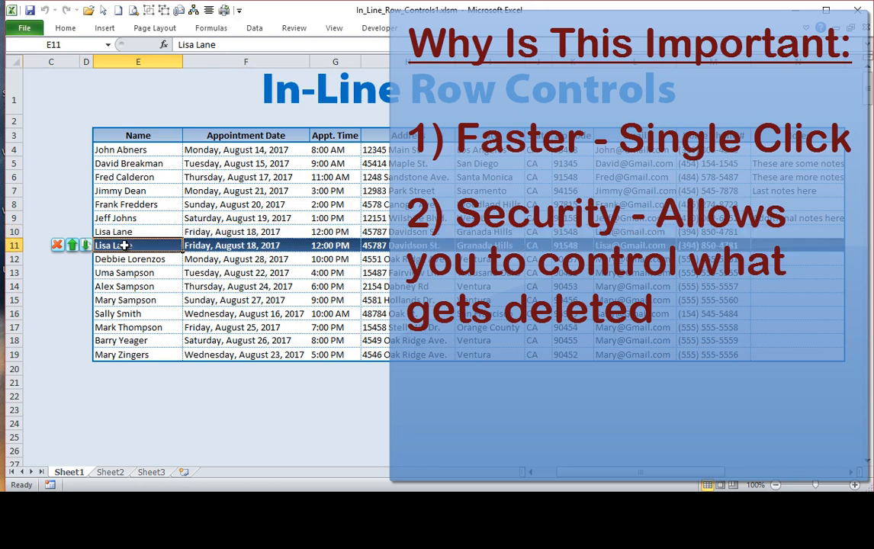
pyautogui.click(86, 245)
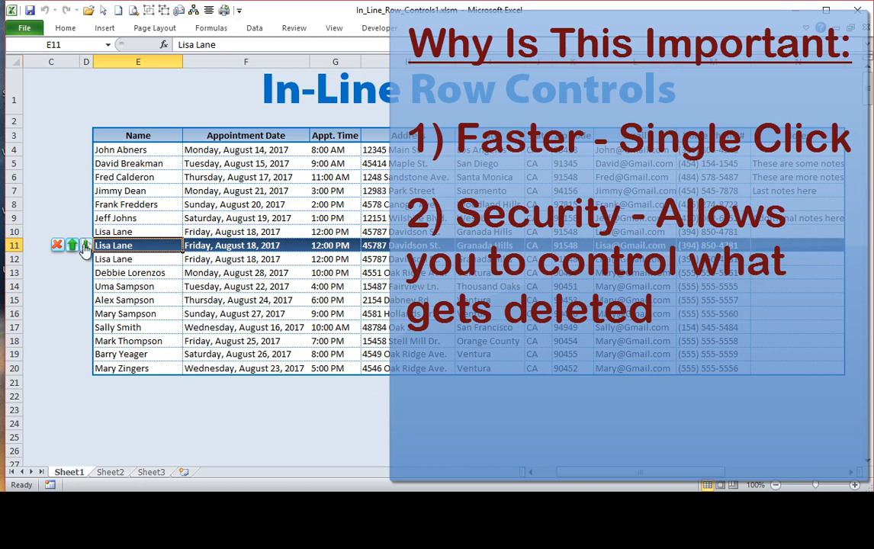
pyautogui.click(71, 245)
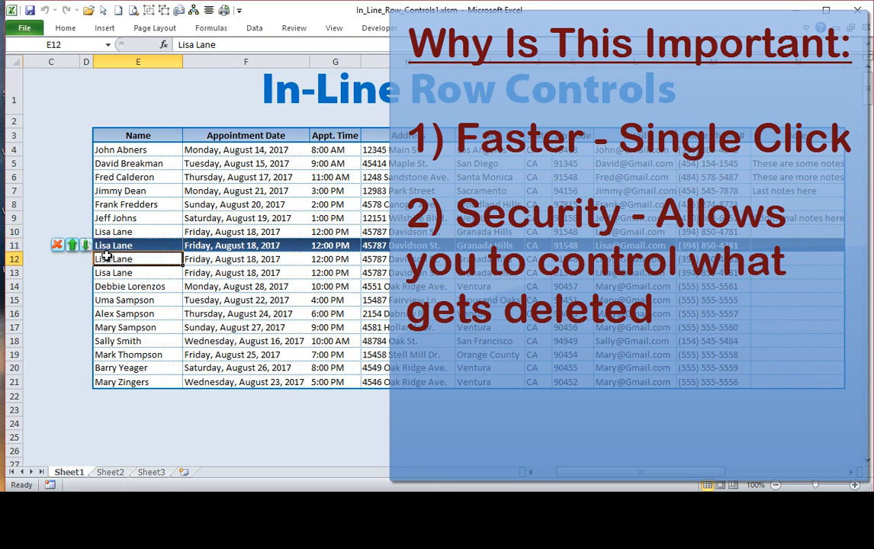
pyautogui.click(57, 258)
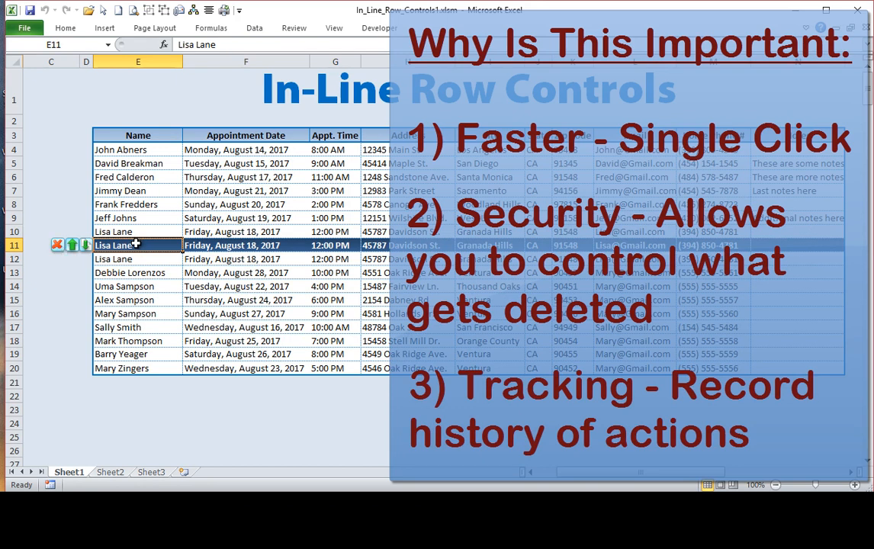
pyautogui.click(138, 231)
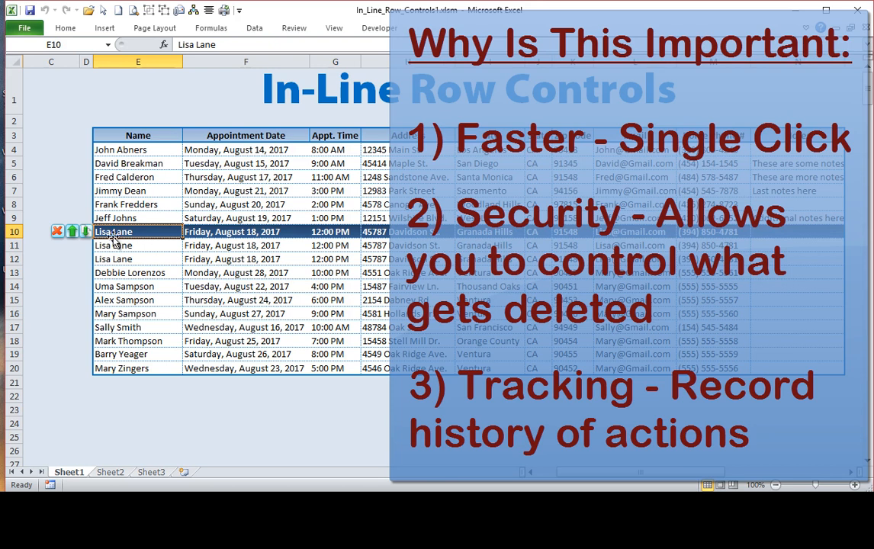
pyautogui.click(113, 245)
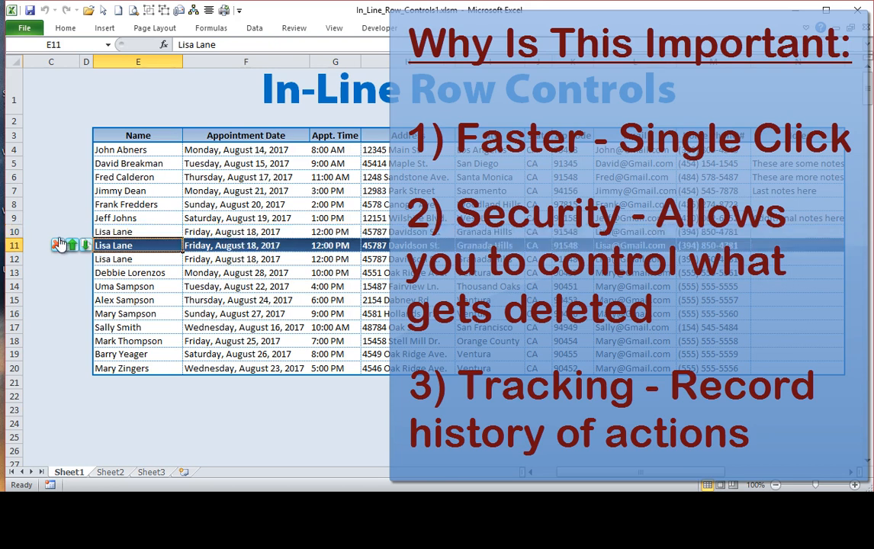
pyautogui.click(57, 244)
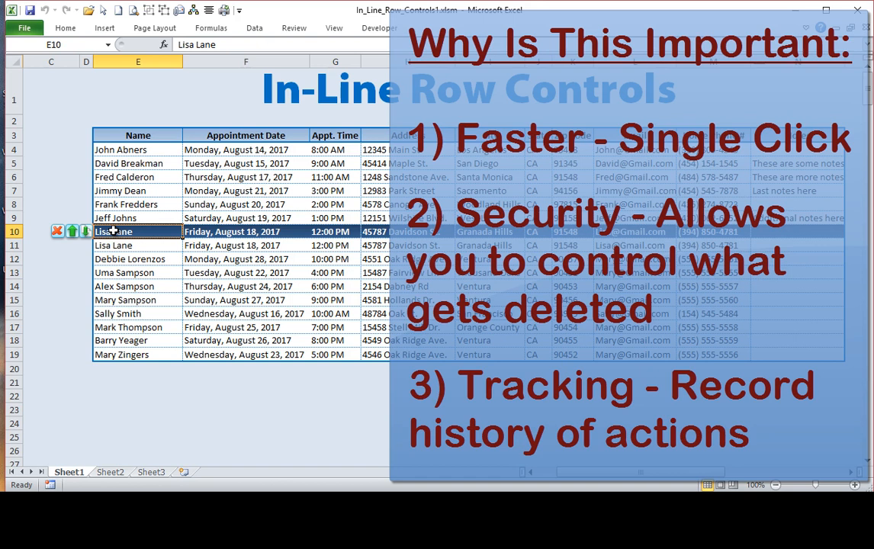
pyautogui.click(138, 245)
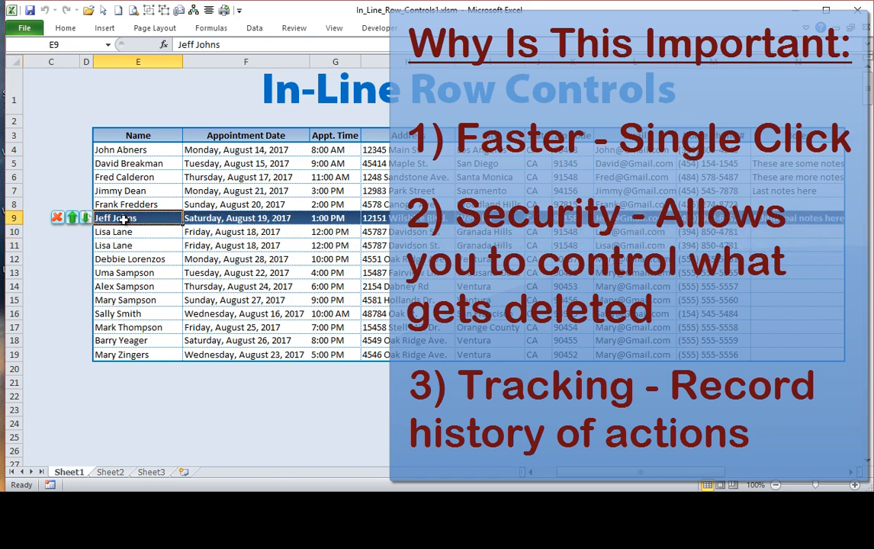
pyautogui.moveTo(133, 232)
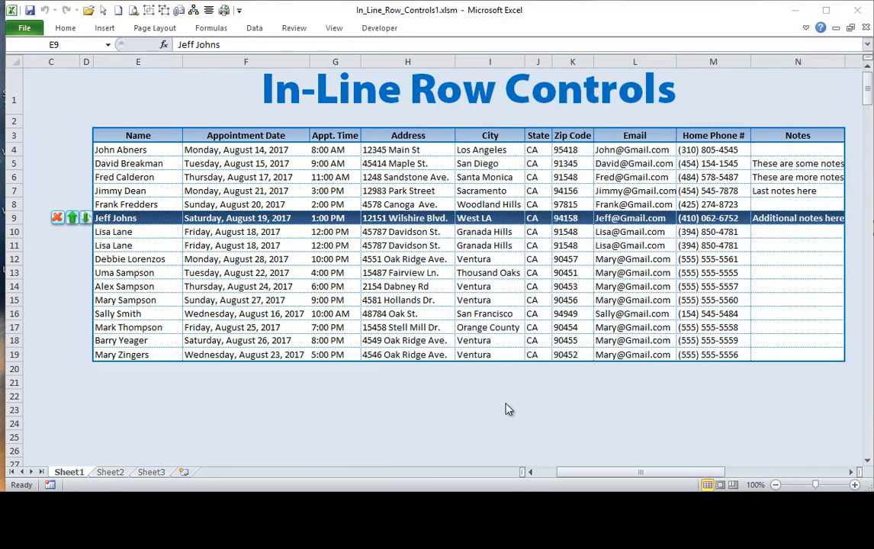
pyautogui.moveTo(87, 285)
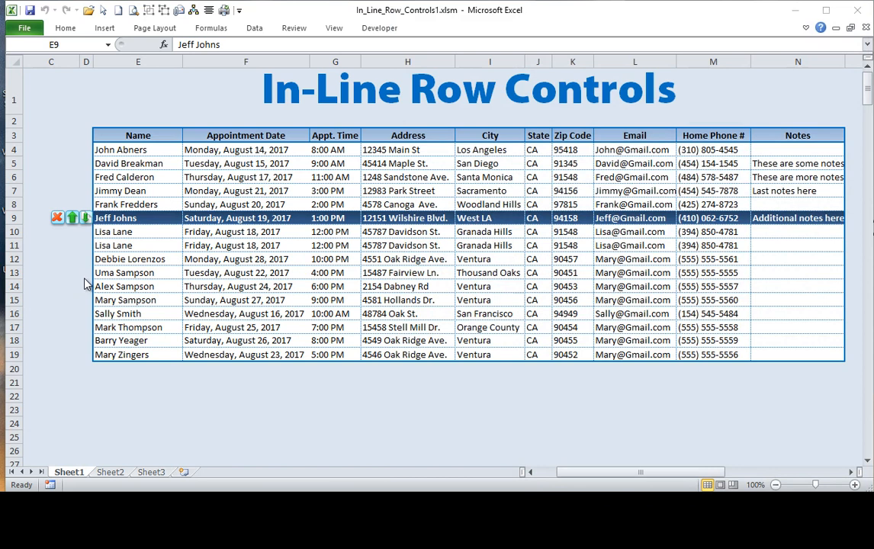
pyautogui.moveTo(407, 49)
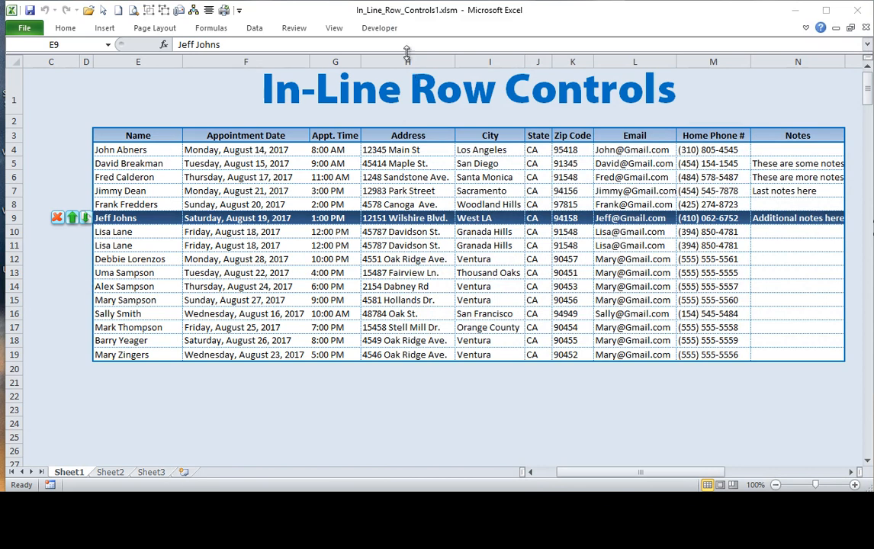
# - Check the Developer option under Customize Ribbon and show the Developer tab's macro tools
pyautogui.click(379, 27)
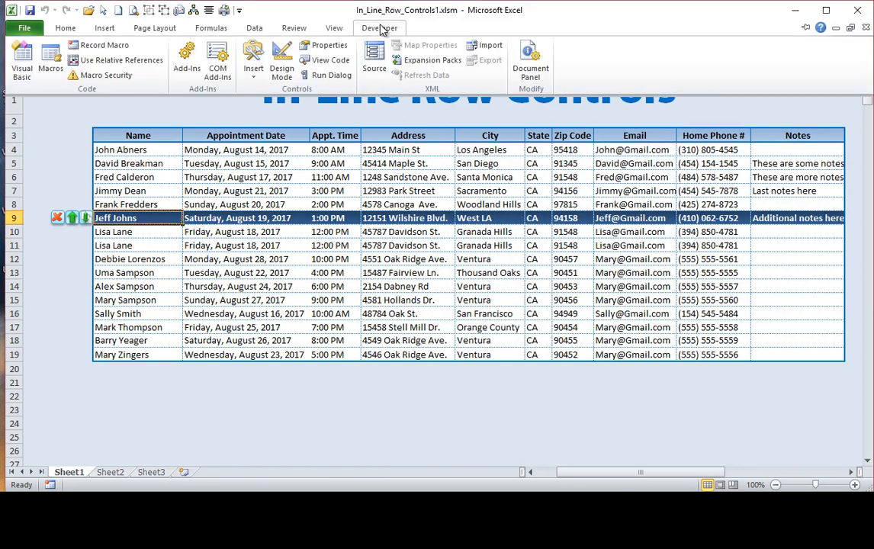
pyautogui.moveTo(374, 32)
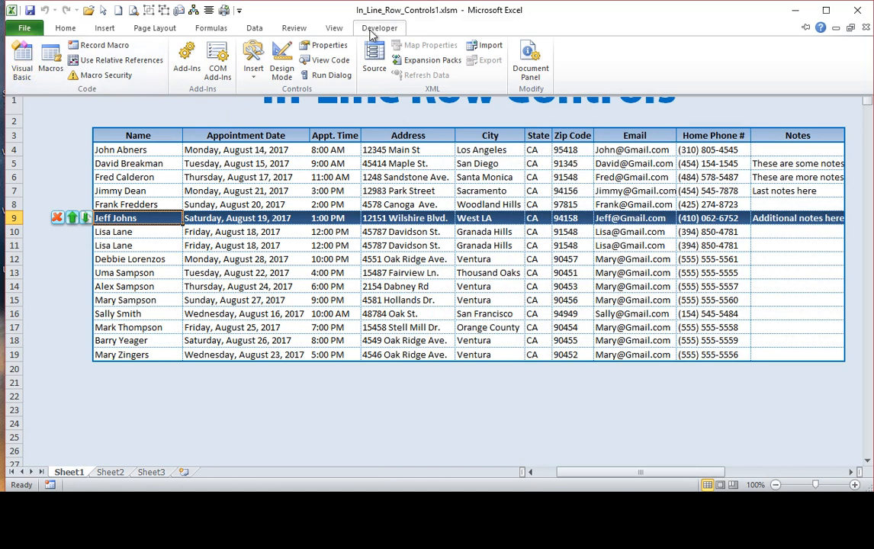
pyautogui.moveTo(76, 137)
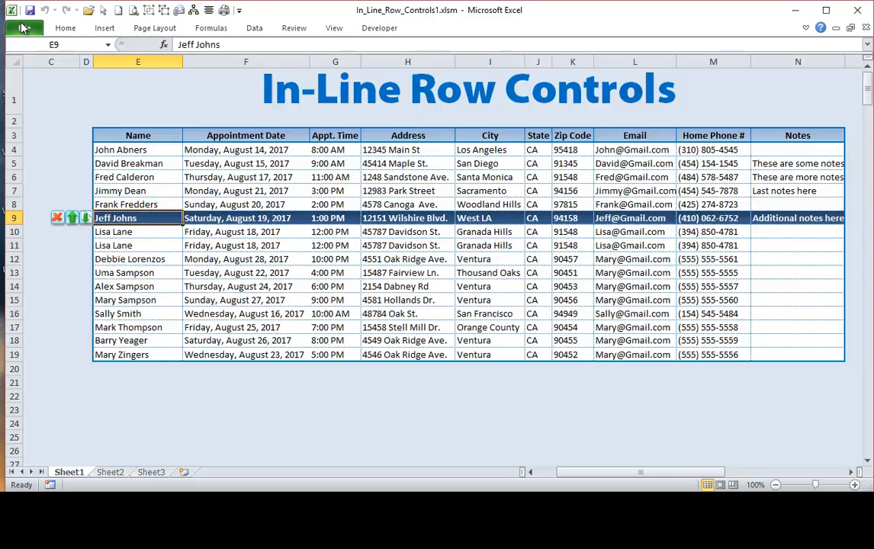
pyautogui.click(25, 27)
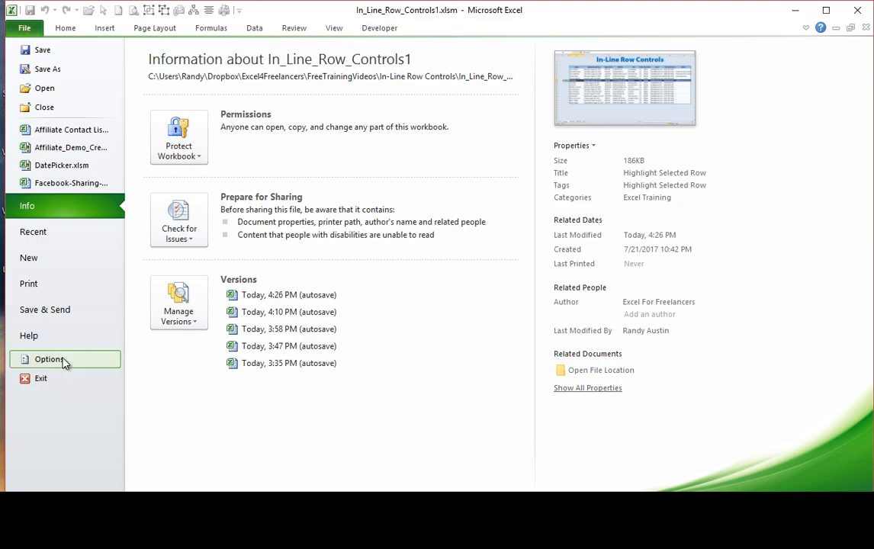
pyautogui.click(49, 359)
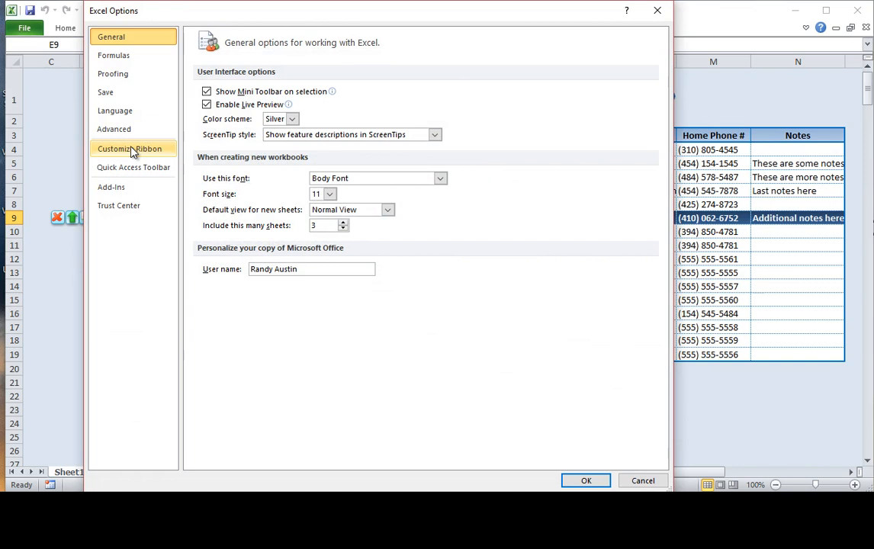
pyautogui.click(130, 149)
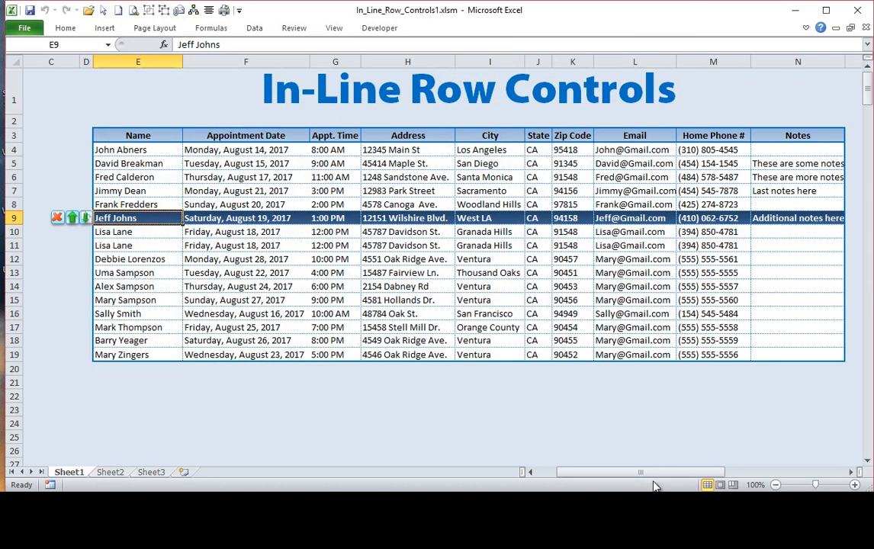
pyautogui.click(379, 27)
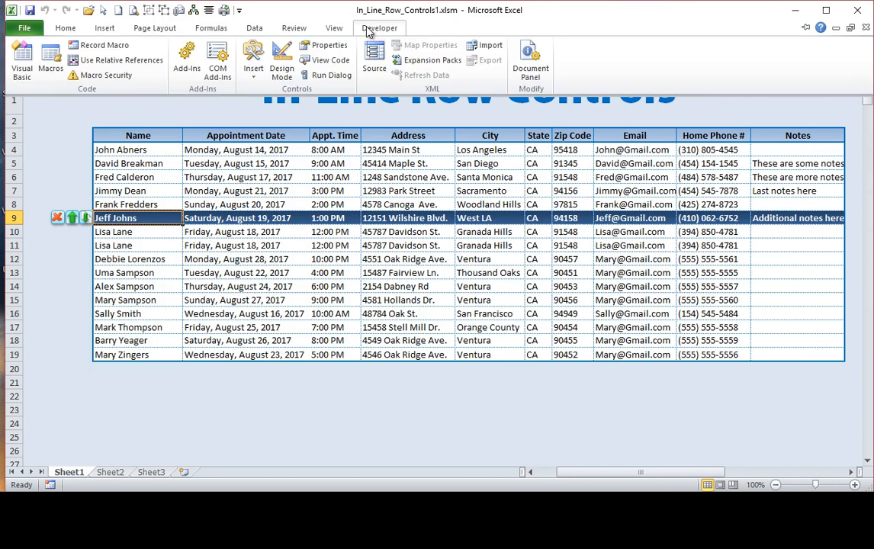
pyautogui.click(325, 60)
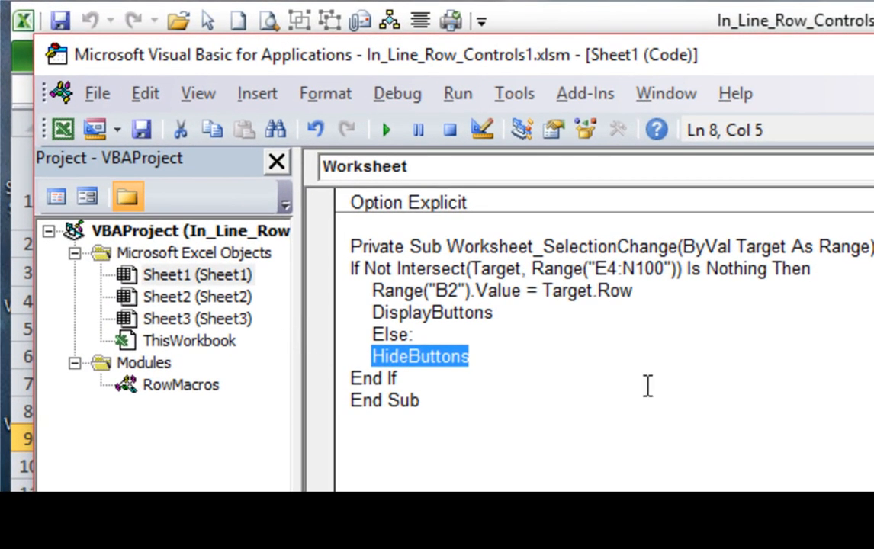
pyautogui.moveTo(686, 294)
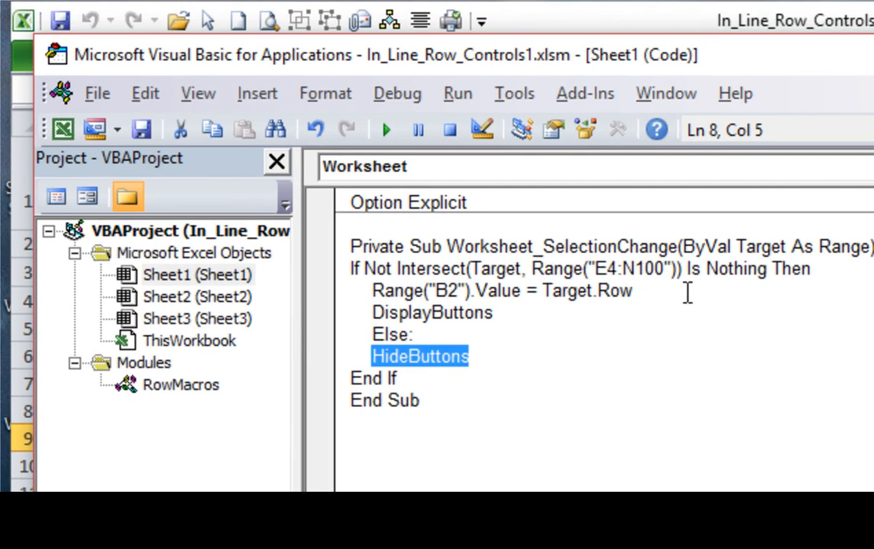
pyautogui.moveTo(231, 276)
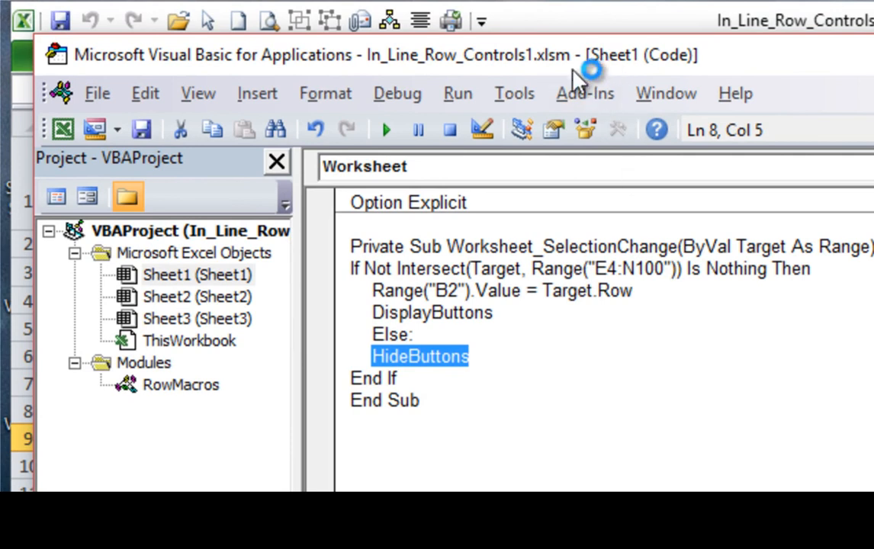
pyautogui.moveTo(547, 65)
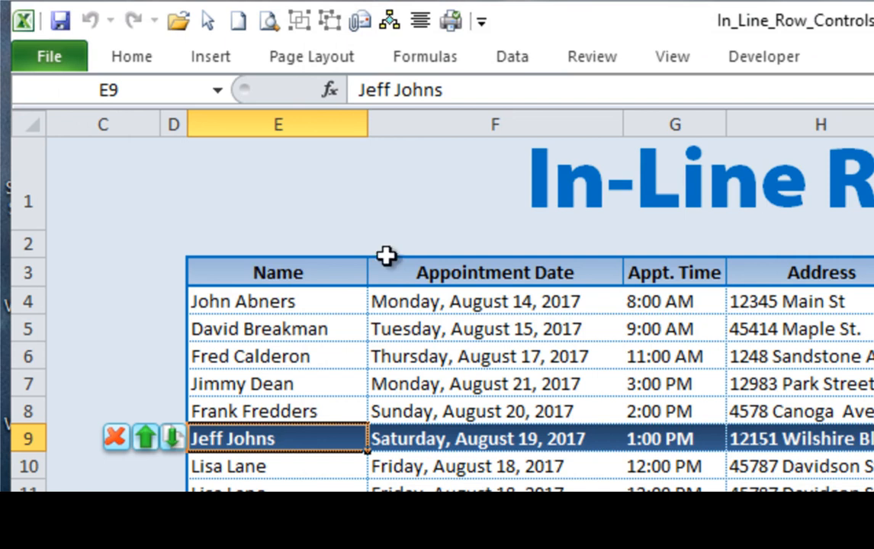
pyautogui.moveTo(274, 304)
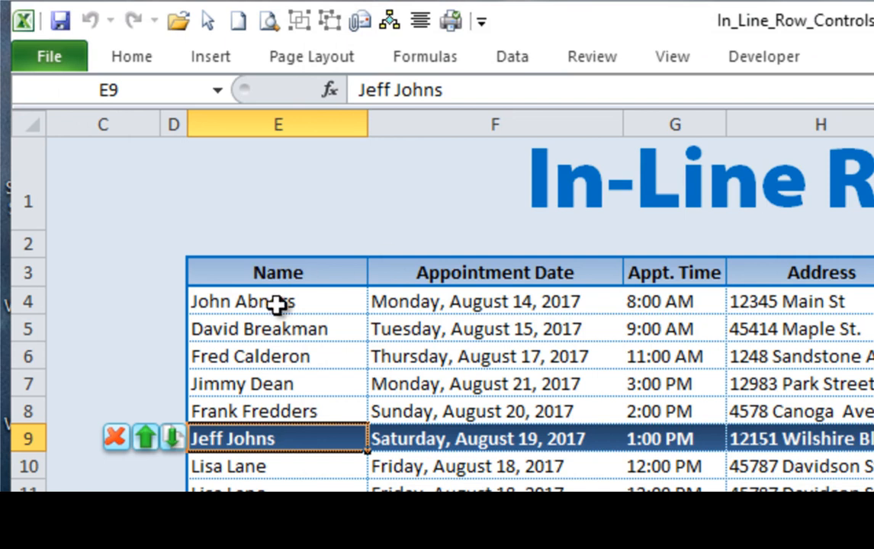
pyautogui.moveTo(422, 450)
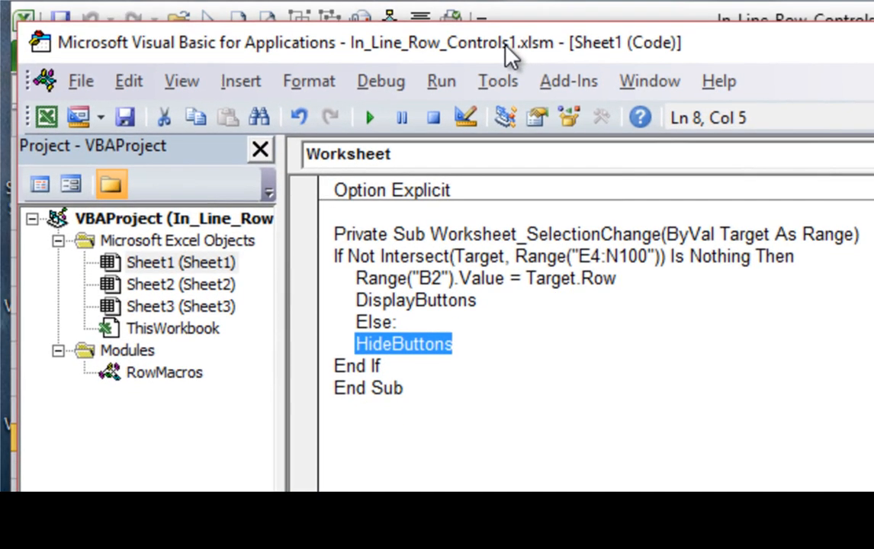
pyautogui.moveTo(441, 277)
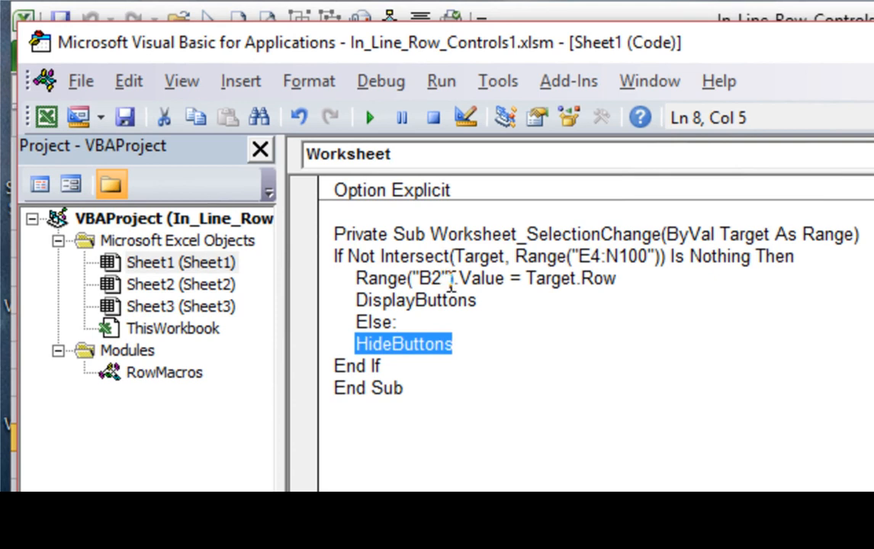
pyautogui.moveTo(587, 278)
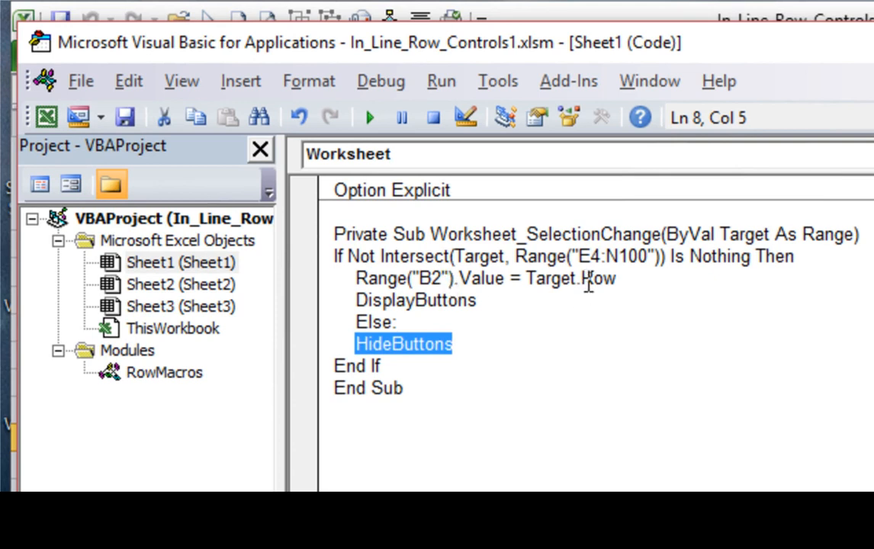
pyautogui.moveTo(557, 57)
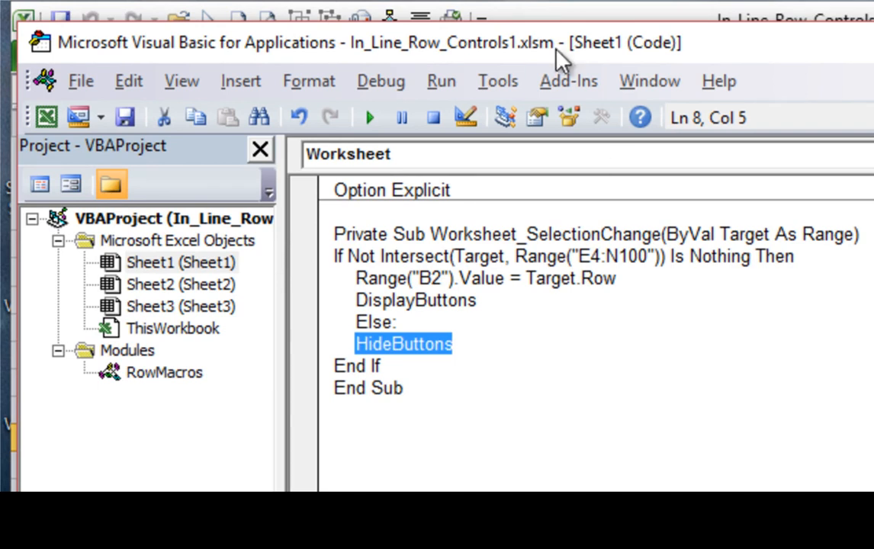
pyautogui.moveTo(557, 69)
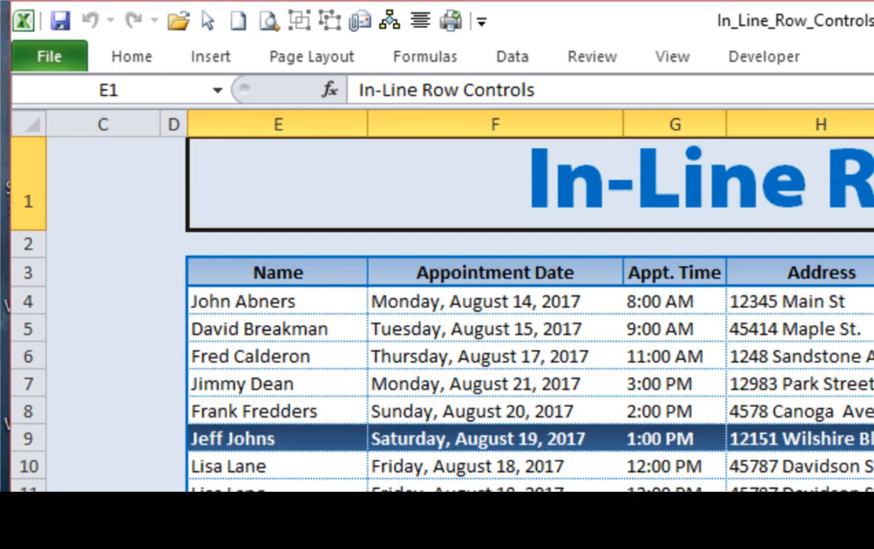
# - Reveal the Selected Row 9 helper in columns A–B and open Home's Conditional Formatting menu
pyautogui.hscroll(-3)
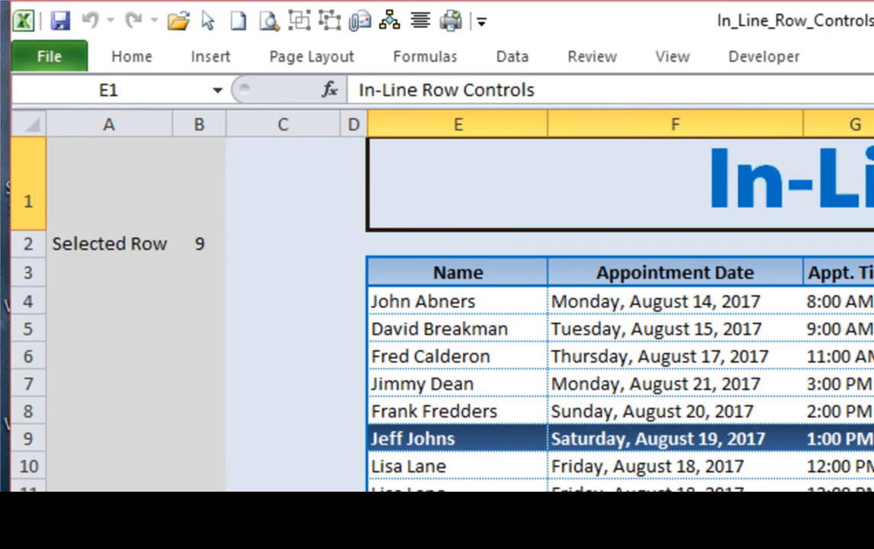
pyautogui.hscroll(3)
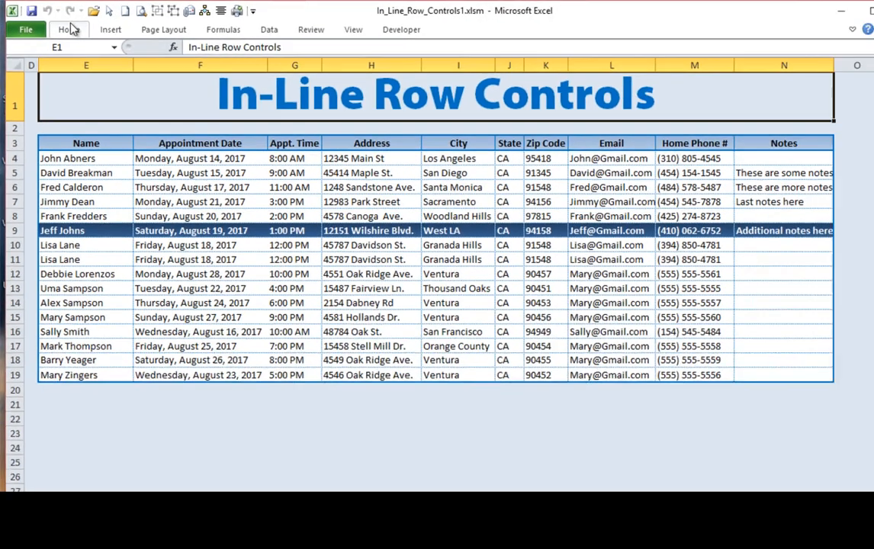
pyautogui.click(65, 28)
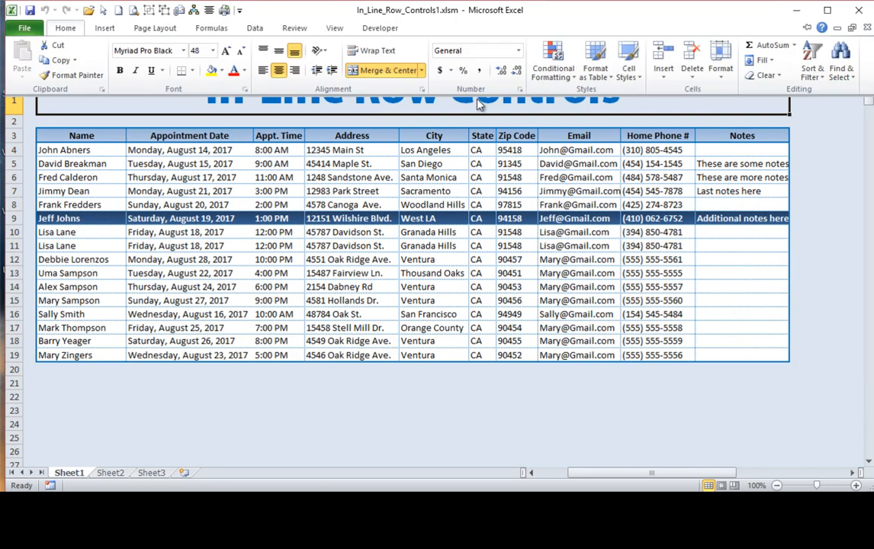
pyautogui.click(552, 60)
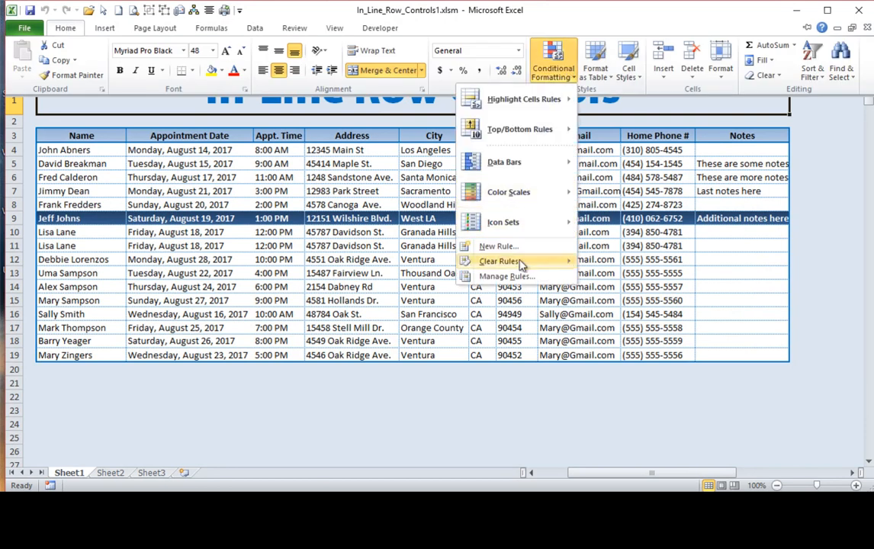
# - In Manage Rules, list This Worksheet's rules and delete the duplicates for rows 10 and 8
pyautogui.click(506, 275)
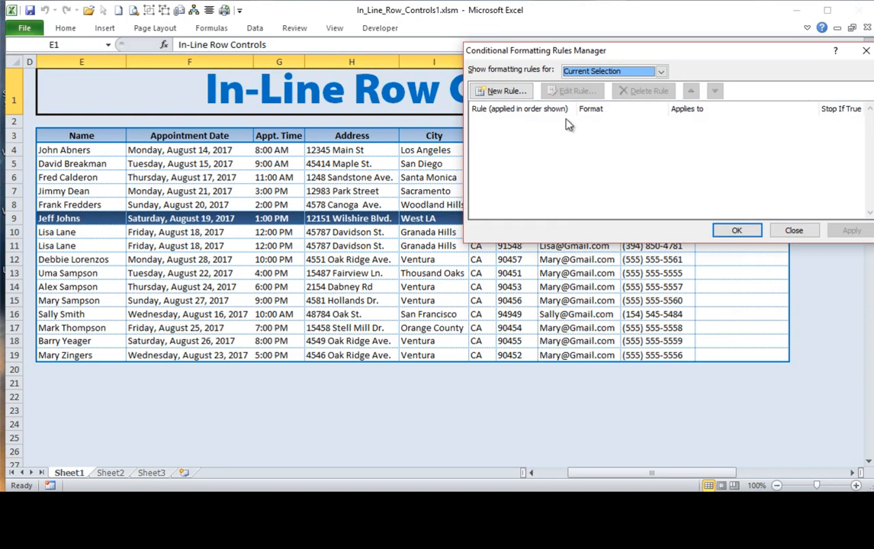
pyautogui.moveTo(665, 68)
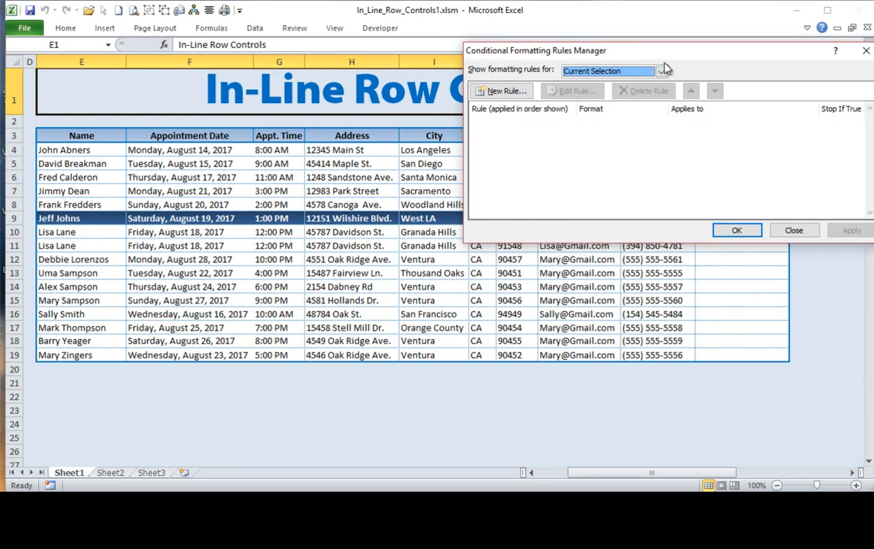
pyautogui.click(660, 70)
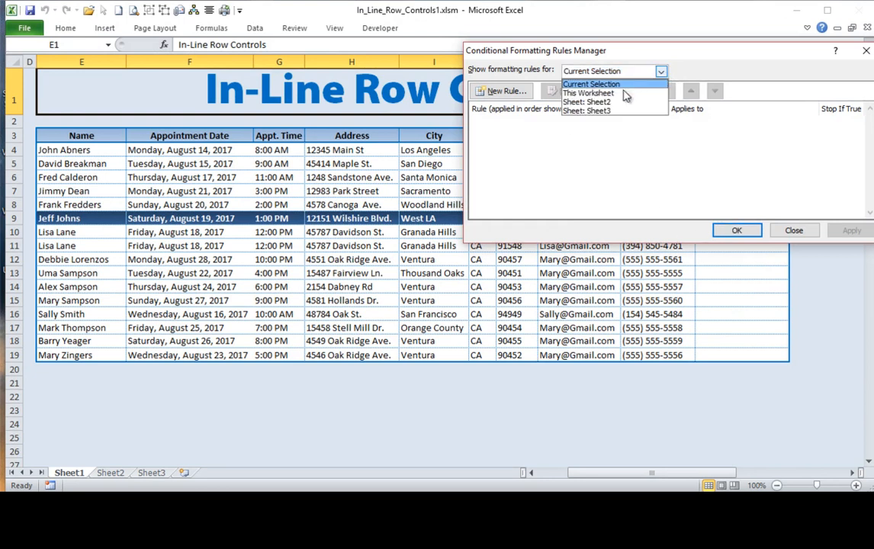
pyautogui.click(588, 92)
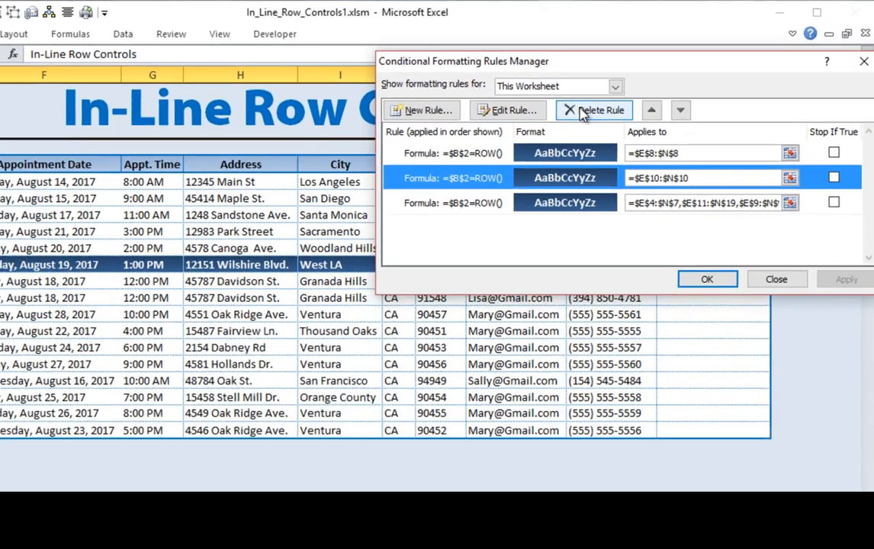
pyautogui.click(593, 109)
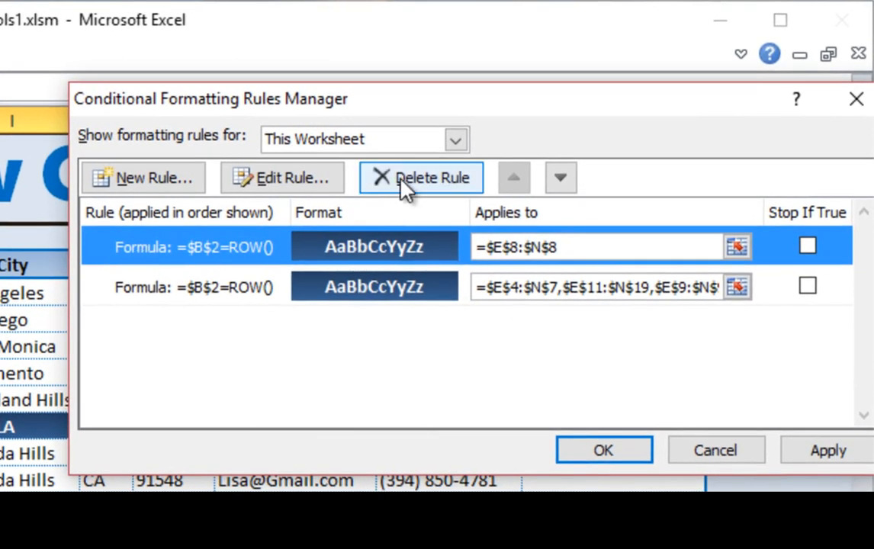
pyautogui.click(420, 177)
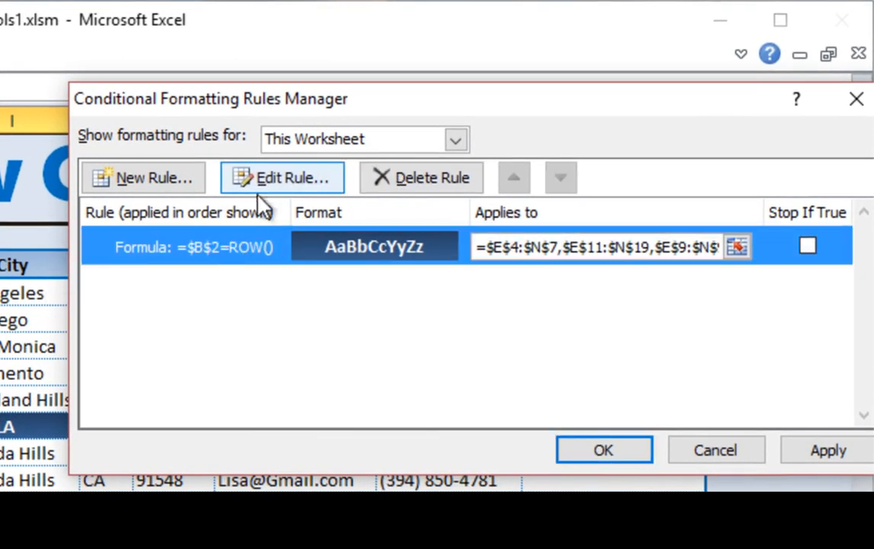
pyautogui.moveTo(450, 245)
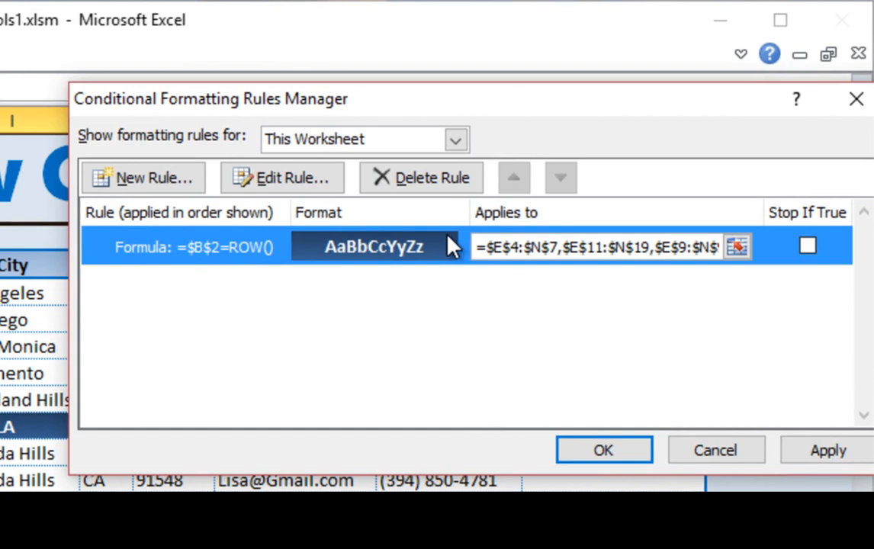
# - Set the remaining =$B$2=ROW() rule to apply to =$E$4:$N$19 and confirm
pyautogui.click(603, 246)
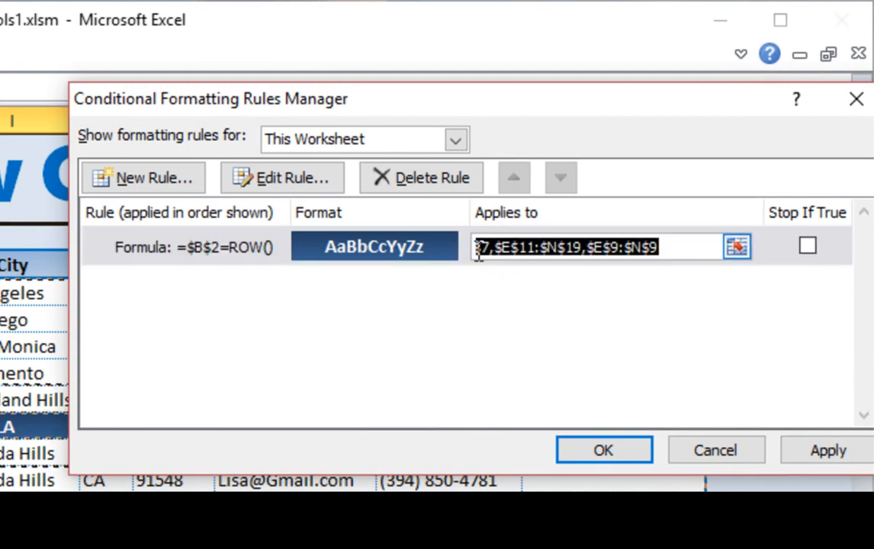
pyautogui.click(735, 247)
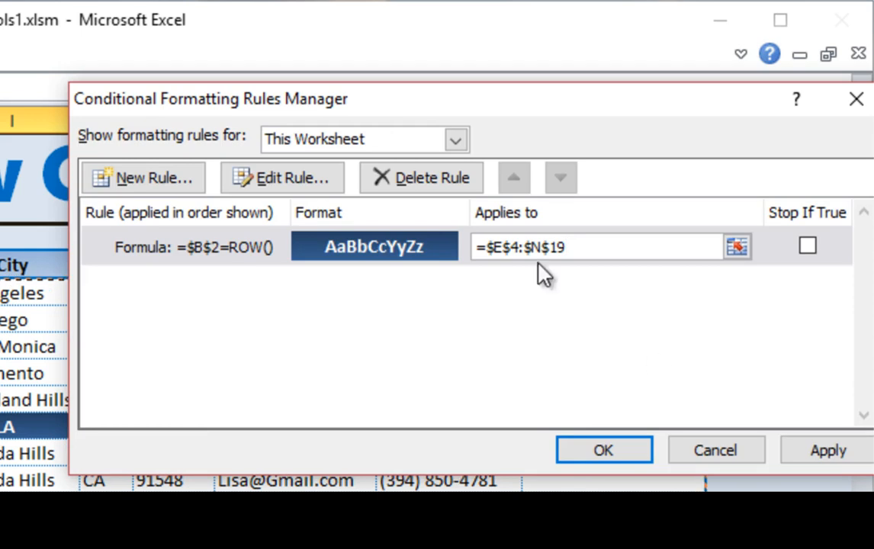
pyautogui.click(568, 246)
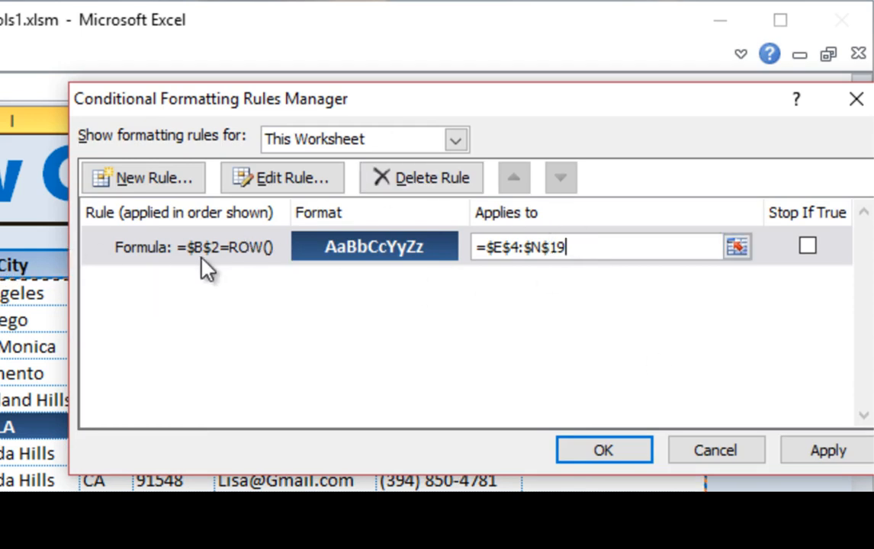
pyautogui.moveTo(319, 279)
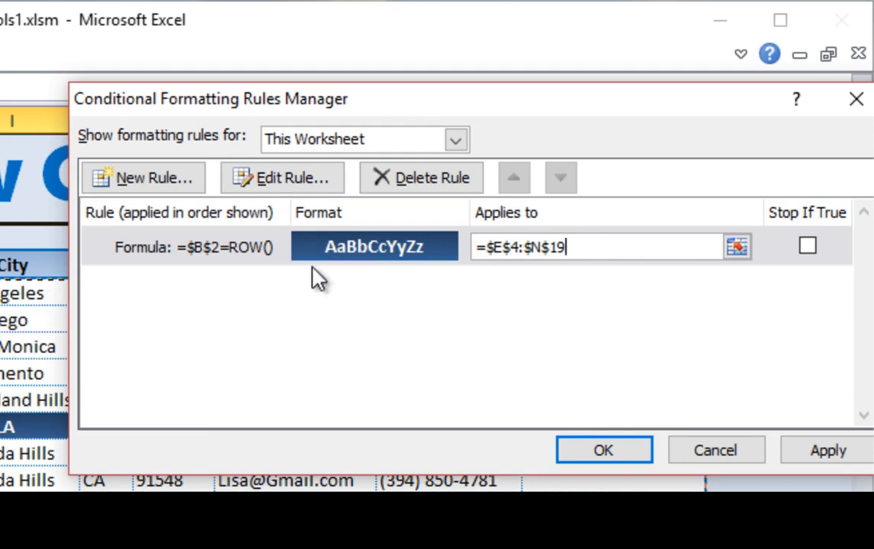
pyautogui.moveTo(633, 408)
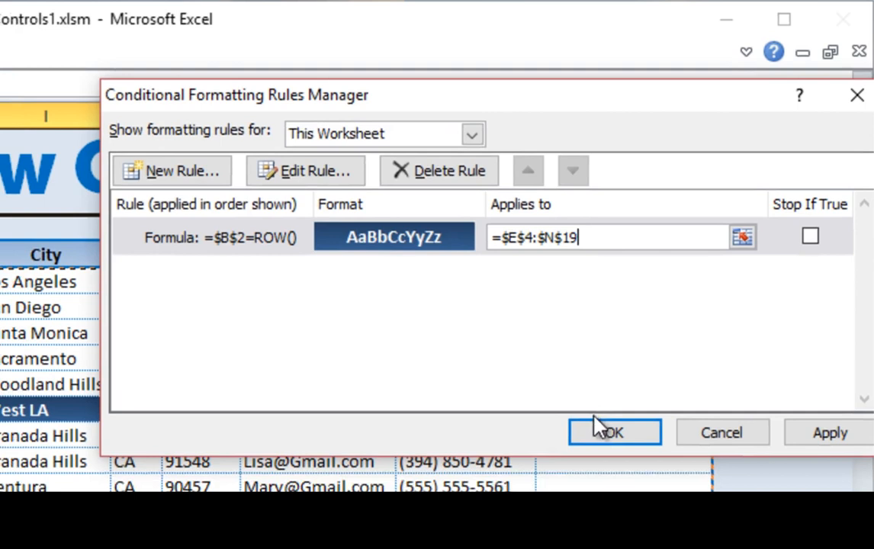
pyautogui.click(614, 432)
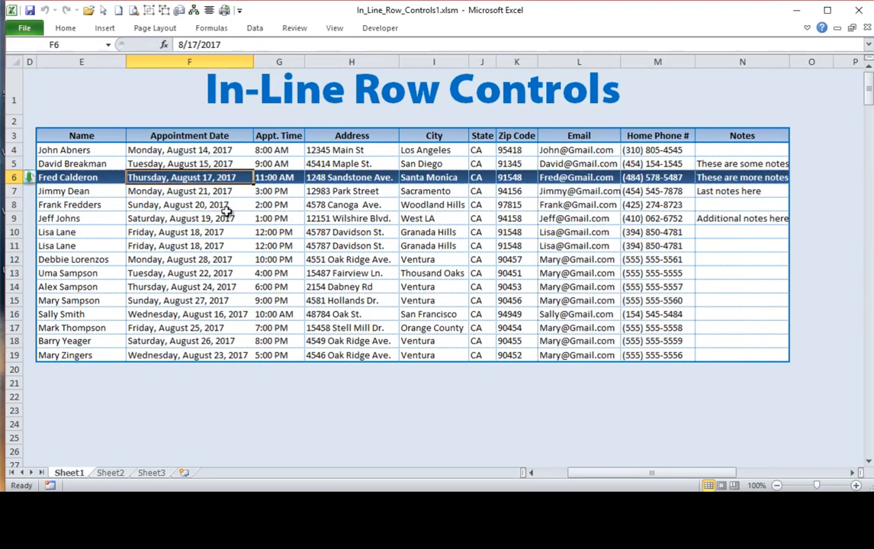
pyautogui.click(189, 245)
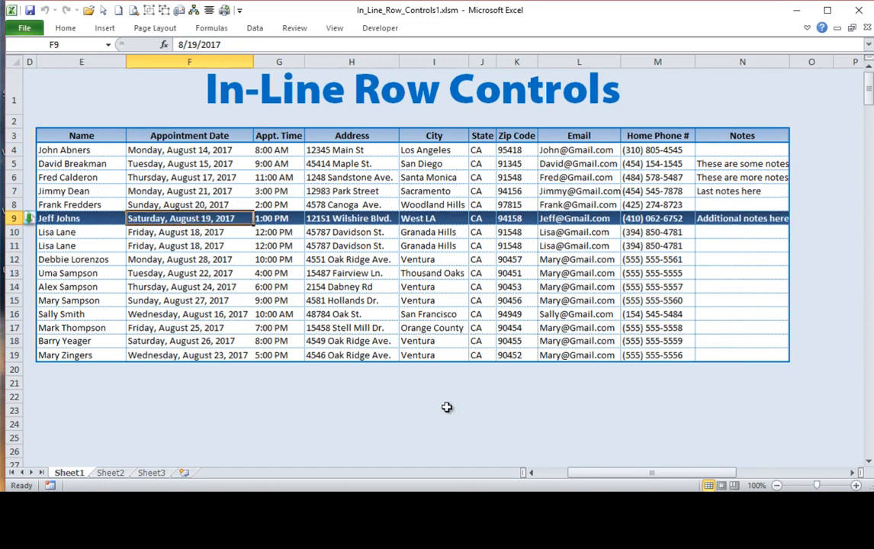
pyautogui.moveTo(446, 407)
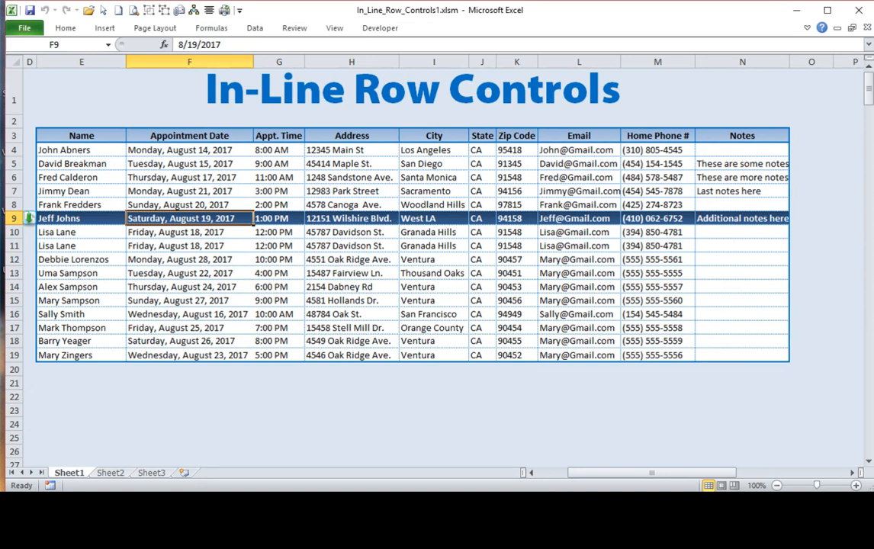
pyautogui.press('Alt+F11')
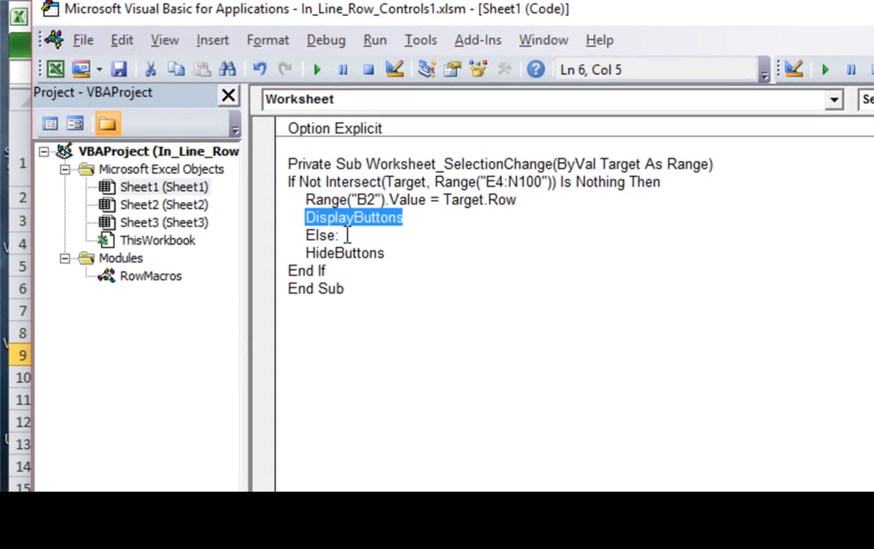
pyautogui.moveTo(388, 236)
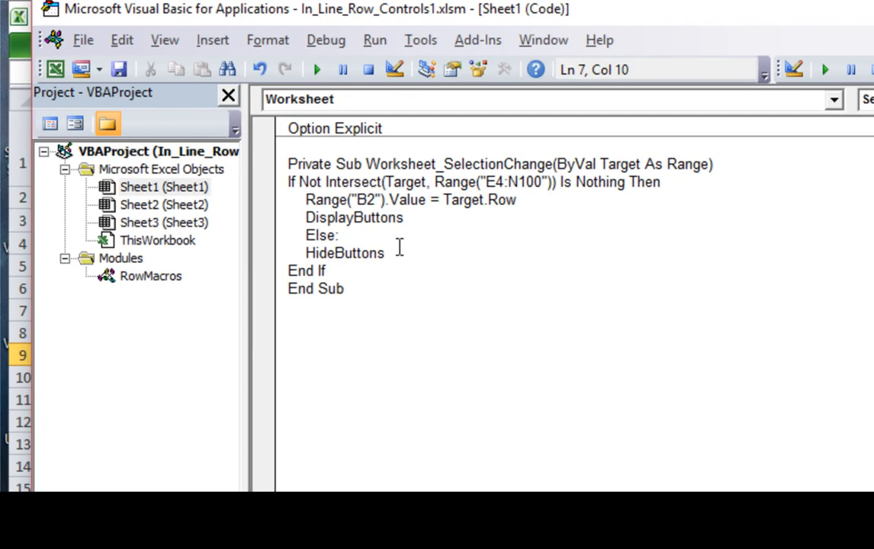
pyautogui.moveTo(418, 262)
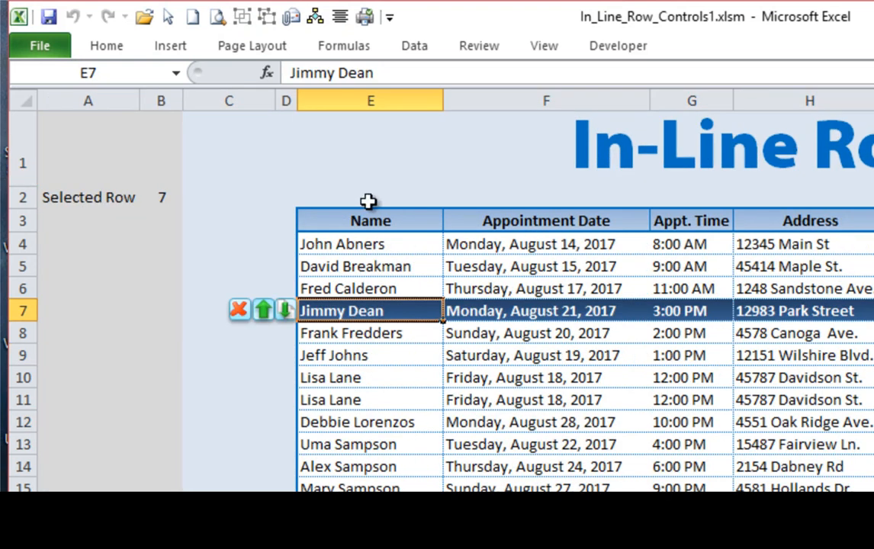
pyautogui.click(263, 310)
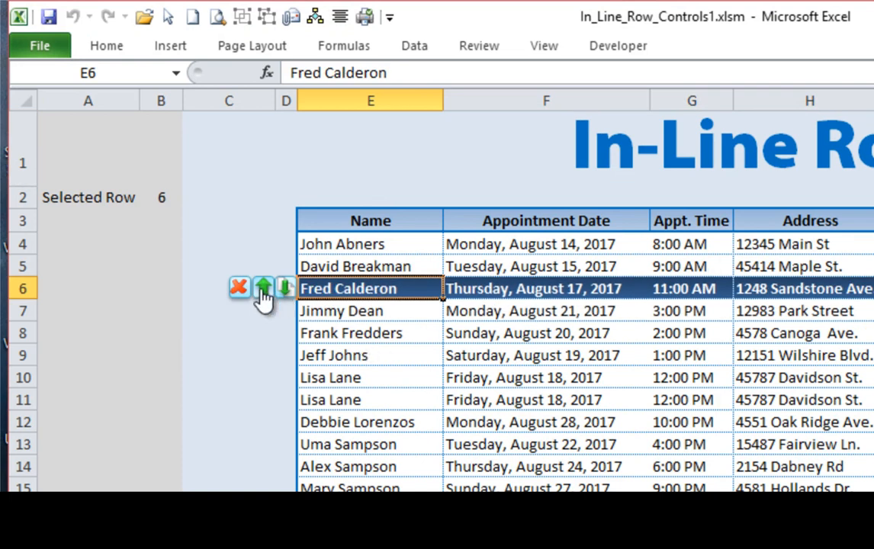
pyautogui.moveTo(259, 157)
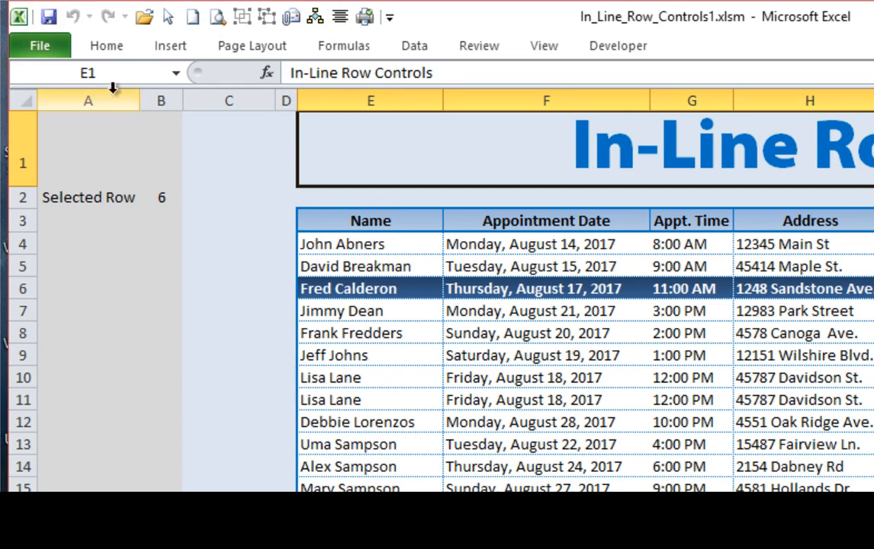
pyautogui.rightClick(88, 99)
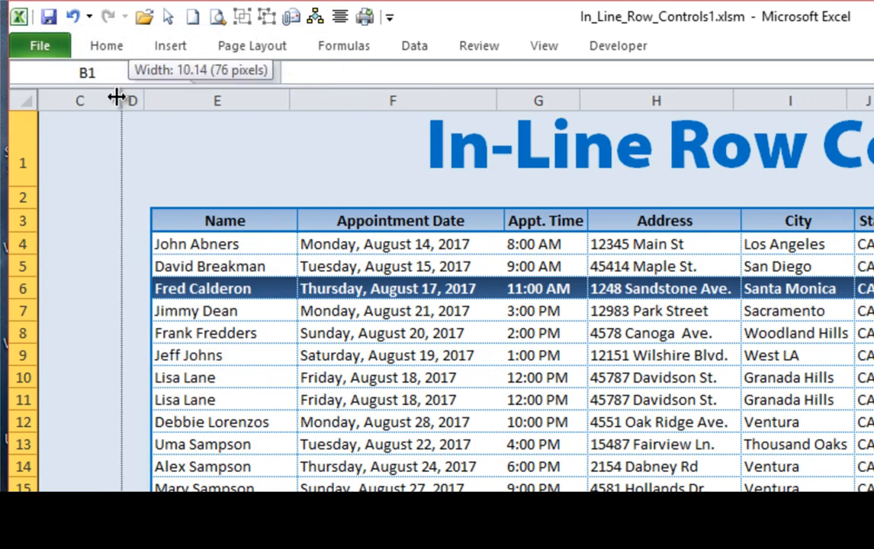
pyautogui.moveTo(141, 100); pyautogui.dragTo(116, 100)
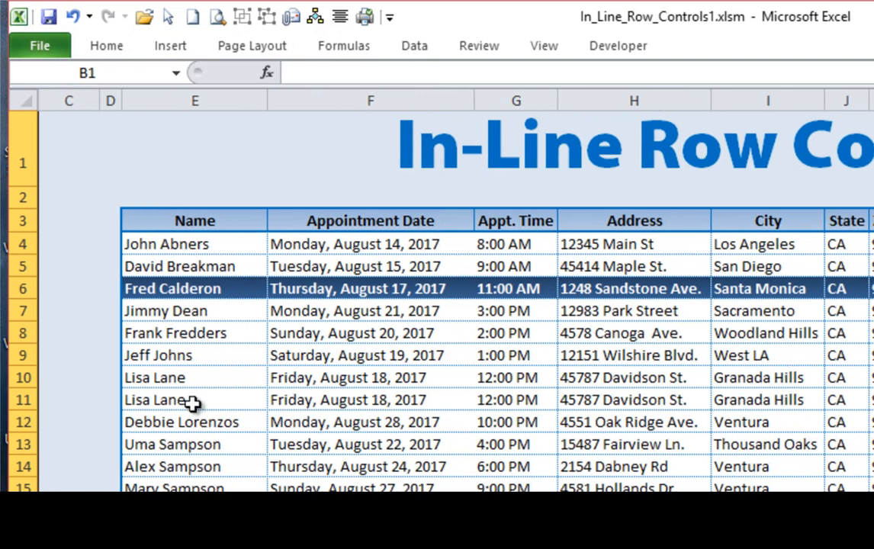
pyautogui.moveTo(193, 404)
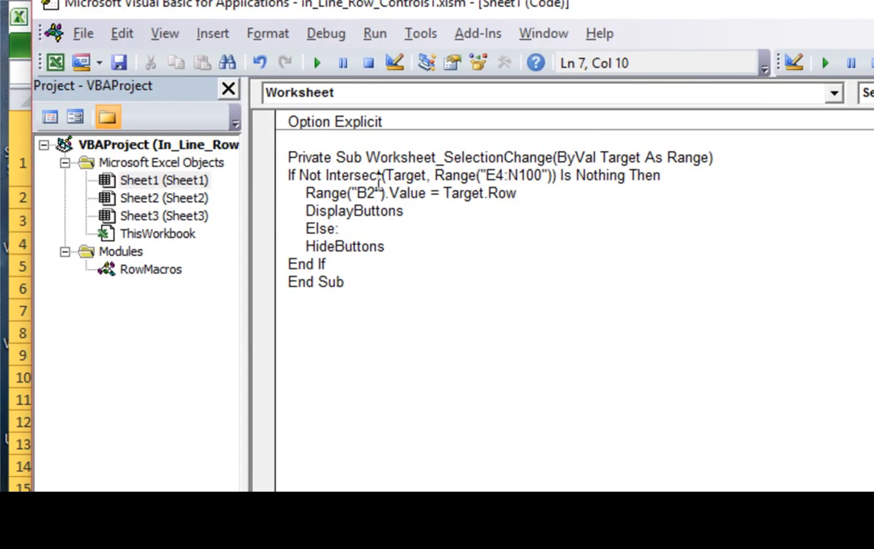
# - Review Sheet1's SelectionChange code, then open the RowMacros module's DisplayButtons routine
pyautogui.click(344, 281)
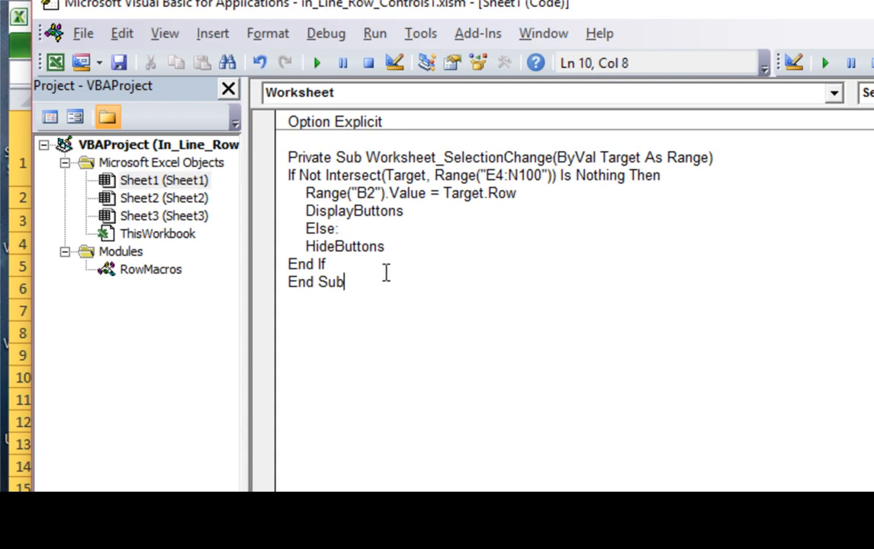
pyautogui.press('ctrl+a')
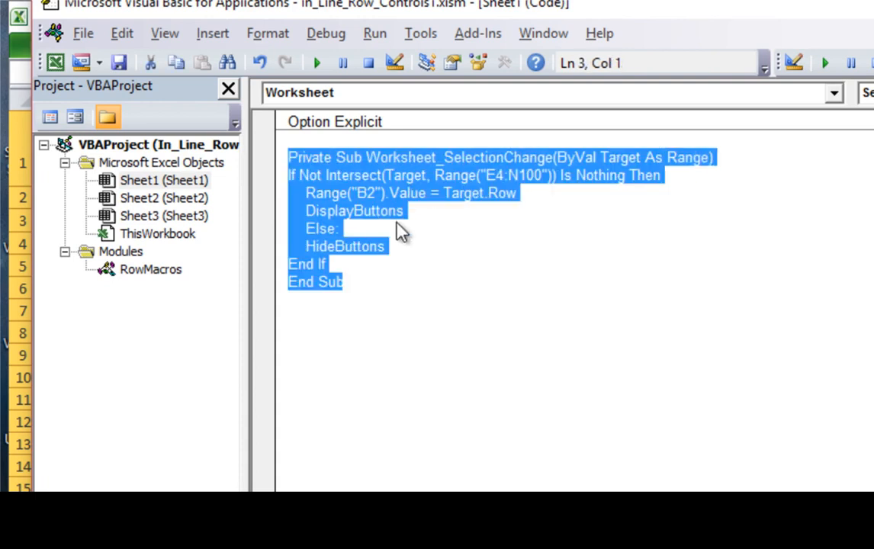
pyautogui.click(150, 269)
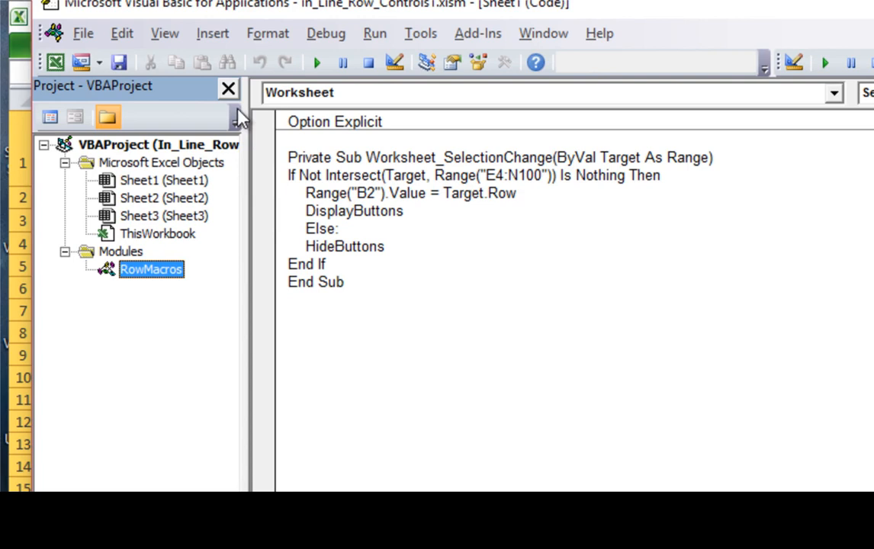
pyautogui.rightClick(151, 269)
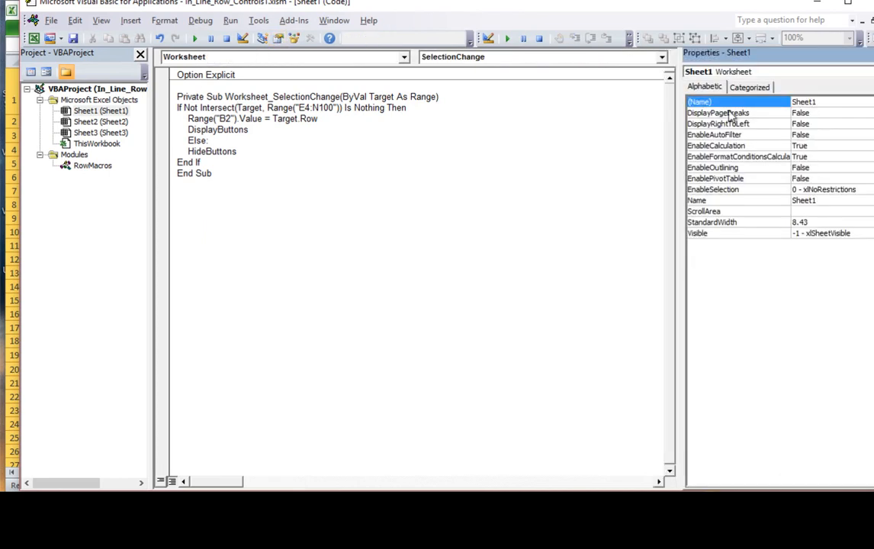
pyautogui.click(93, 166)
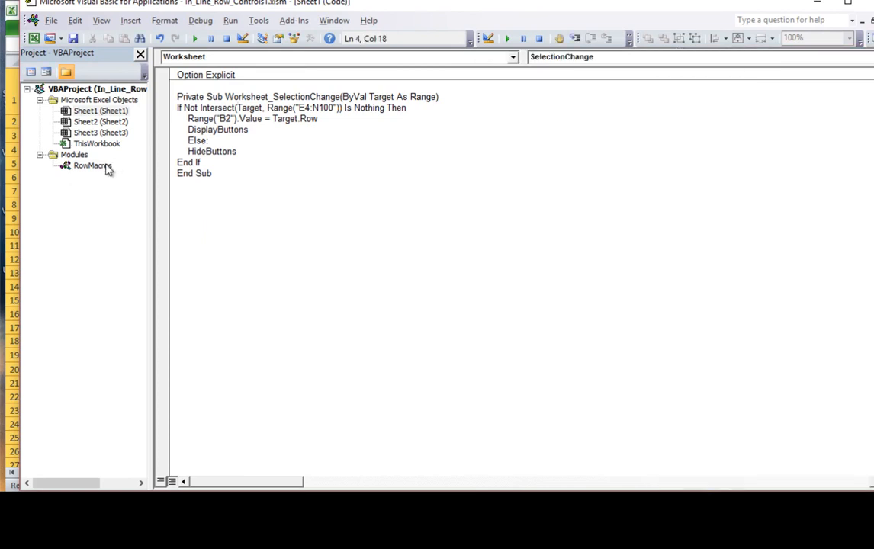
pyautogui.doubleClick(92, 165)
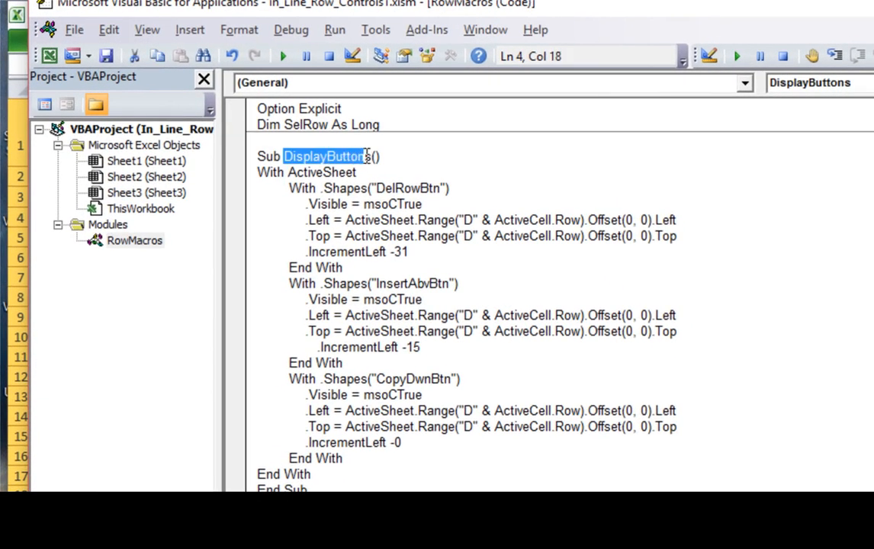
pyautogui.click(366, 156)
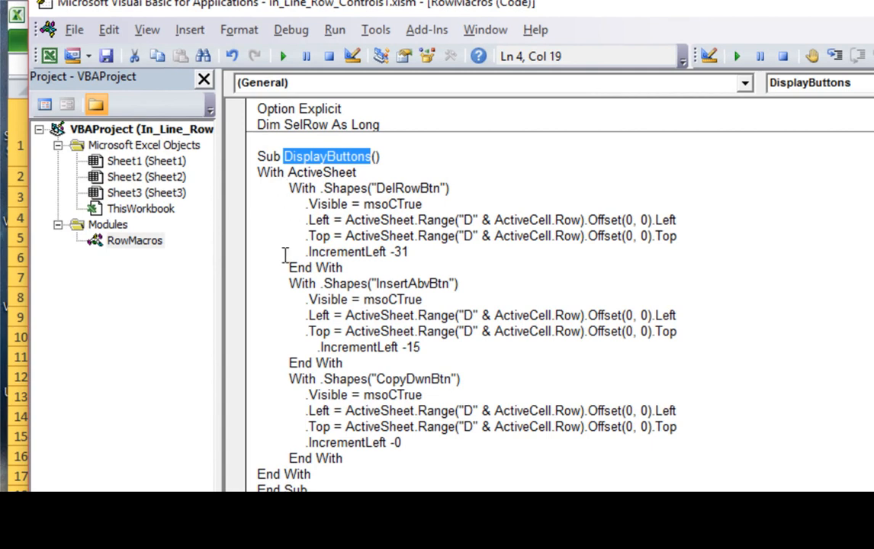
pyautogui.moveTo(281, 307)
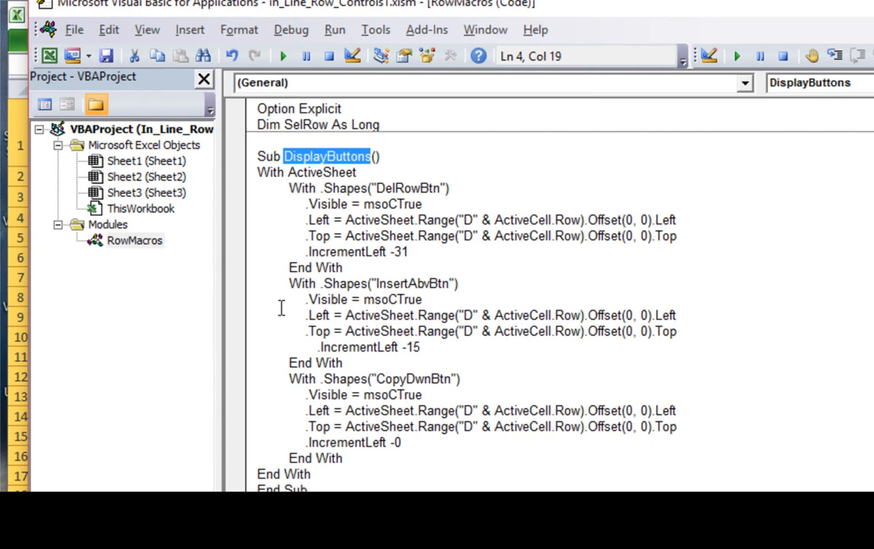
pyautogui.moveTo(290, 170)
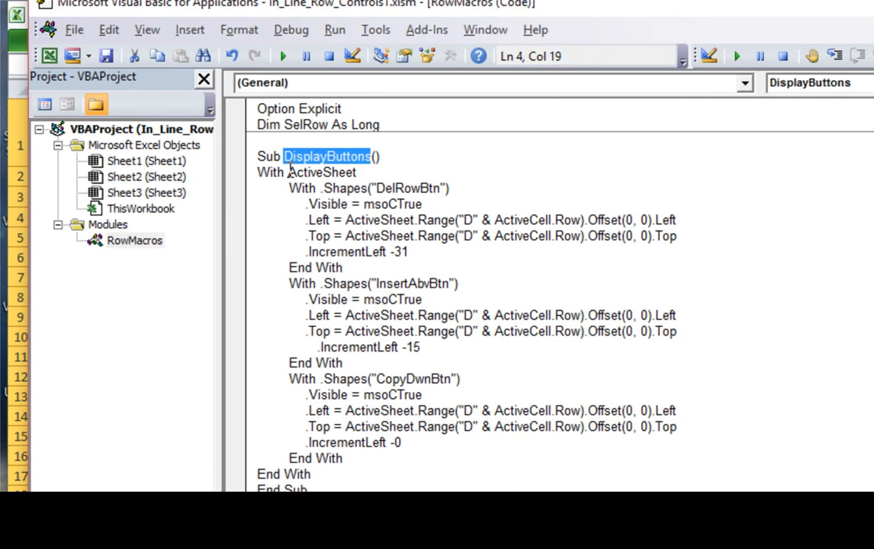
pyautogui.doubleClick(319, 171)
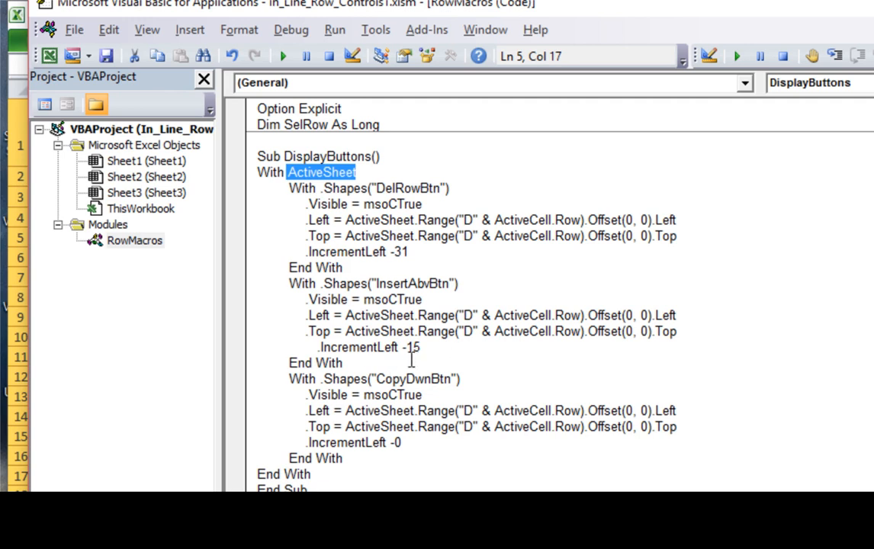
pyautogui.moveTo(409, 366)
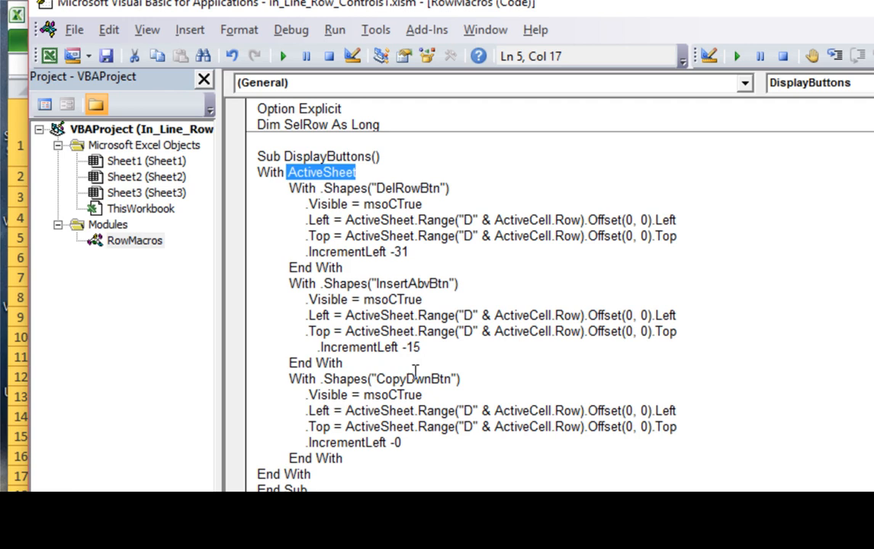
pyautogui.moveTo(383, 394)
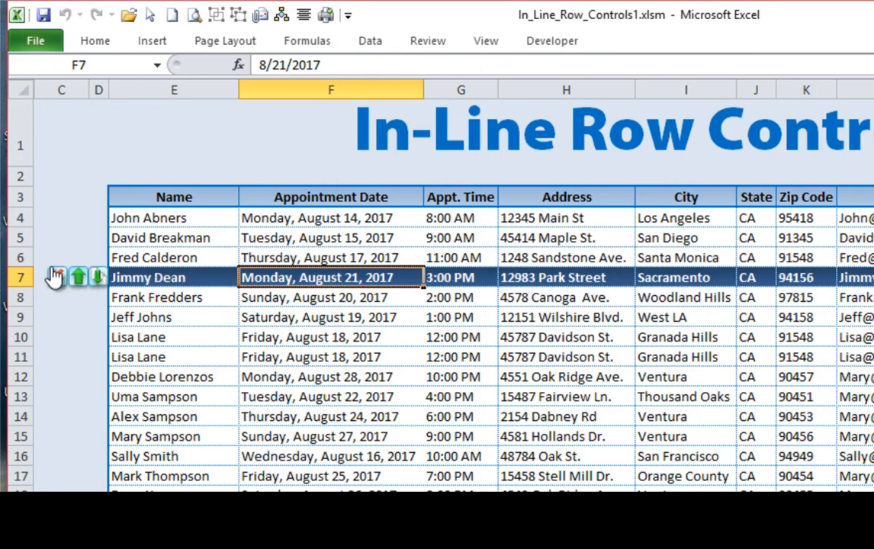
pyautogui.click(56, 277)
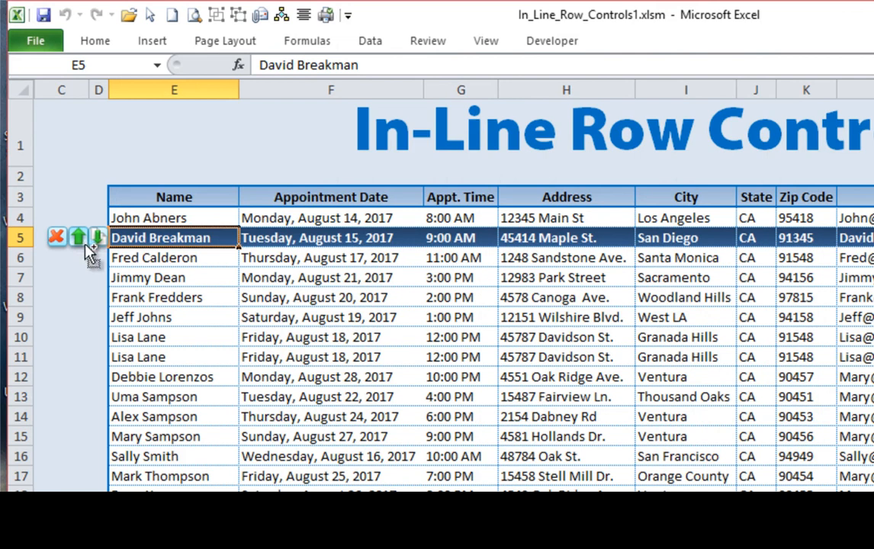
pyautogui.click(78, 236)
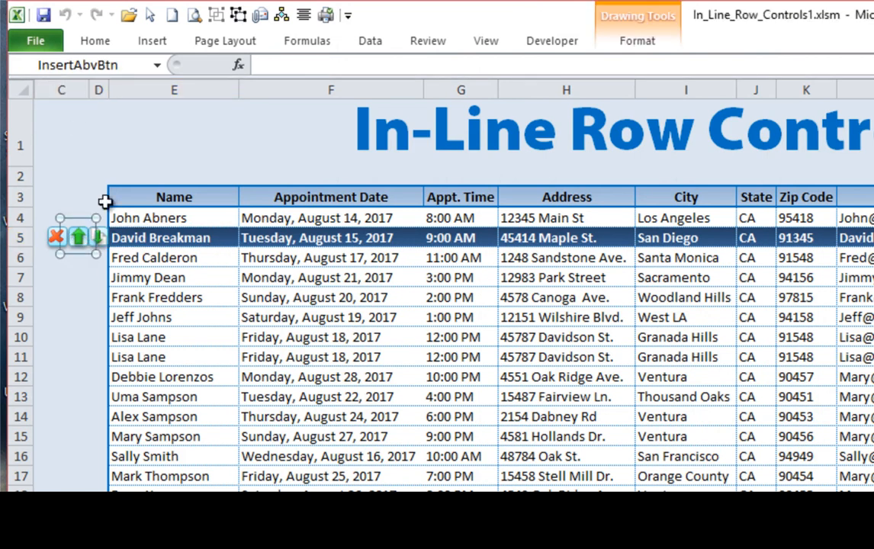
pyautogui.click(98, 237)
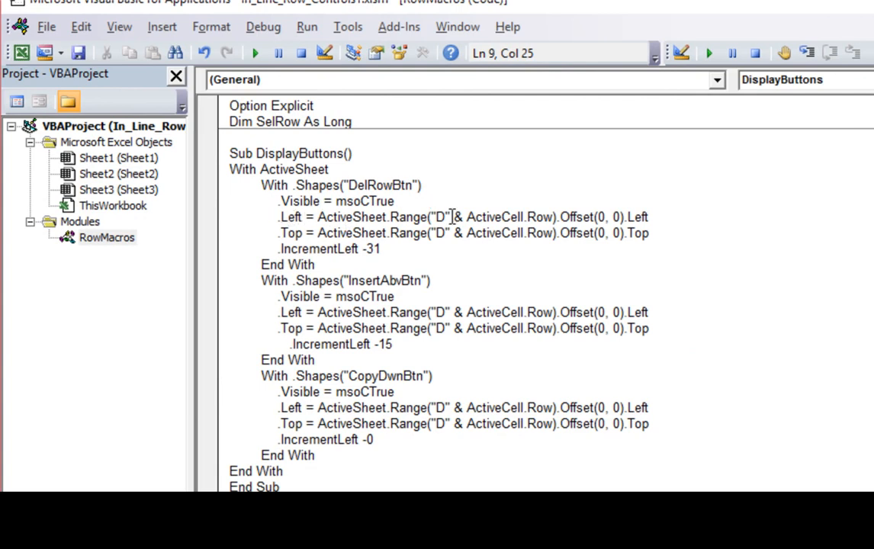
pyautogui.moveTo(493, 207)
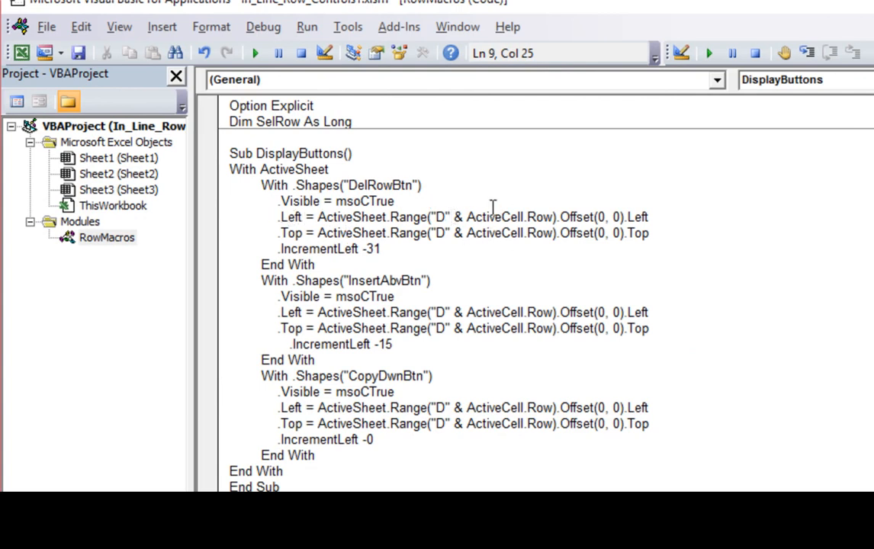
pyautogui.doubleClick(507, 216)
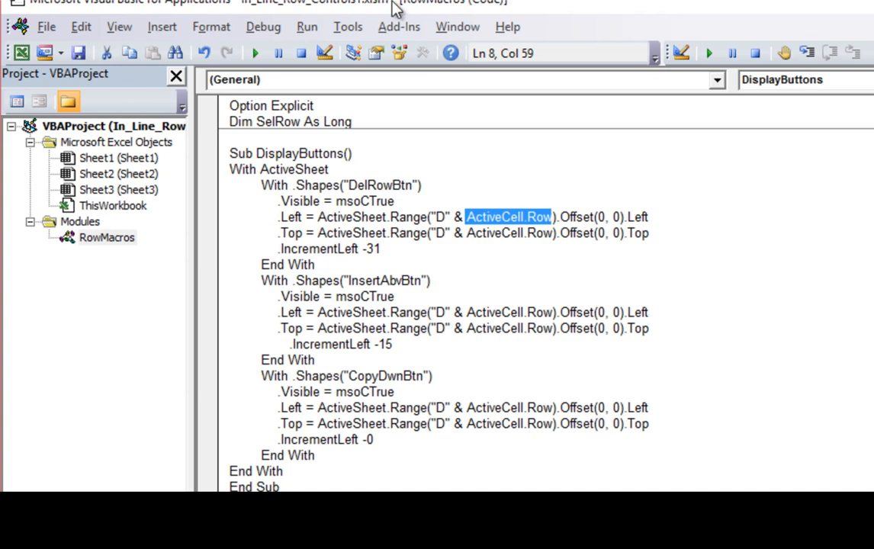
pyautogui.moveTo(423, 222)
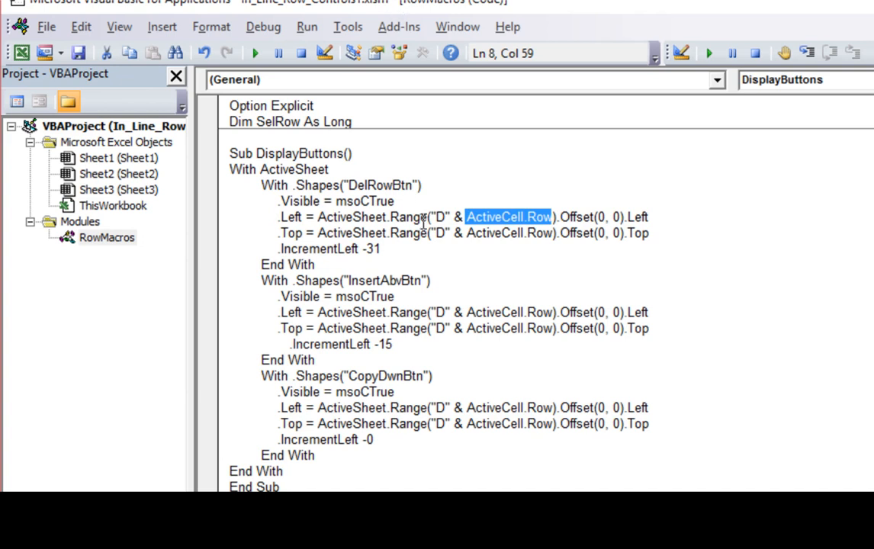
pyautogui.moveTo(428, 59)
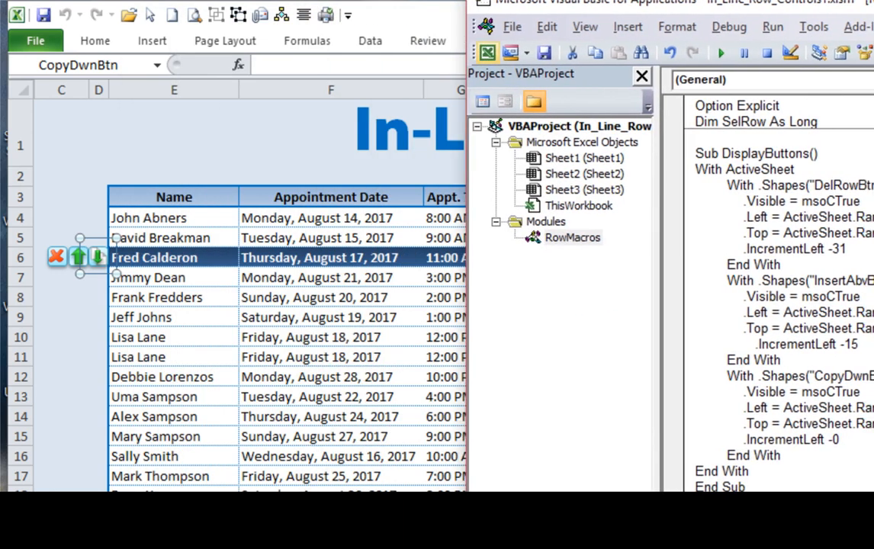
pyautogui.moveTo(104, 189)
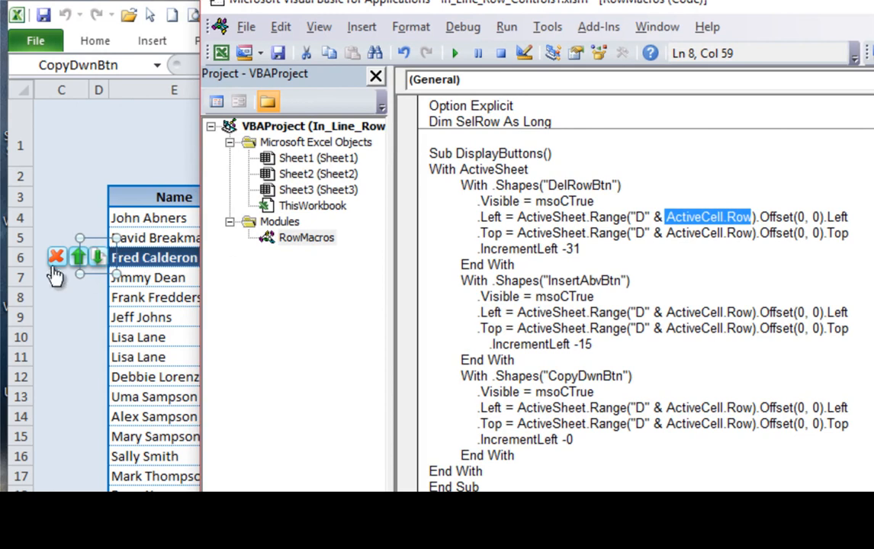
pyautogui.moveTo(7, 281)
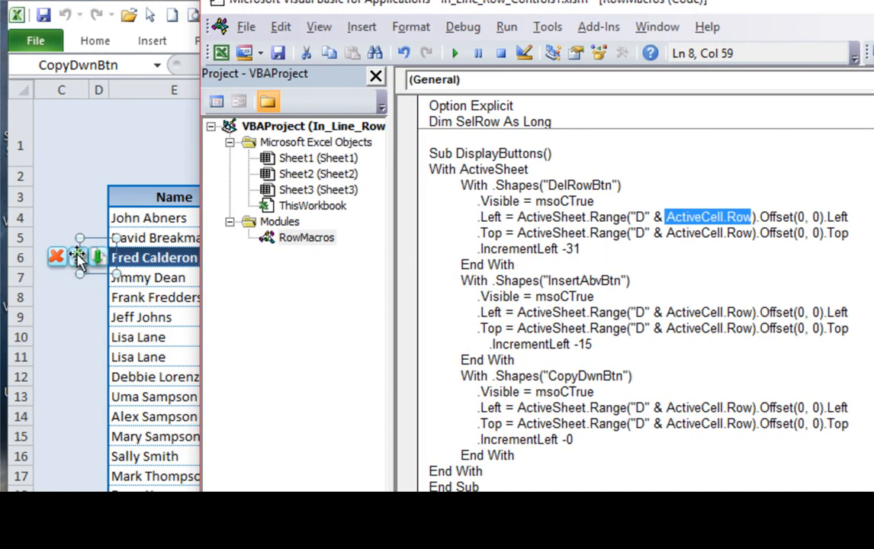
pyautogui.click(581, 248)
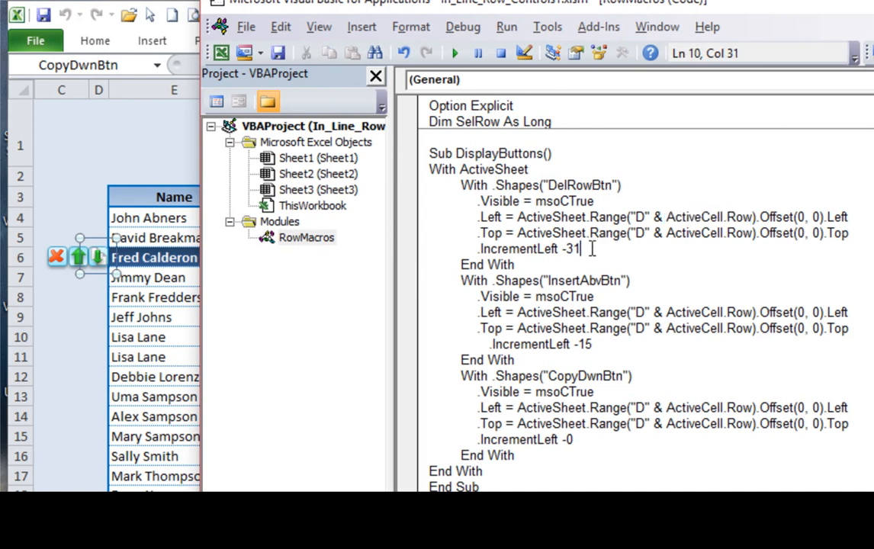
pyautogui.tripleClick(526, 248)
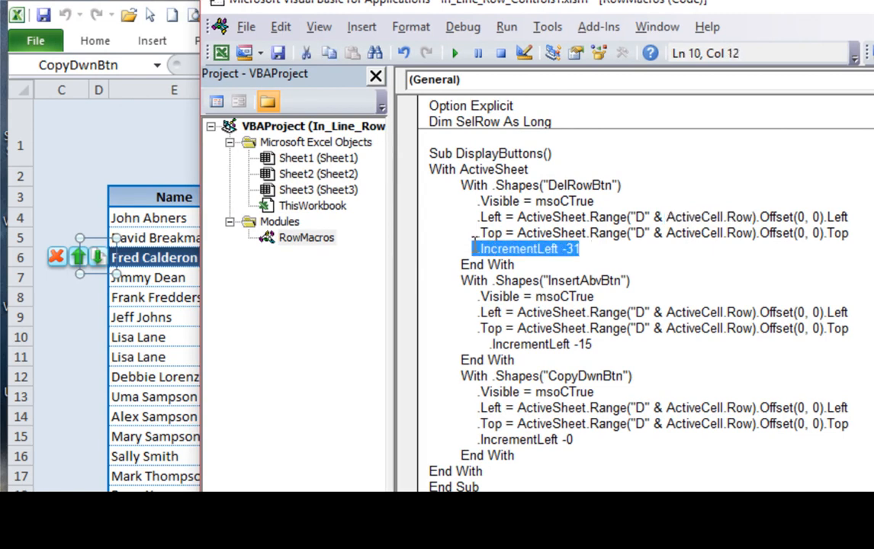
pyautogui.moveTo(609, 264)
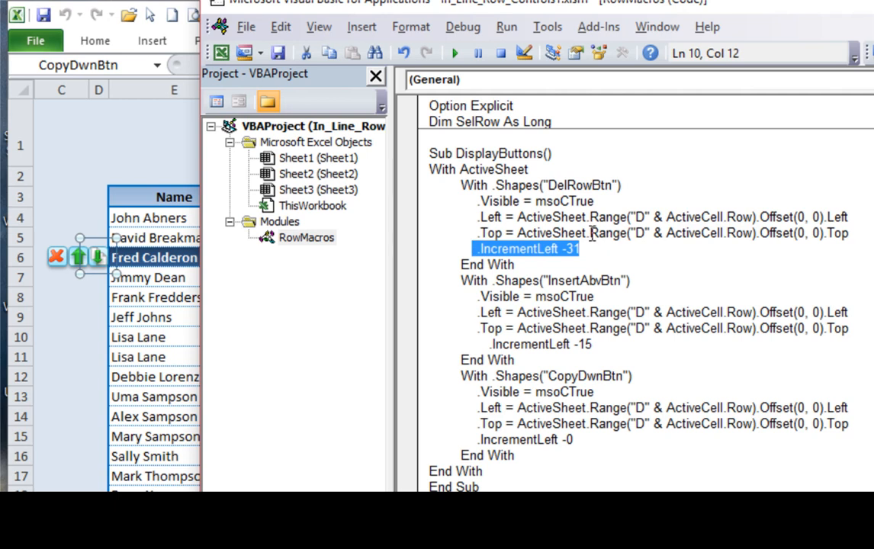
pyautogui.moveTo(543, 300)
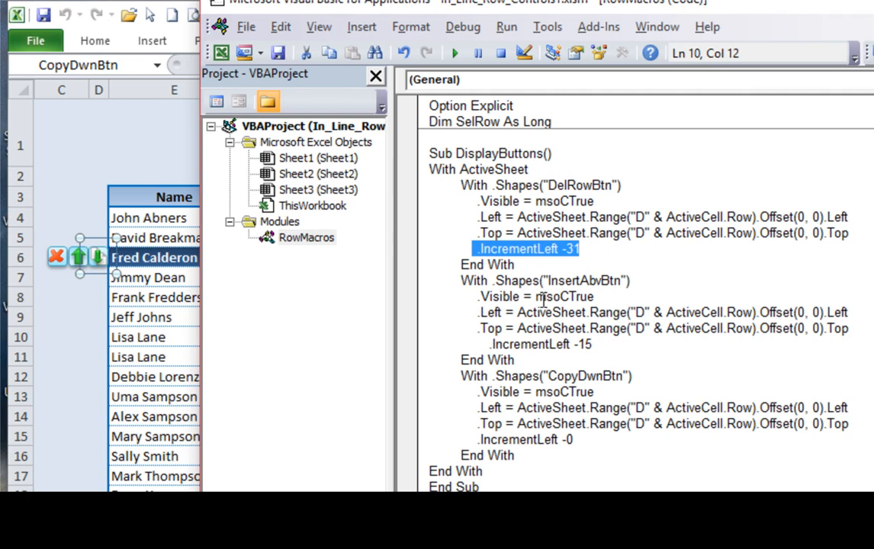
pyautogui.click(602, 343)
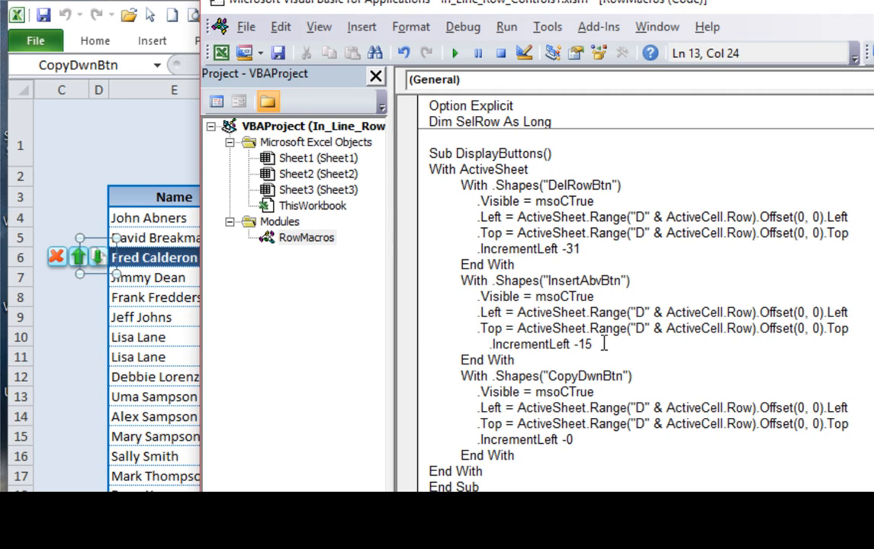
pyautogui.doubleClick(580, 344)
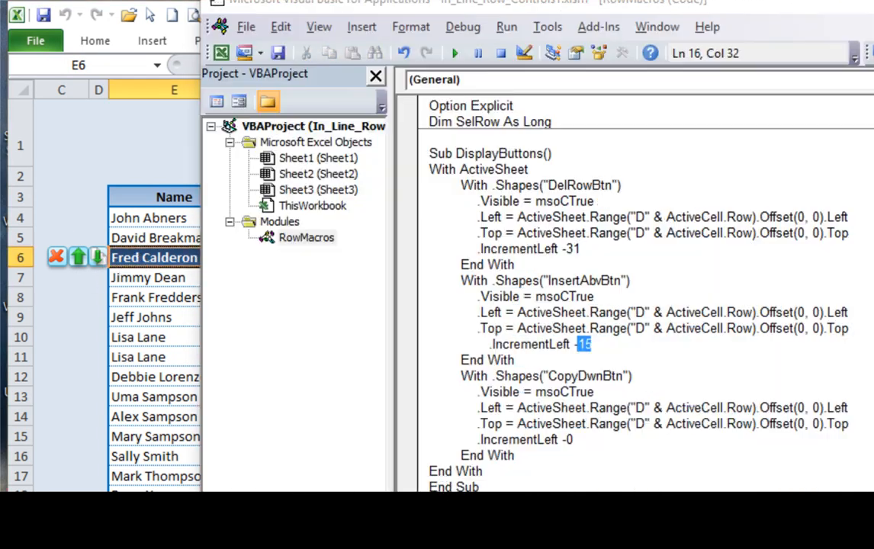
pyautogui.moveTo(568, 375)
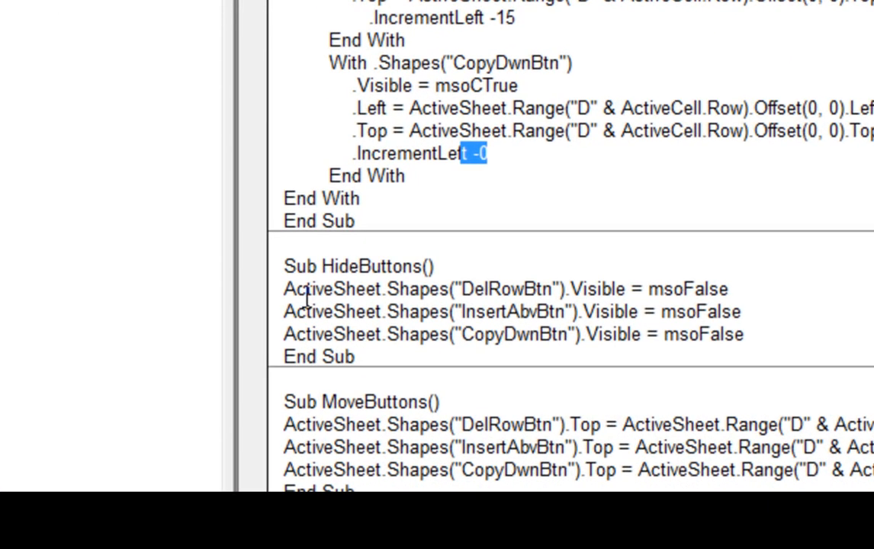
pyautogui.moveTo(492, 312)
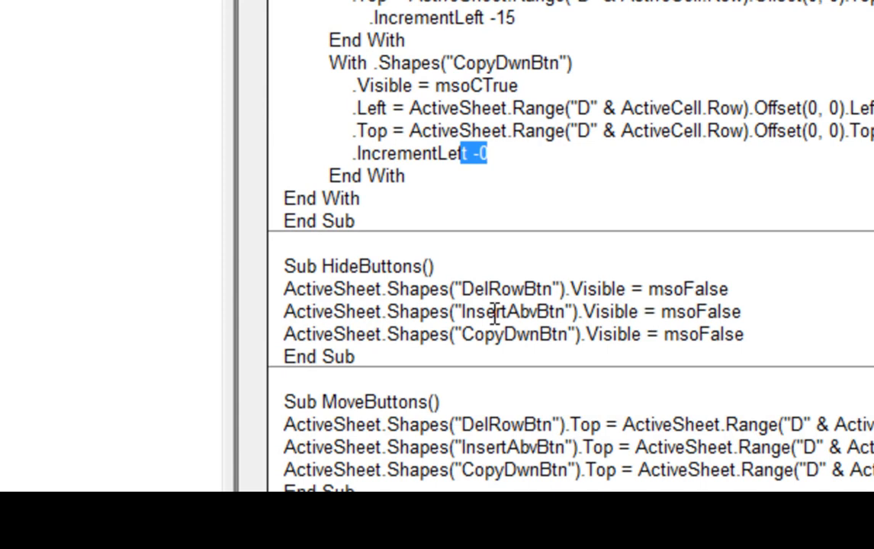
pyautogui.moveTo(593, 276)
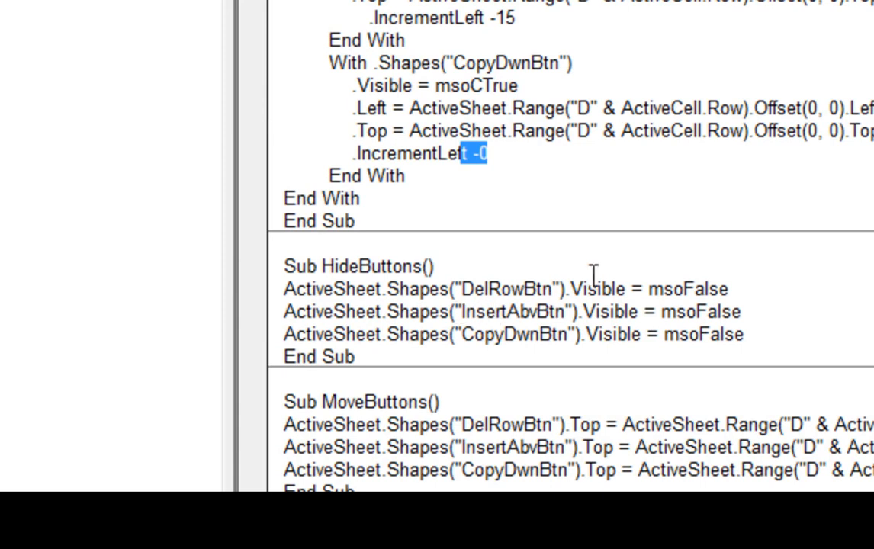
pyautogui.moveTo(574, 301)
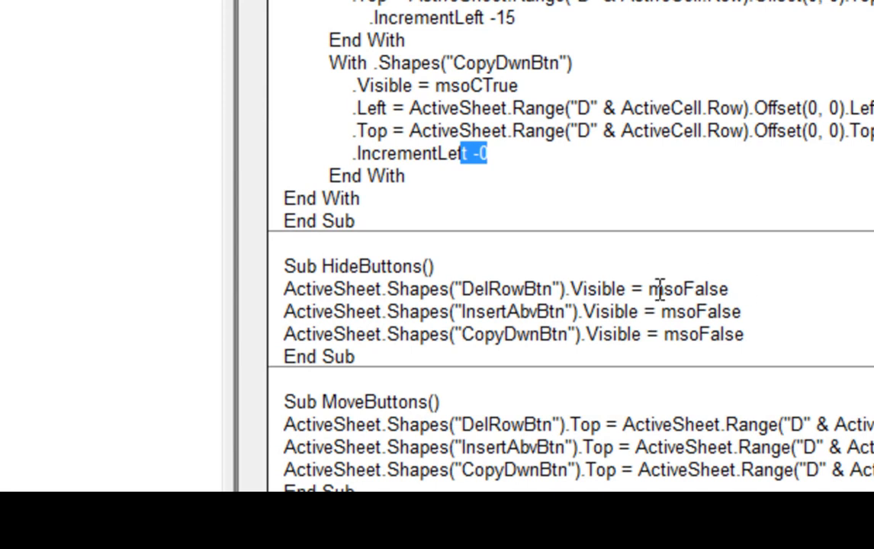
pyautogui.moveTo(549, 326)
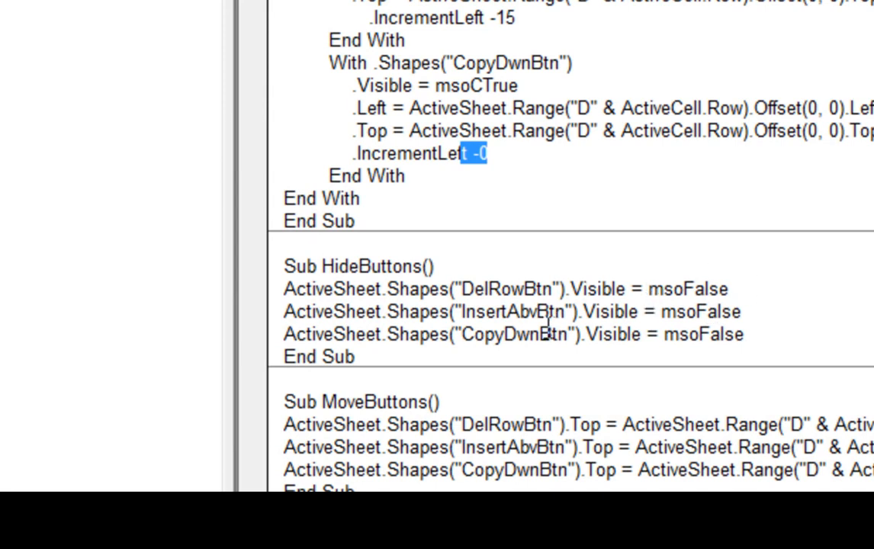
pyautogui.scroll(-3)
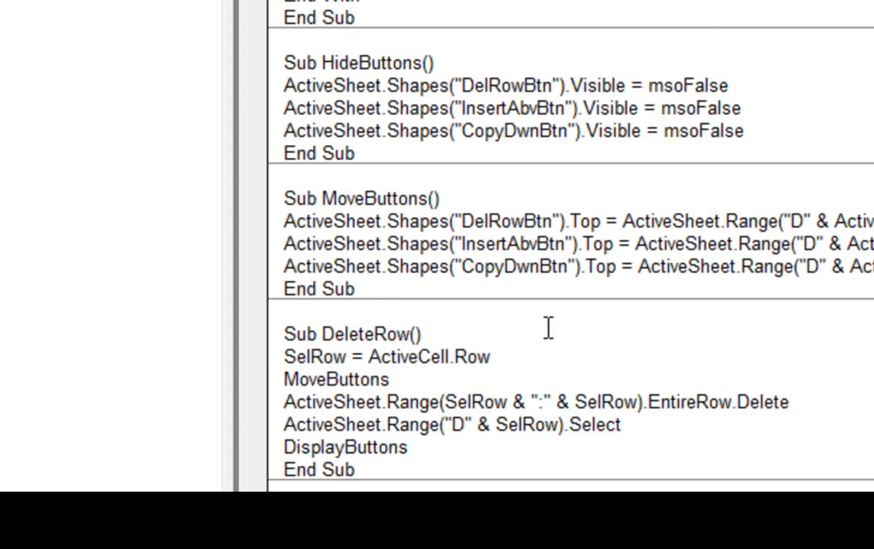
pyautogui.scroll(-3)
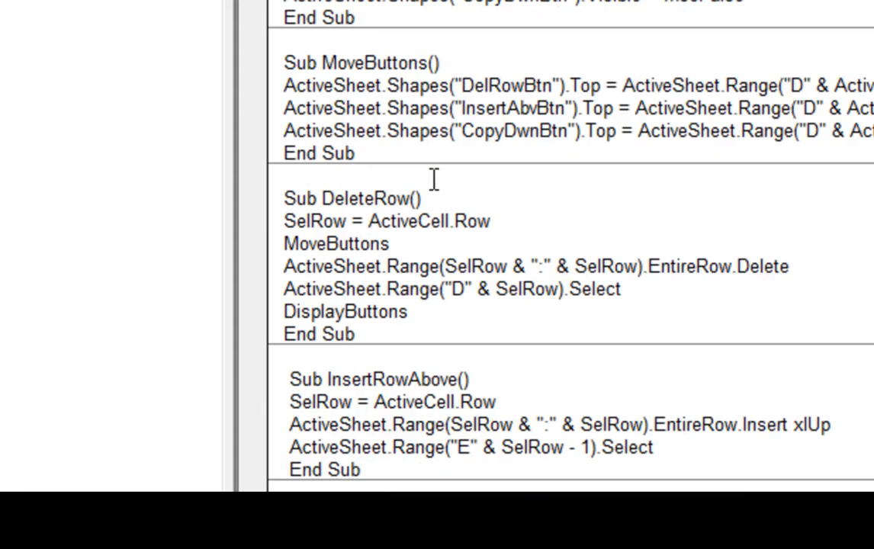
pyautogui.moveTo(373, 71)
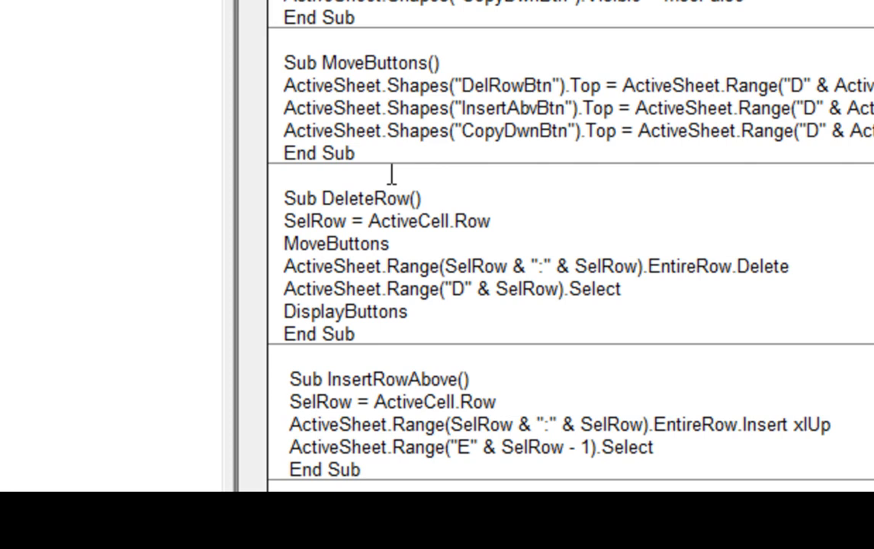
pyautogui.scroll(-3)
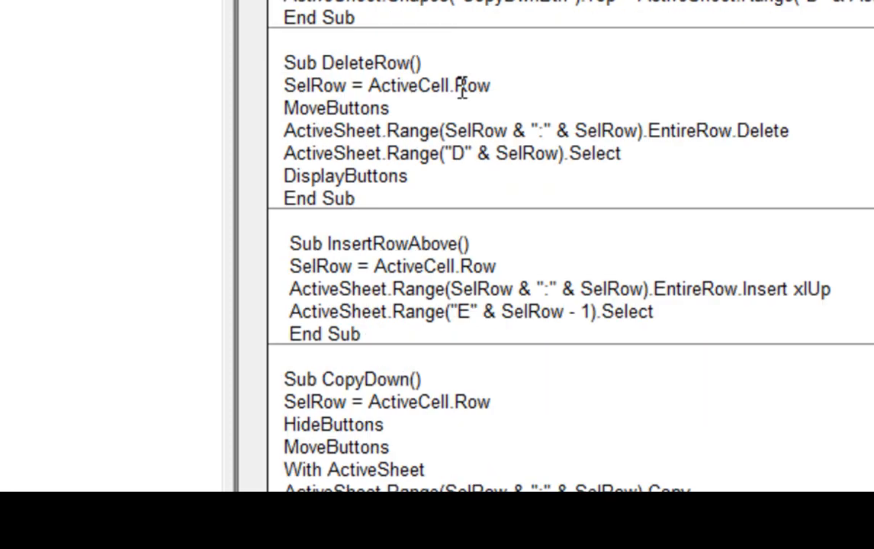
pyautogui.moveTo(409, 114)
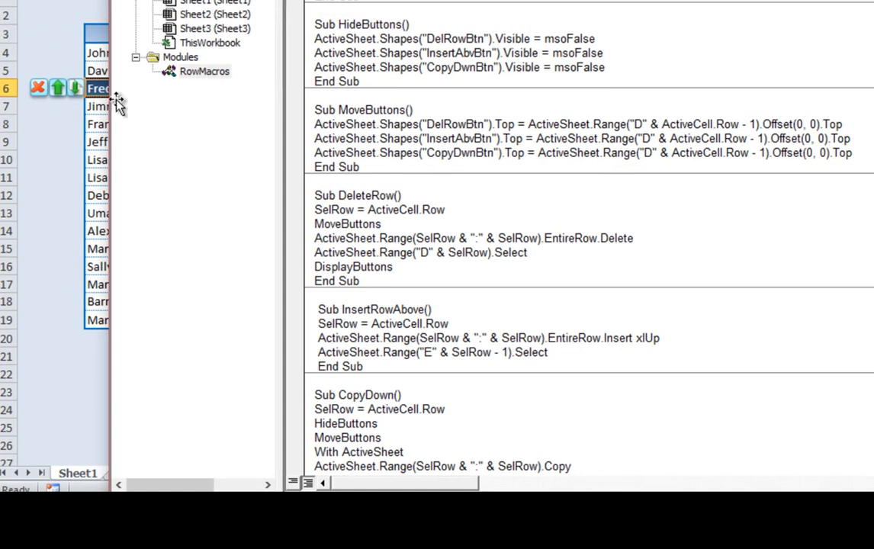
pyautogui.moveTo(35, 29)
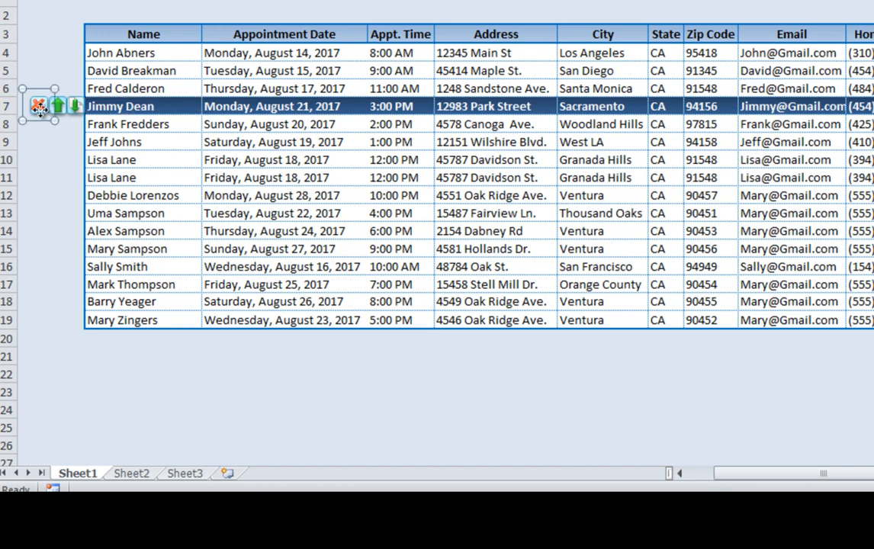
pyautogui.rightClick(39, 105)
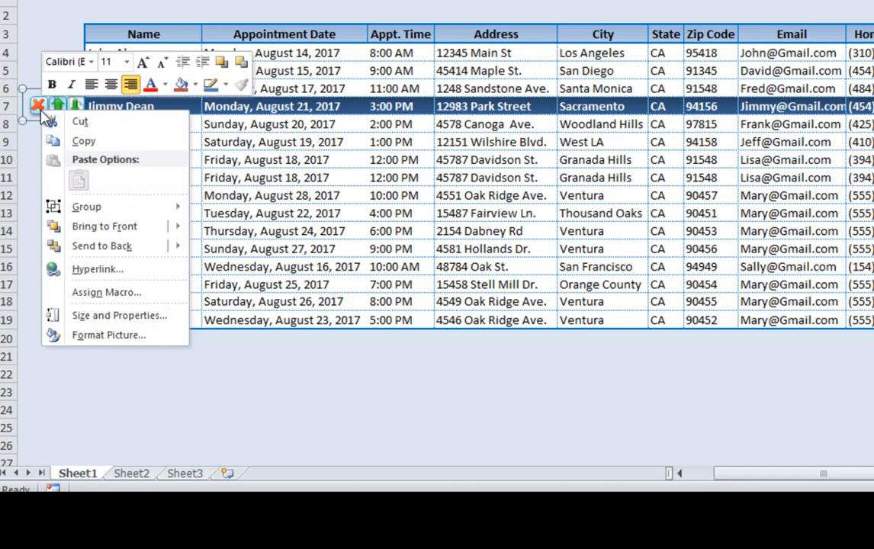
pyautogui.click(106, 292)
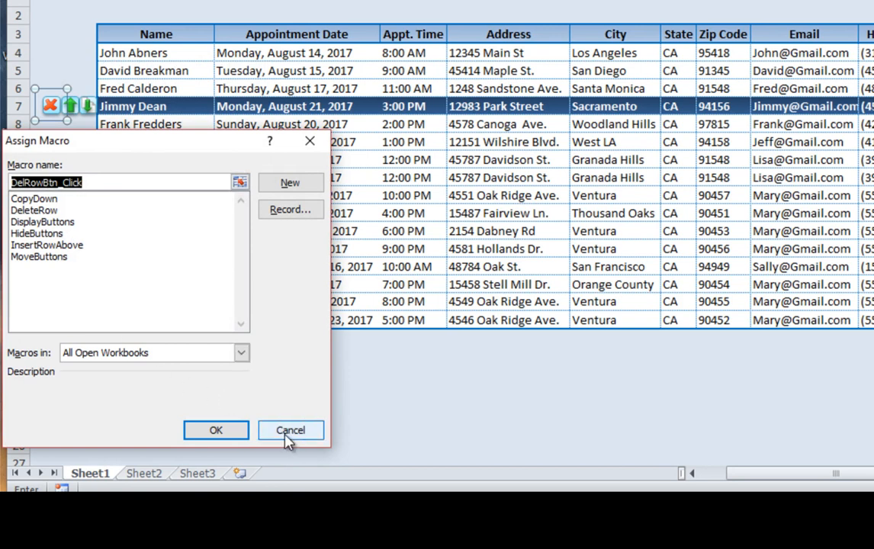
pyautogui.click(290, 430)
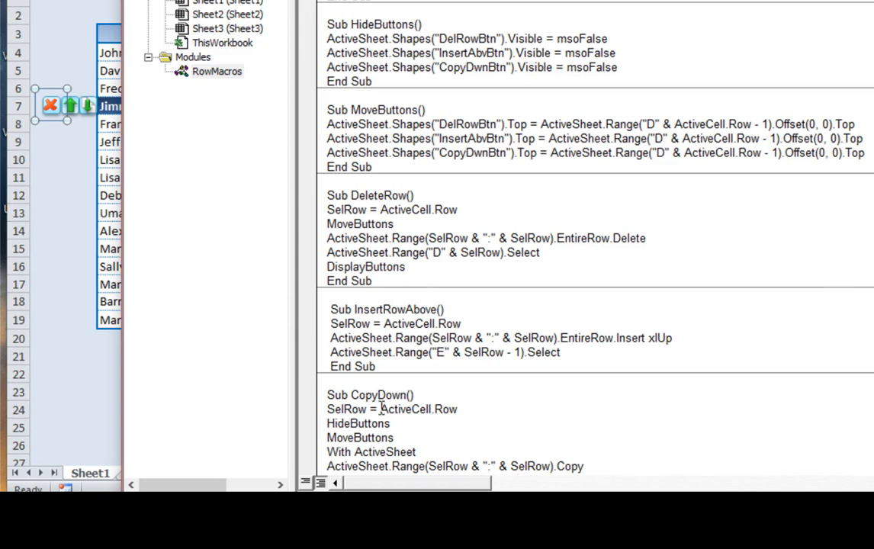
pyautogui.moveTo(389, 338)
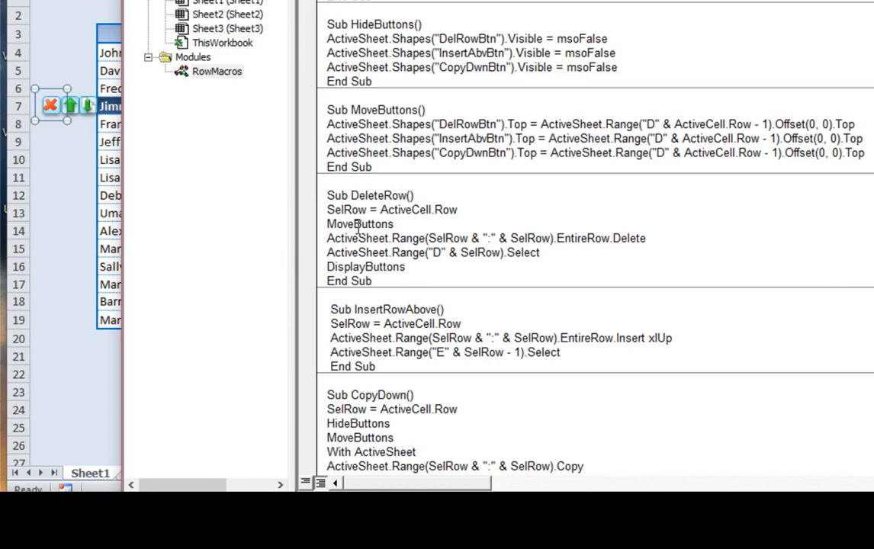
pyautogui.moveTo(381, 209)
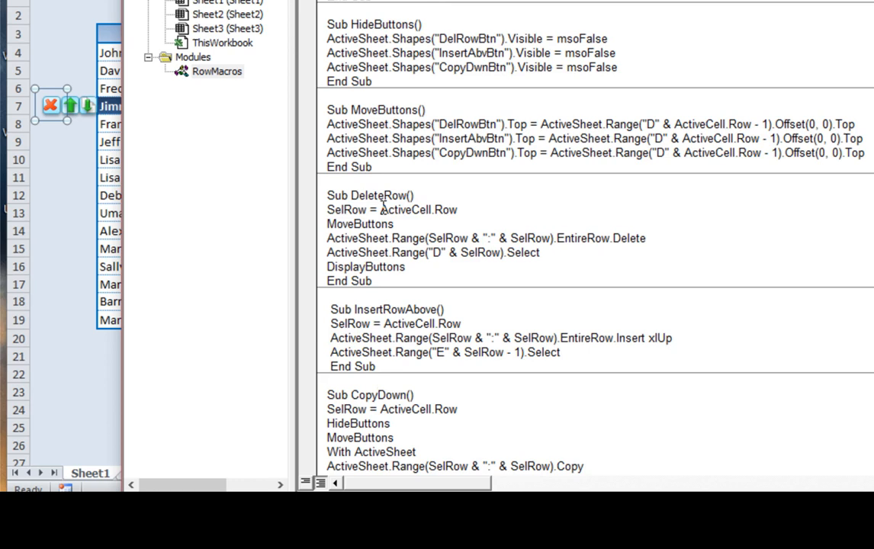
pyautogui.scroll(3)
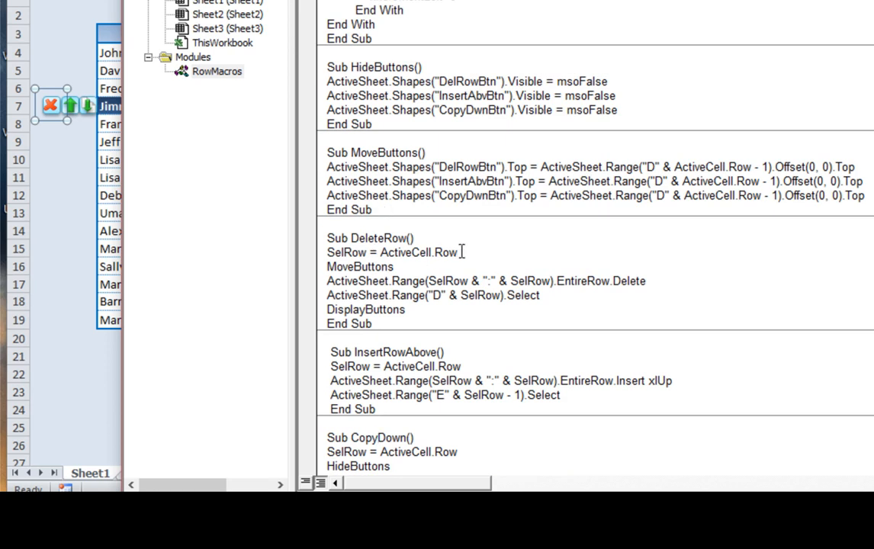
pyautogui.doubleClick(418, 253)
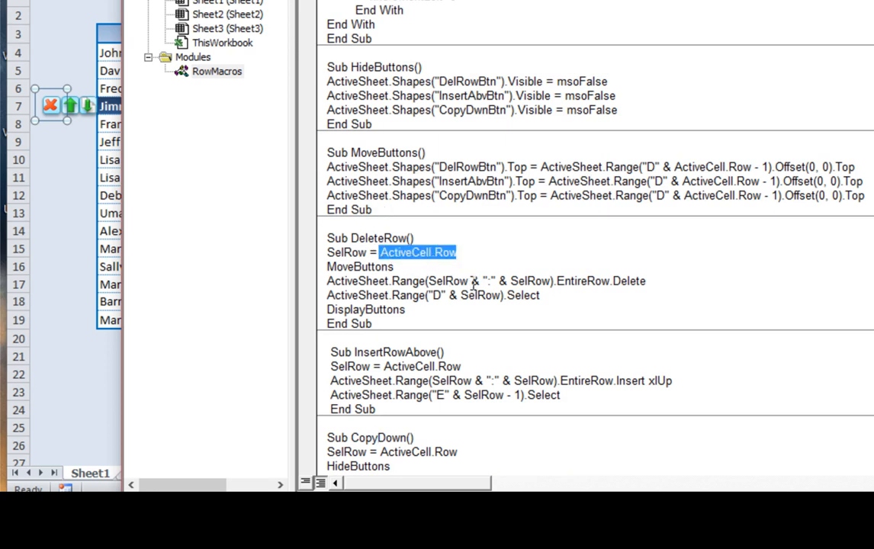
pyautogui.doubleClick(447, 281)
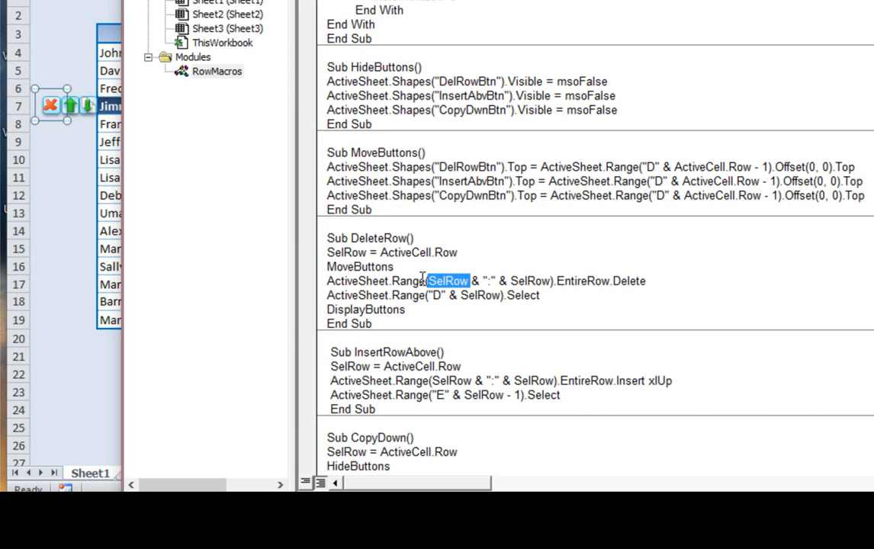
pyautogui.moveTo(361, 288)
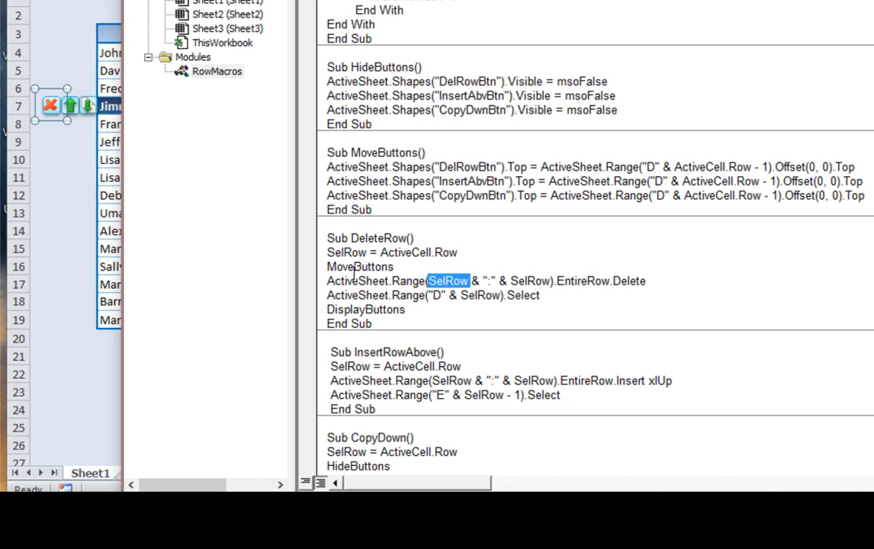
pyautogui.scroll(3)
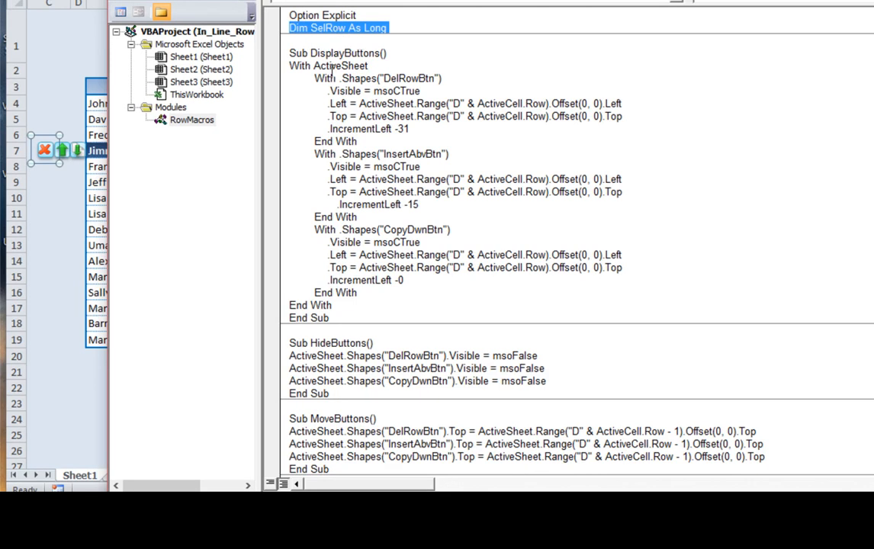
pyautogui.scroll(-3)
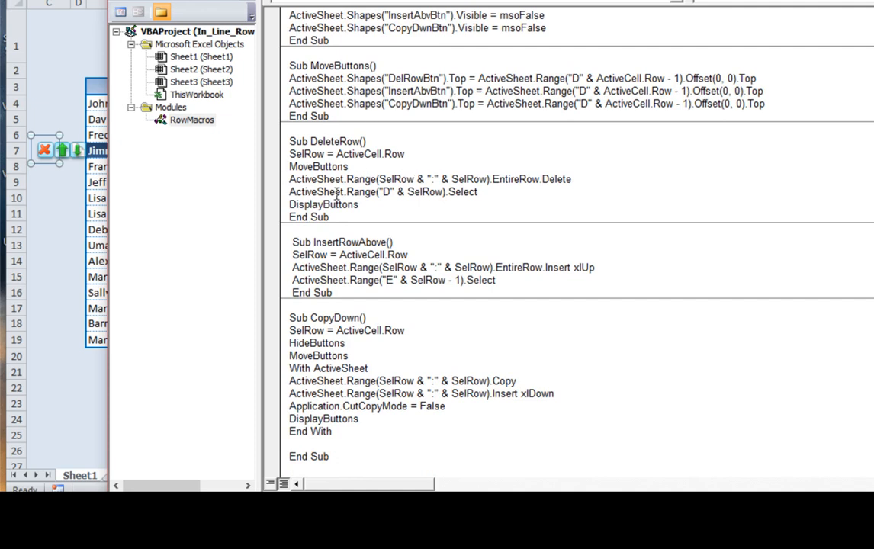
pyautogui.moveTo(354, 167)
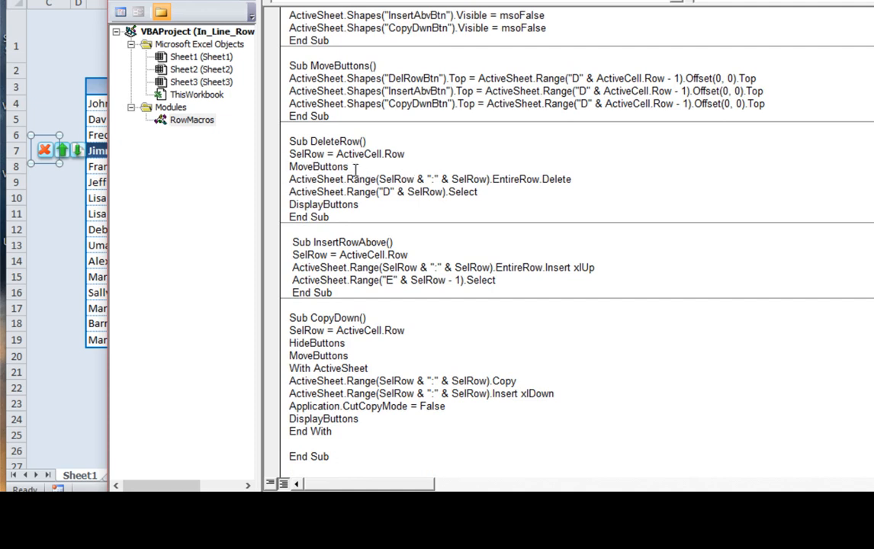
pyautogui.doubleClick(317, 166)
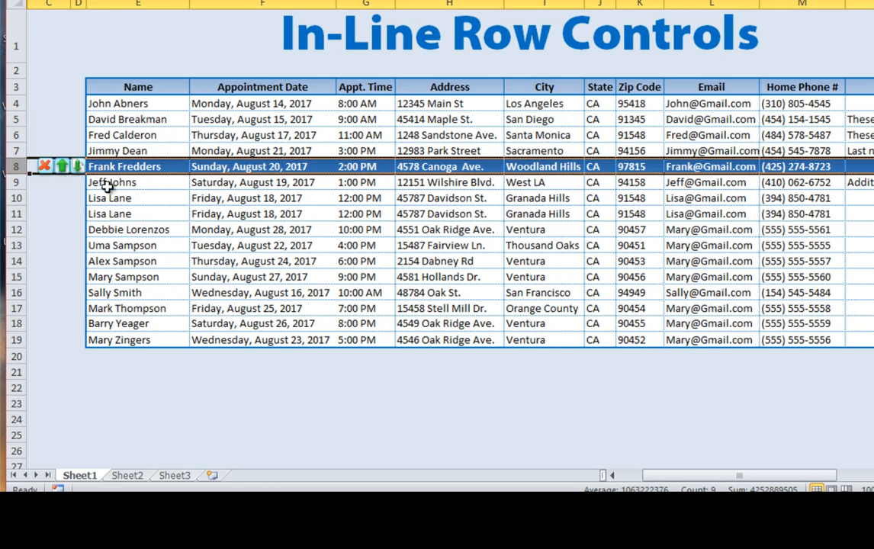
pyautogui.moveTo(99, 201)
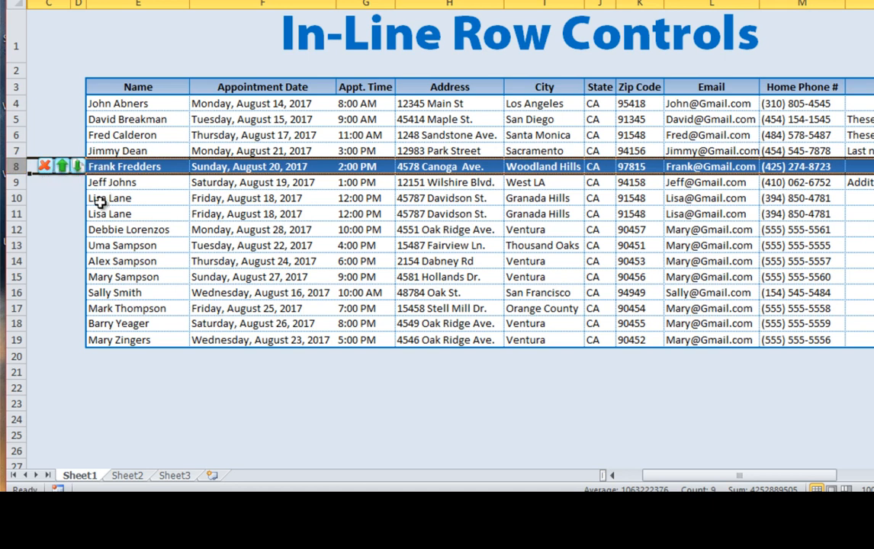
pyautogui.moveTo(71, 195)
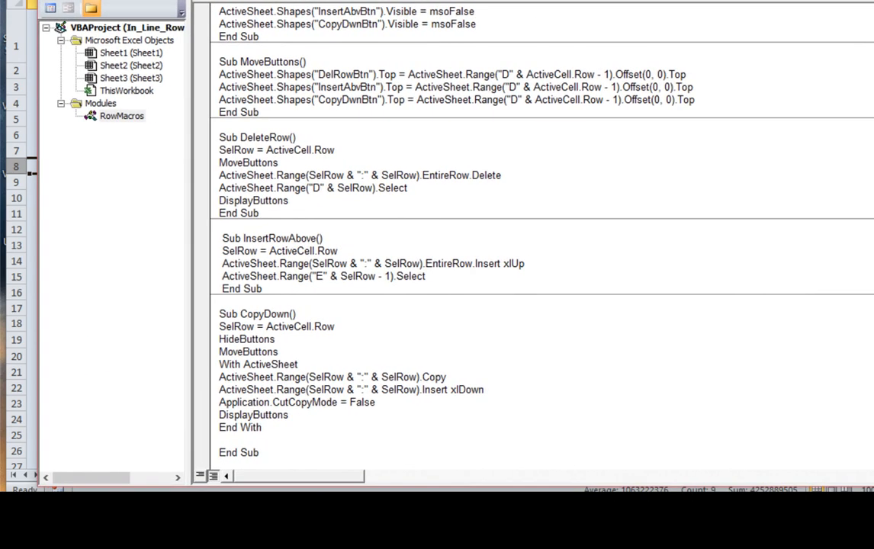
# - Highlight DeleteRow's row-removal and column D reselect lines in the RowMacros code
pyautogui.scroll(3)
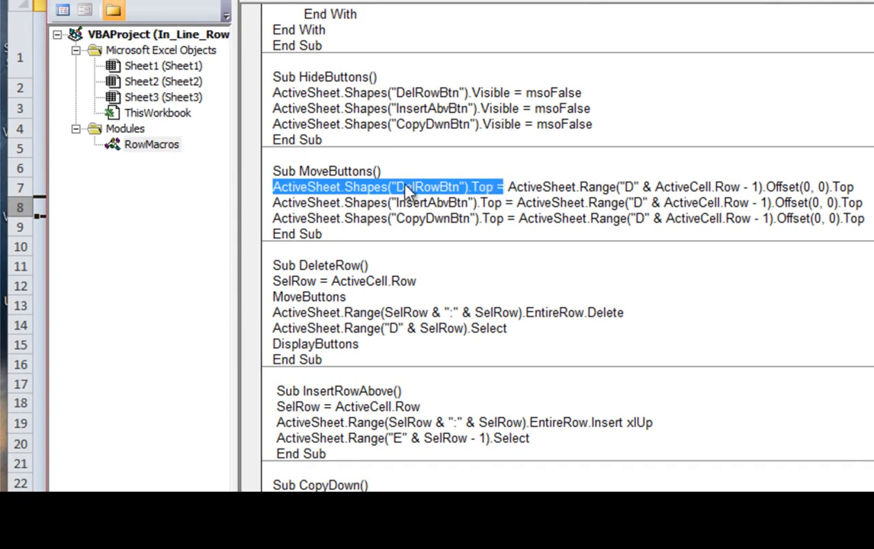
pyautogui.moveTo(655, 205)
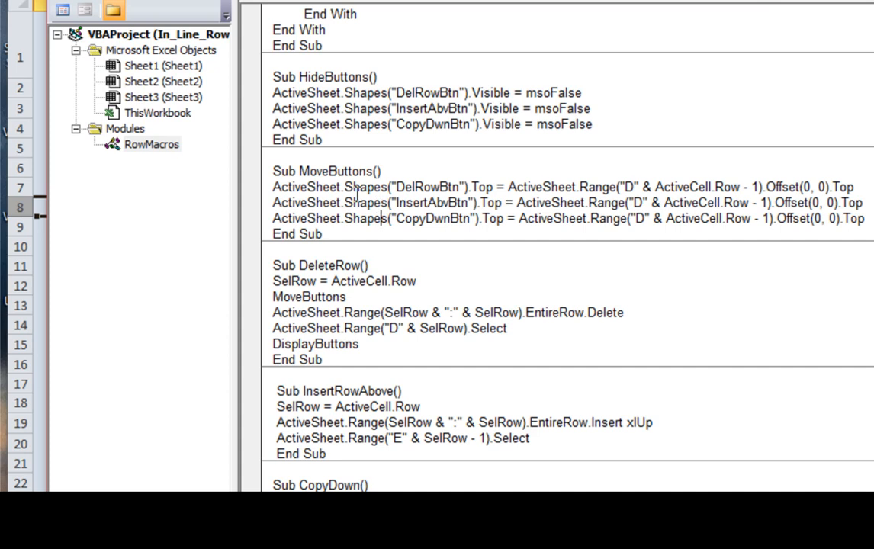
pyautogui.moveTo(356, 296)
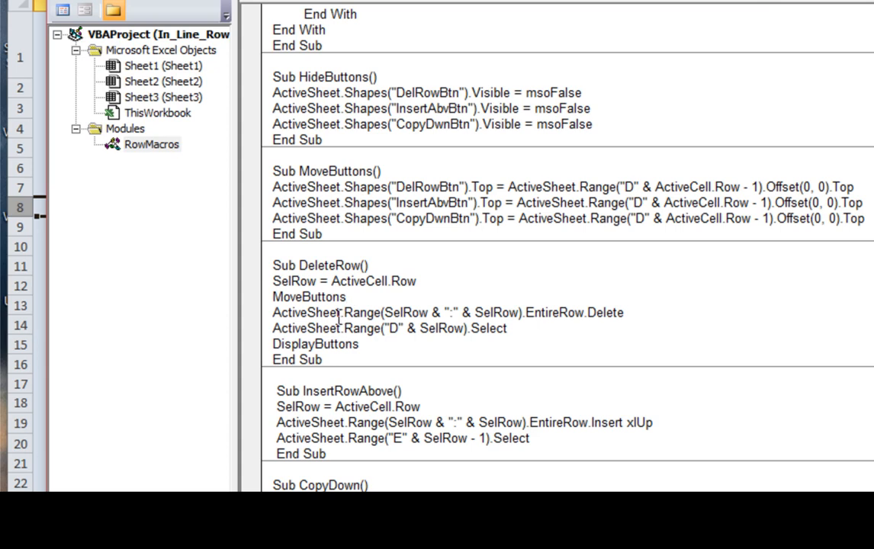
pyautogui.click(345, 297)
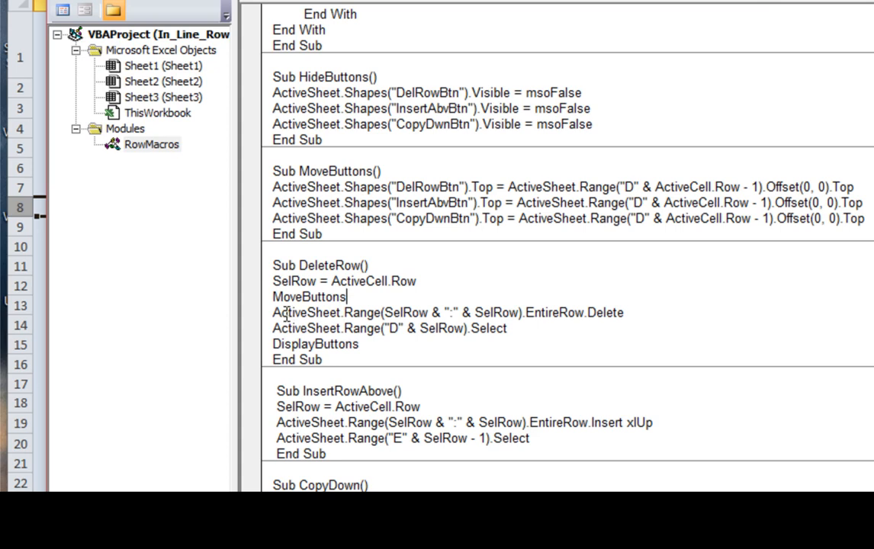
pyautogui.moveTo(278, 312); pyautogui.dragTo(534, 313)
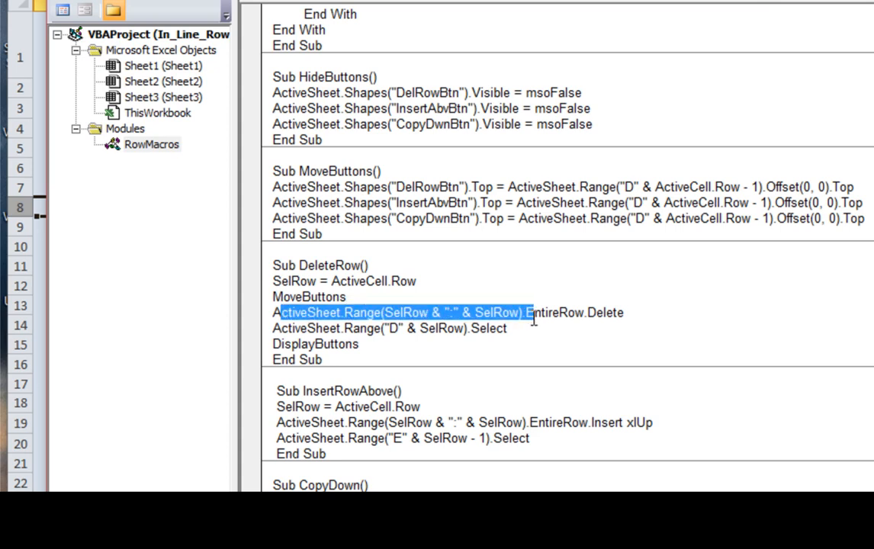
pyautogui.moveTo(526, 312); pyautogui.dragTo(505, 328)
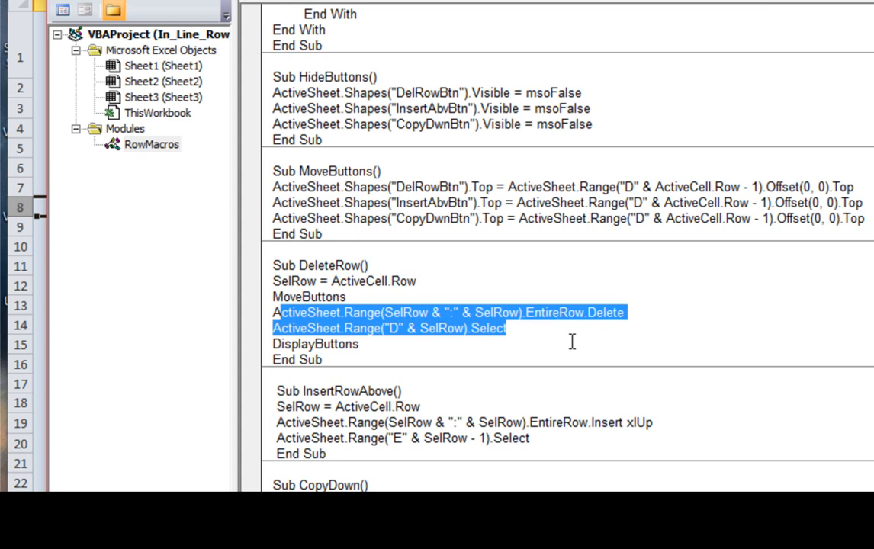
pyautogui.click(517, 328)
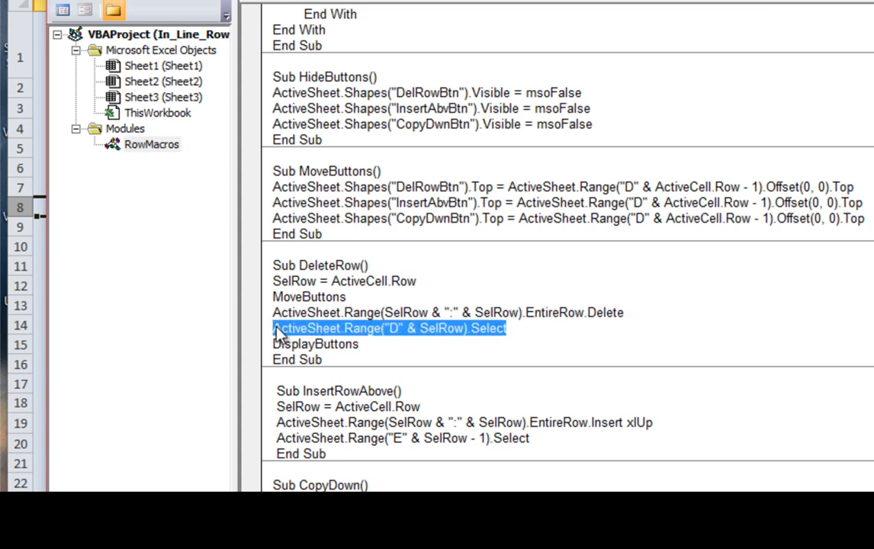
pyautogui.moveTo(321, 336)
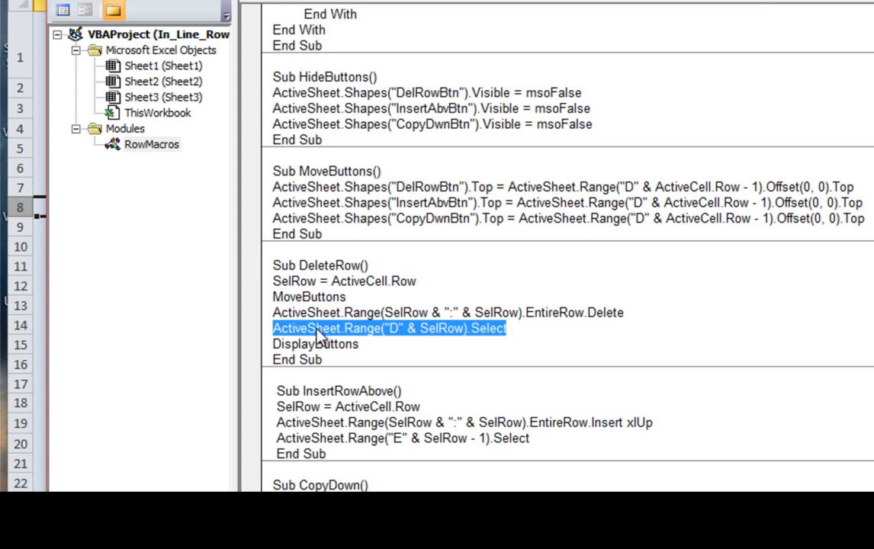
pyautogui.moveTo(230, 174)
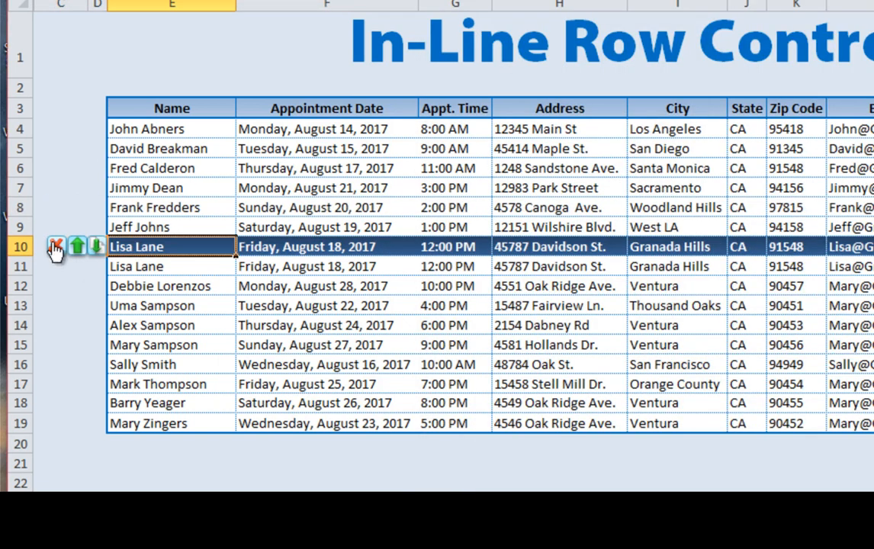
pyautogui.click(56, 245)
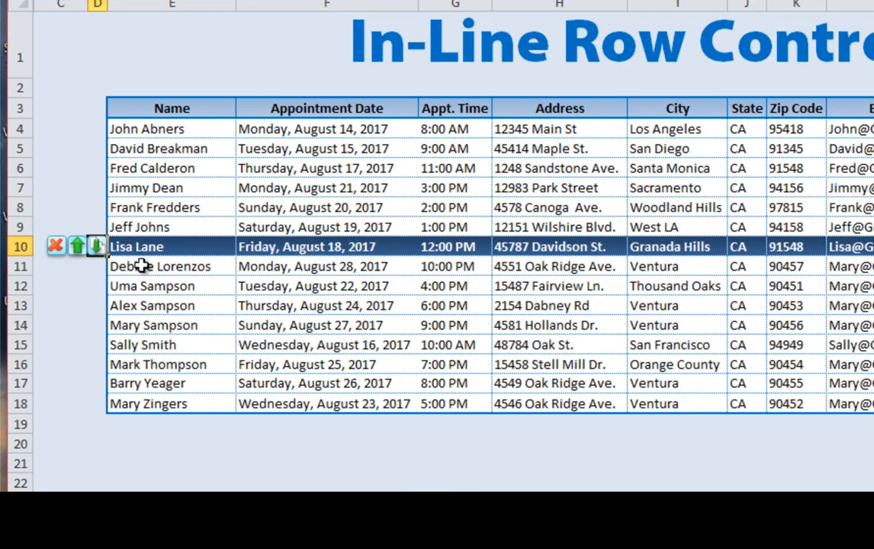
pyautogui.moveTo(64, 265)
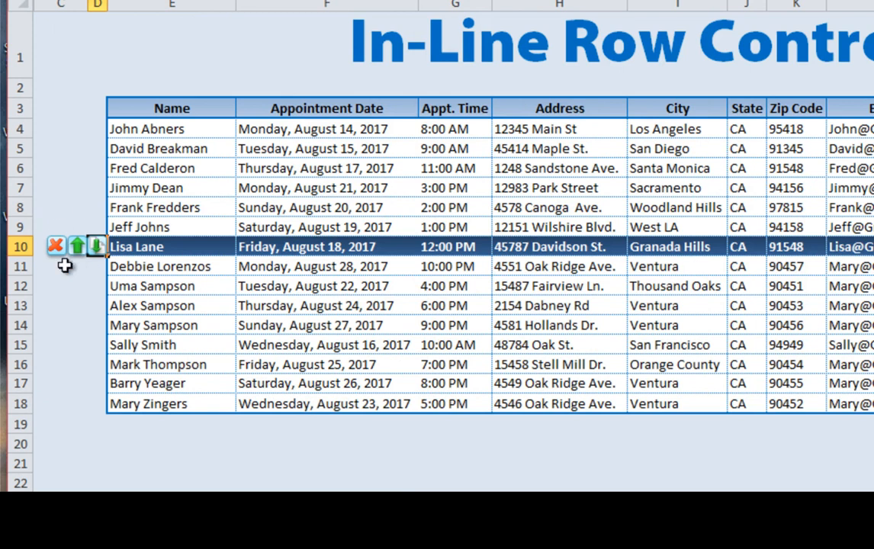
pyautogui.moveTo(131, 253)
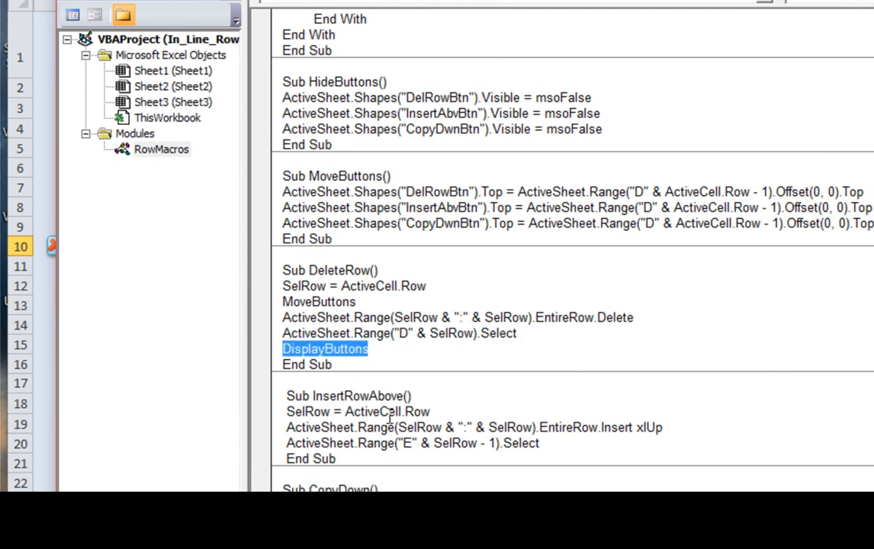
pyautogui.scroll(3)
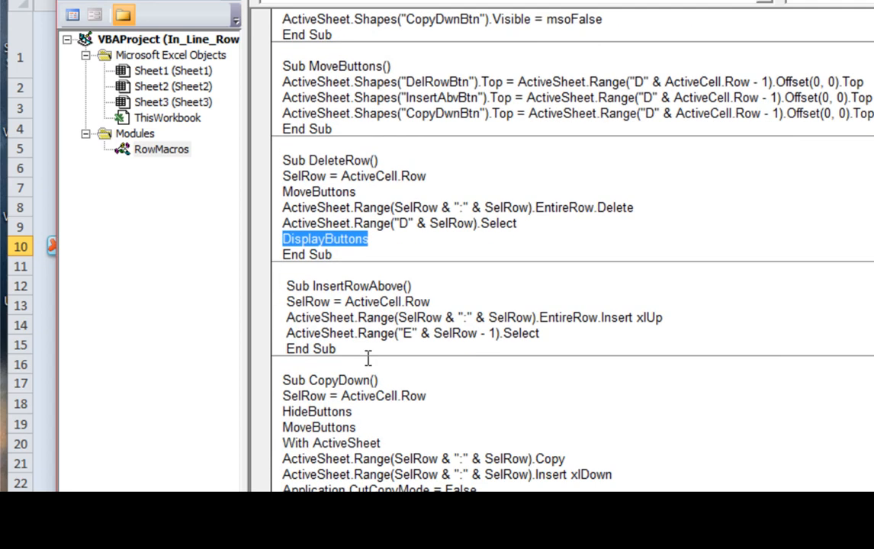
pyautogui.click(394, 316)
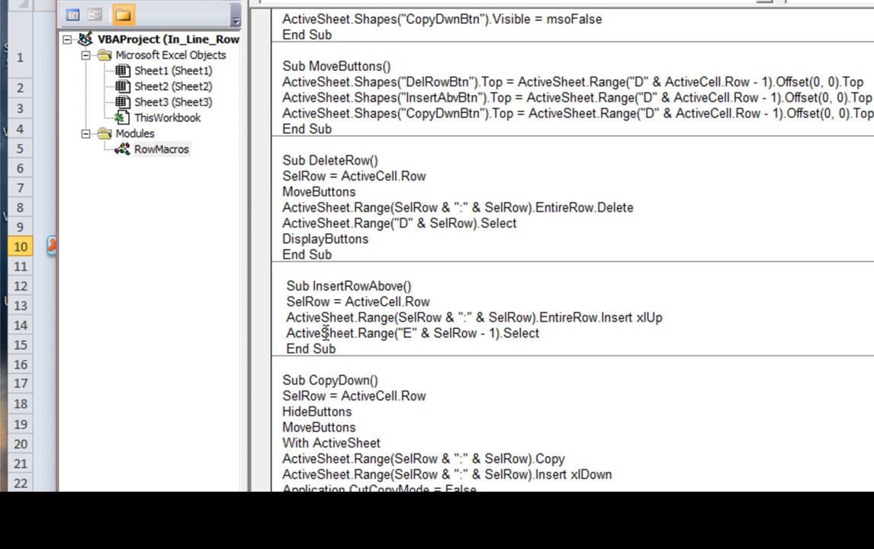
pyautogui.moveTo(541, 338)
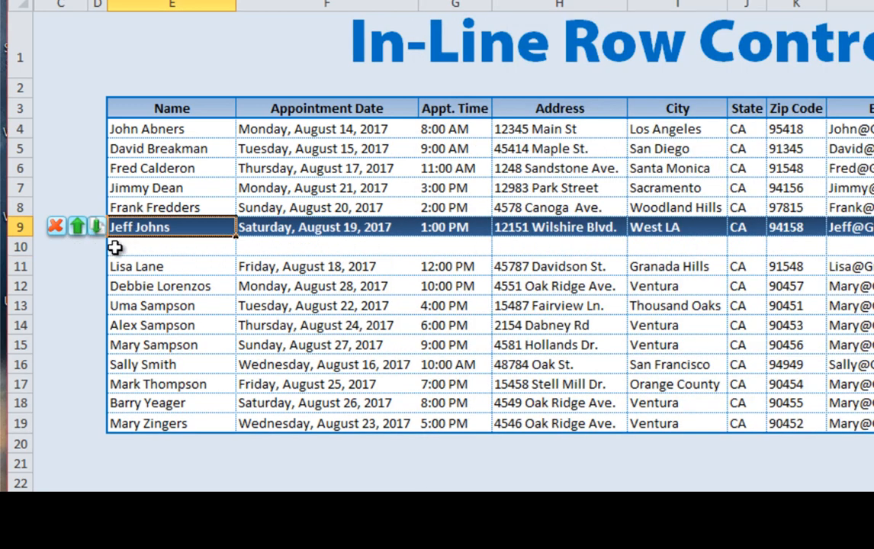
pyautogui.click(77, 227)
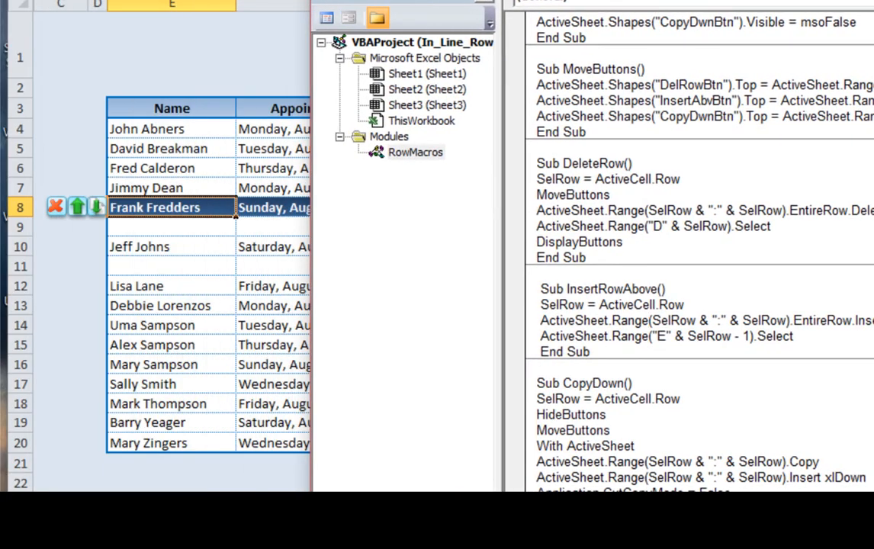
pyautogui.moveTo(614, 9)
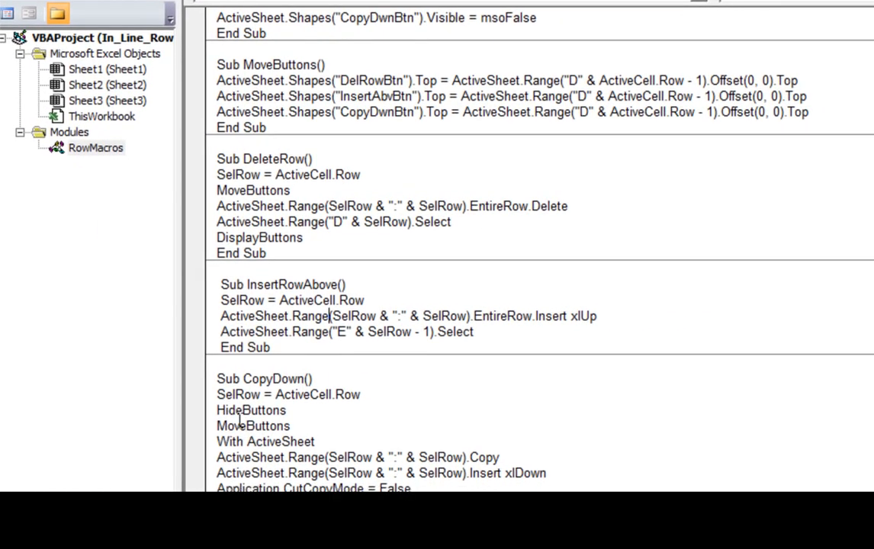
pyautogui.scroll(-3)
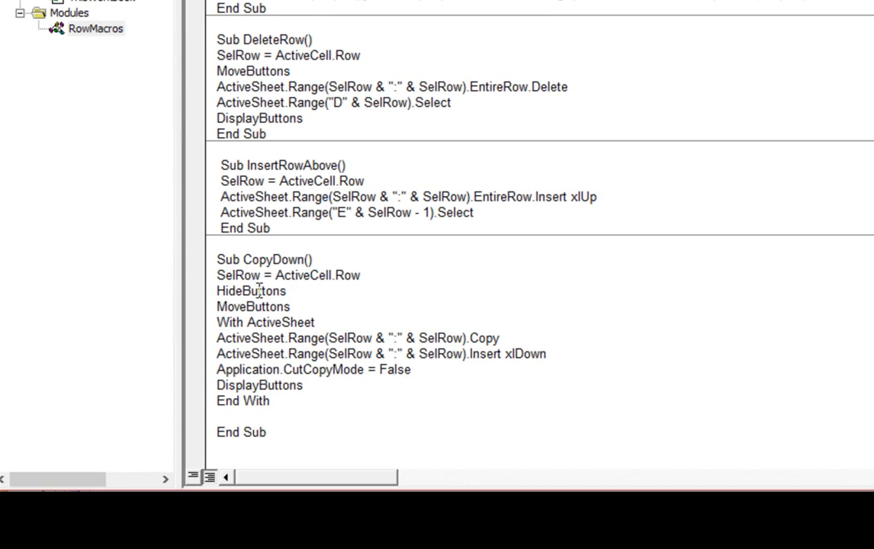
pyautogui.moveTo(236, 306)
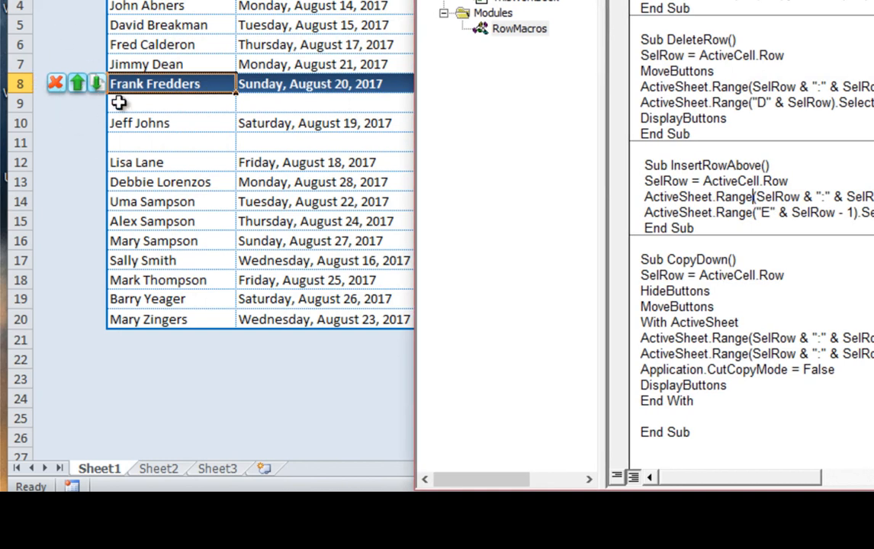
pyautogui.click(96, 82)
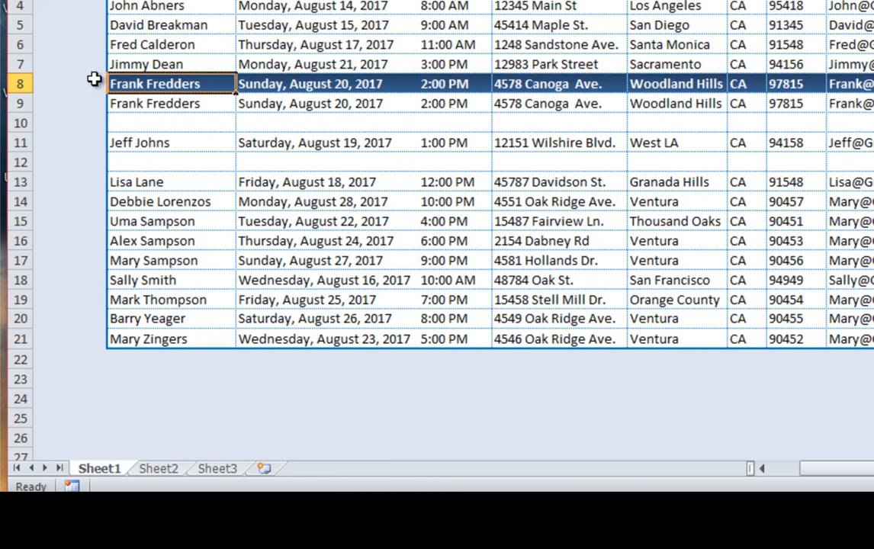
pyautogui.click(97, 83)
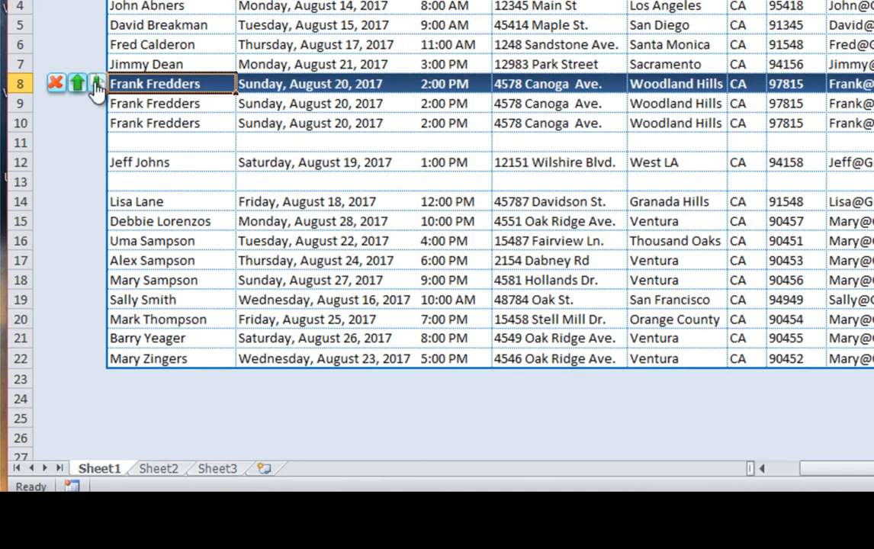
pyautogui.click(97, 83)
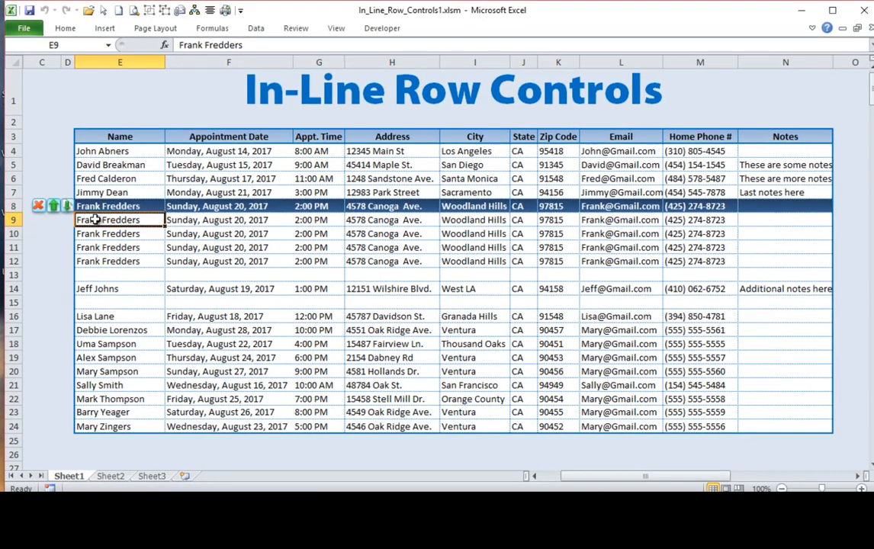
pyautogui.click(66, 206)
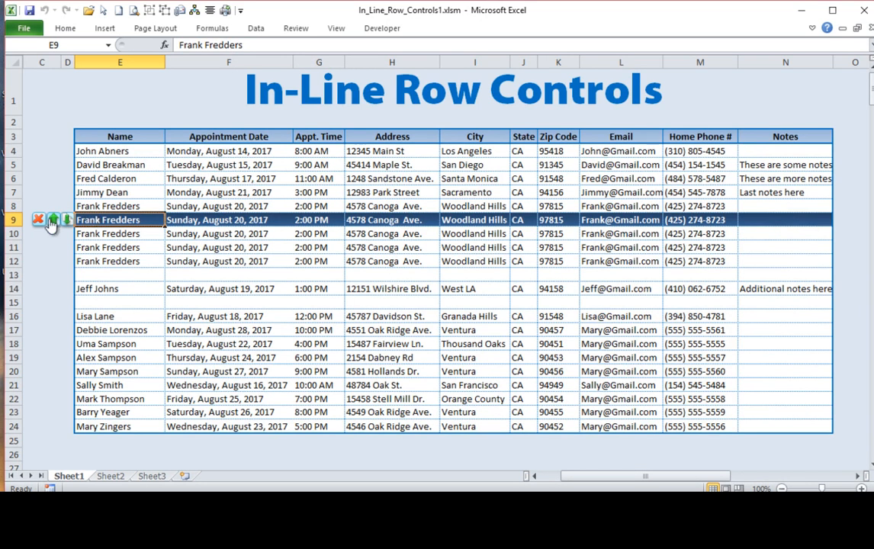
pyautogui.moveTo(46, 227)
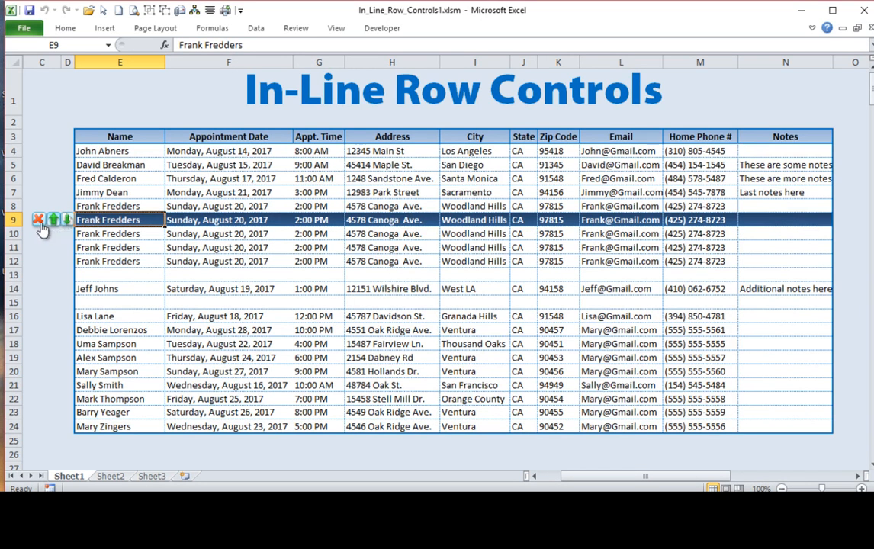
pyautogui.click(38, 220)
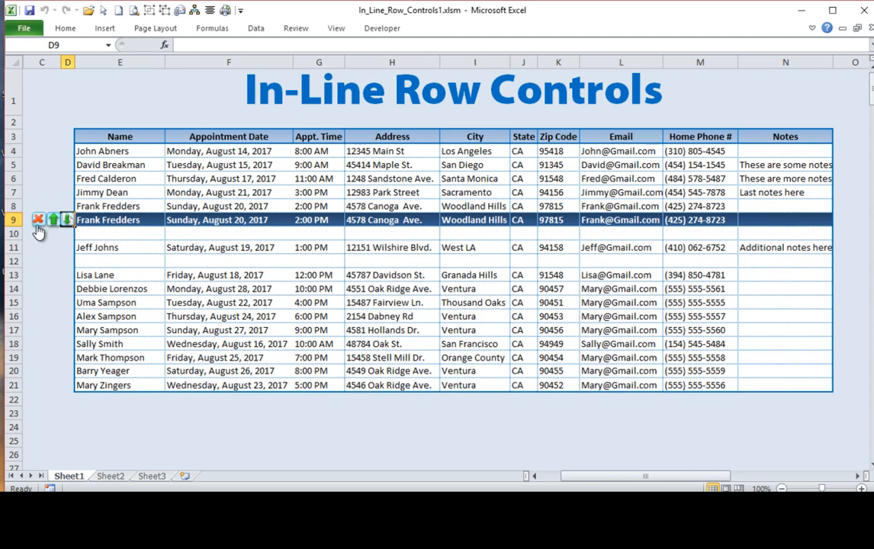
pyautogui.click(38, 220)
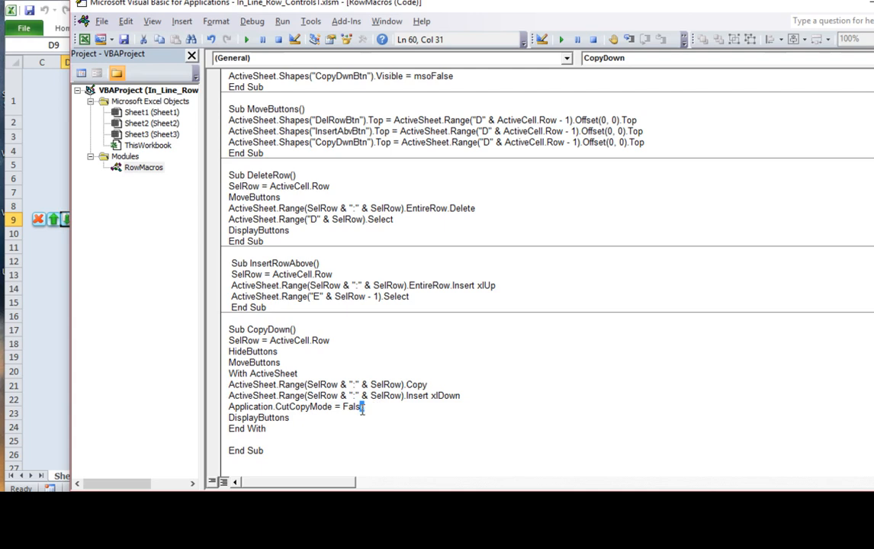
pyautogui.tripleClick(296, 406)
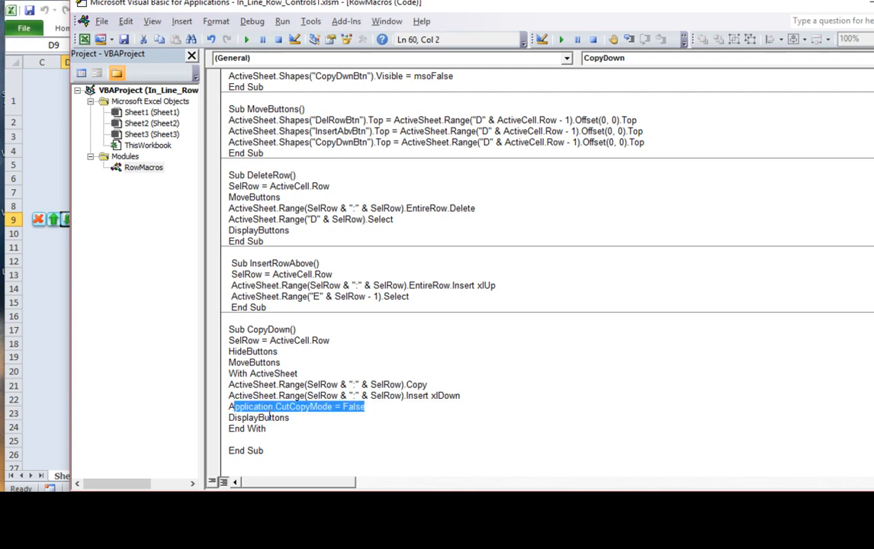
pyautogui.press('alt+F11')
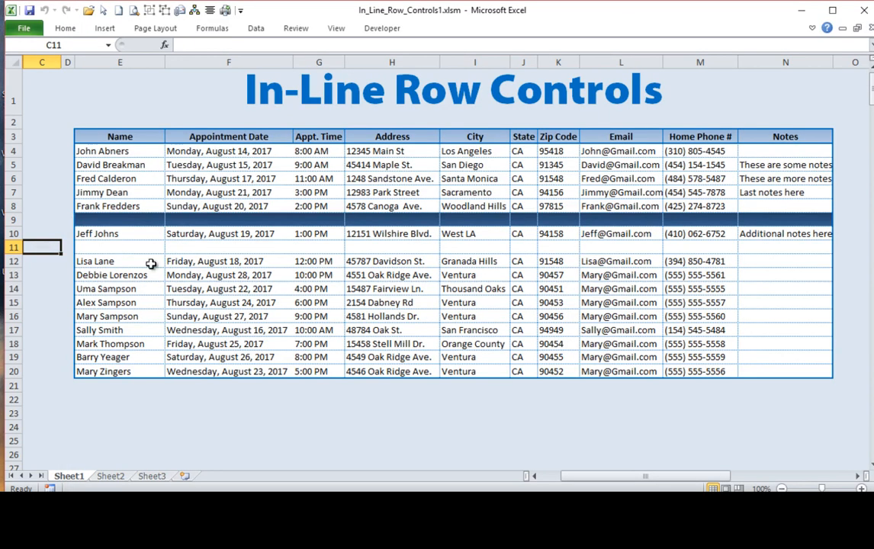
pyautogui.rightClick(228, 274)
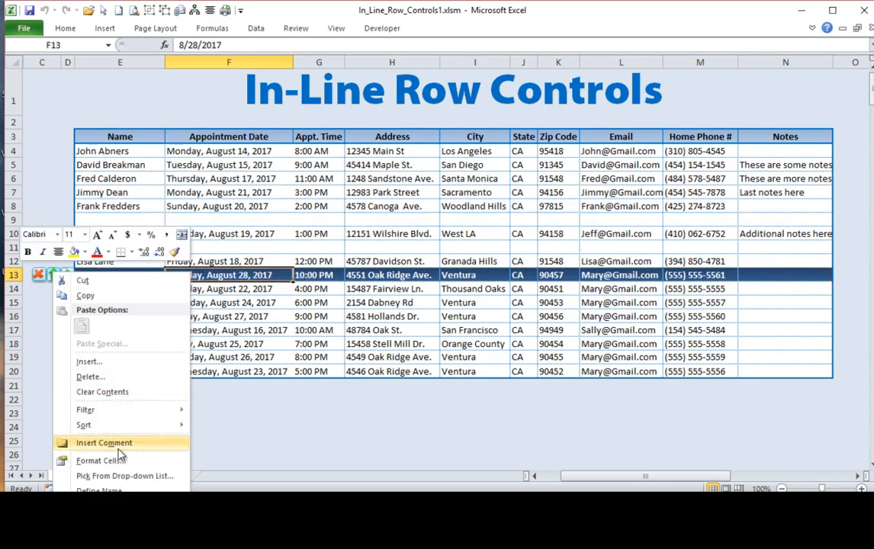
pyautogui.moveTo(84, 295)
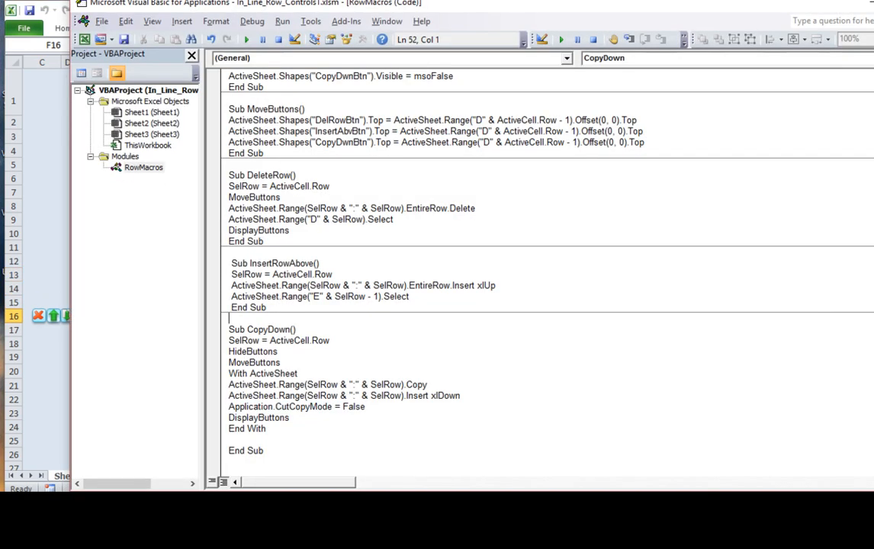
# - Select the DisplayButtons call inside the CopyDown macro
pyautogui.click(287, 417)
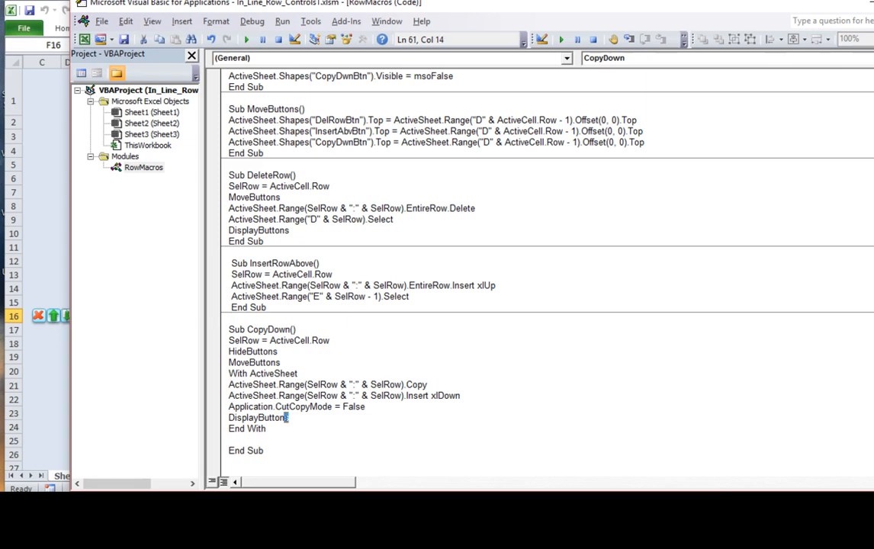
pyautogui.doubleClick(258, 417)
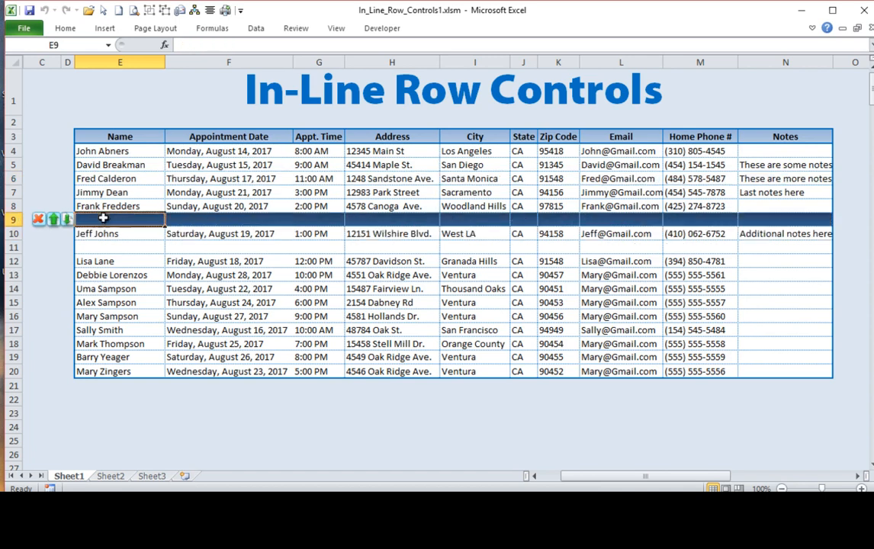
pyautogui.moveTo(40, 220)
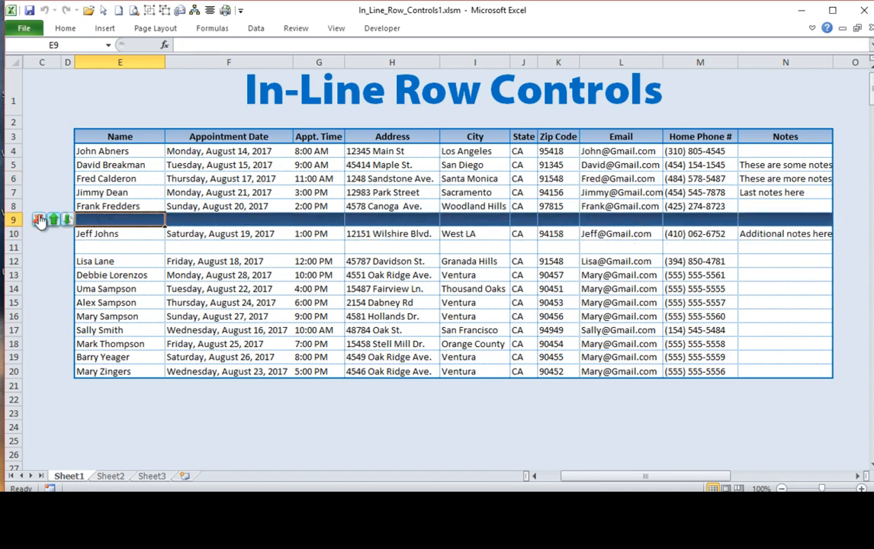